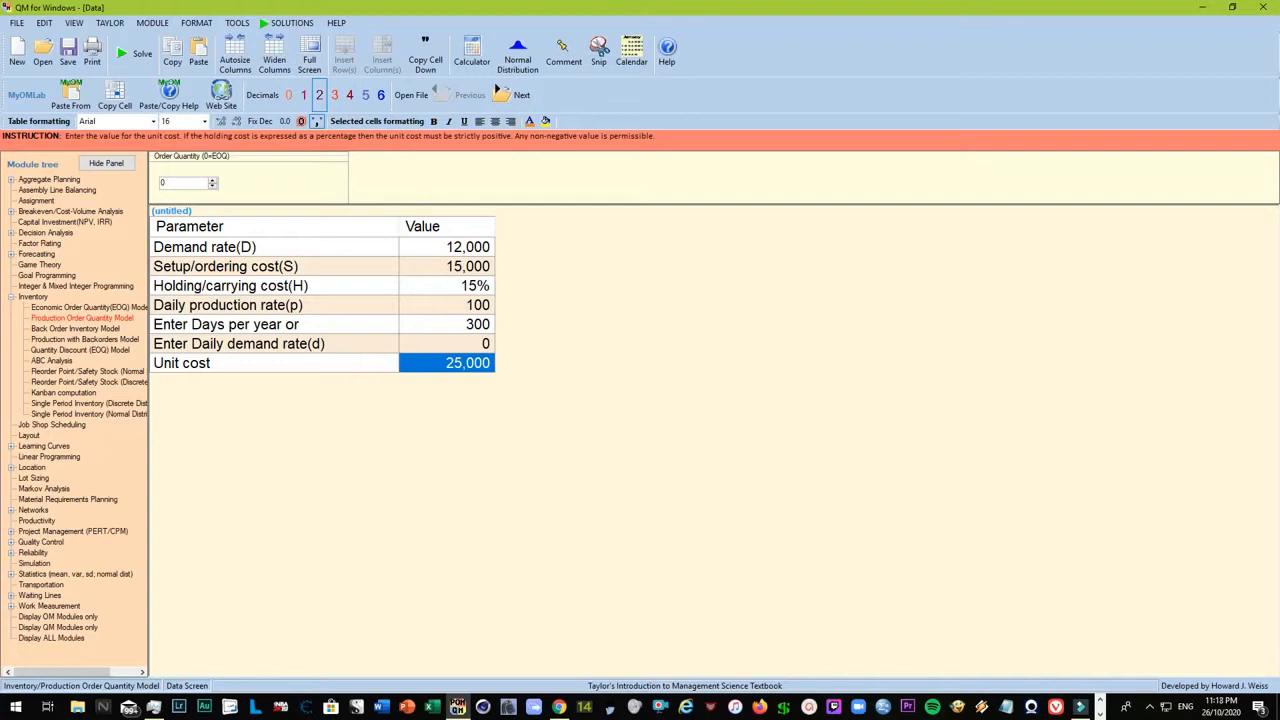
pyautogui.moveTo(676, 292)
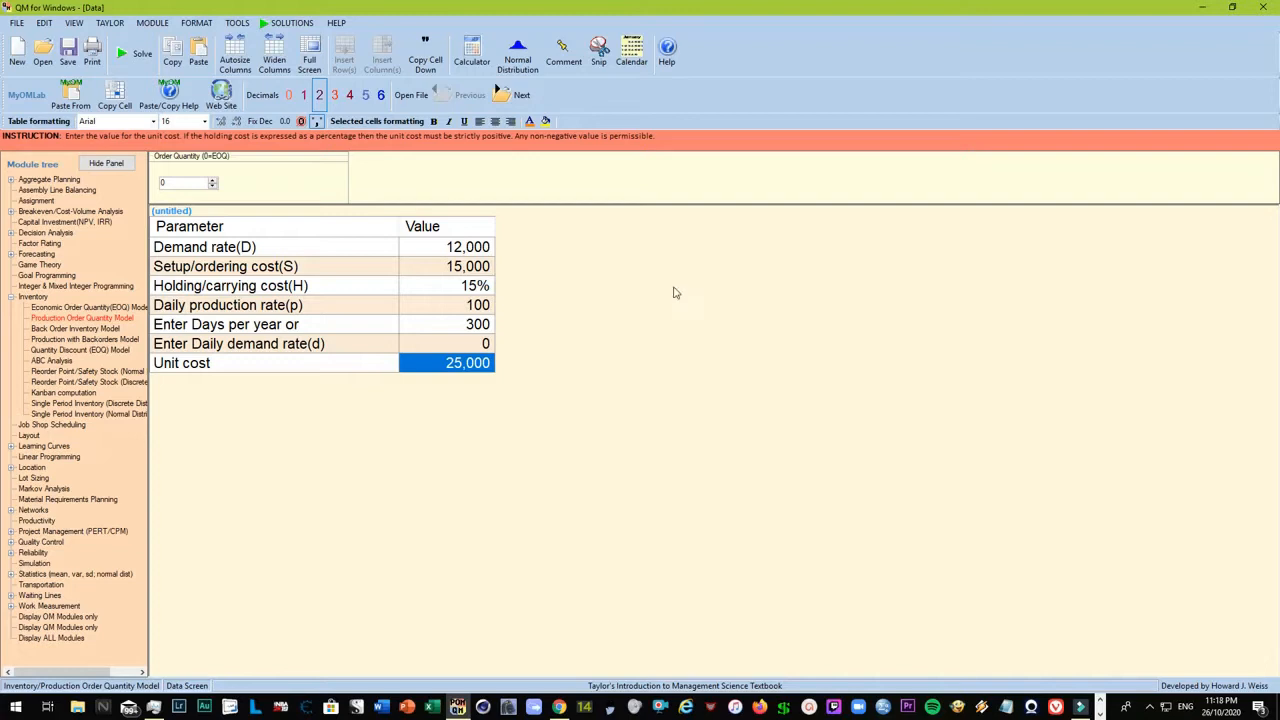
pyautogui.moveTo(670, 284)
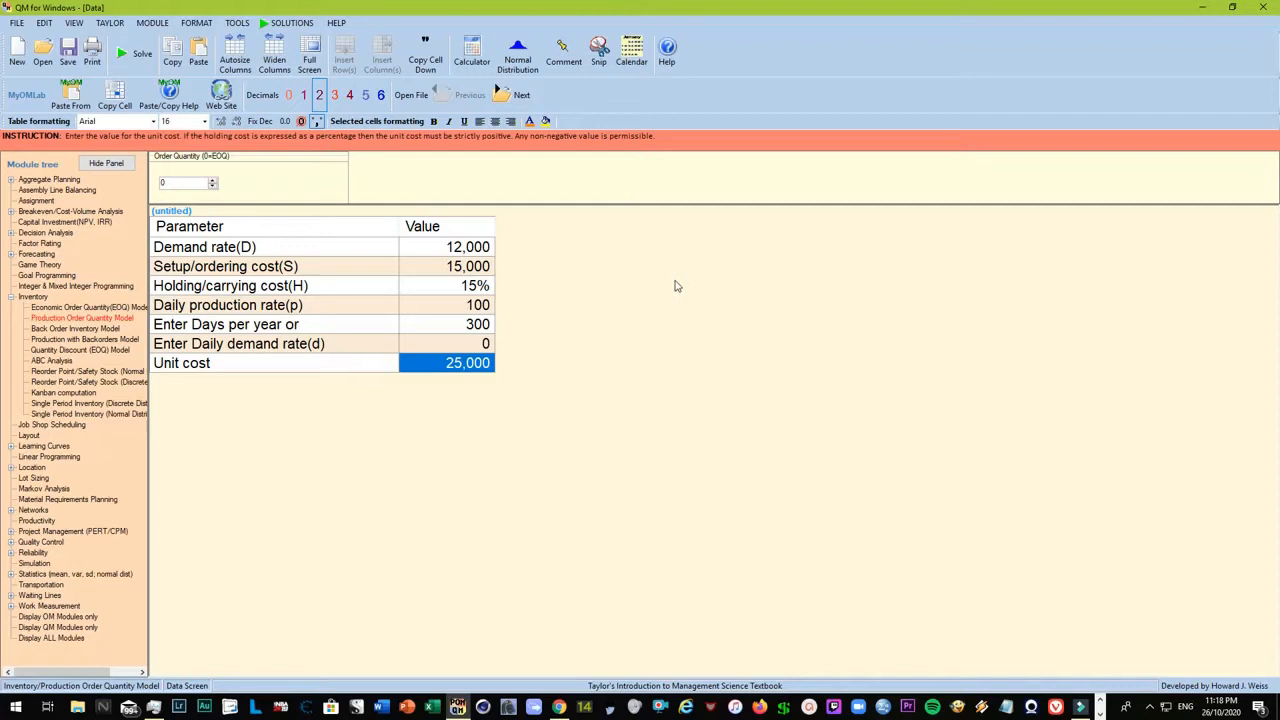
pyautogui.moveTo(684, 288)
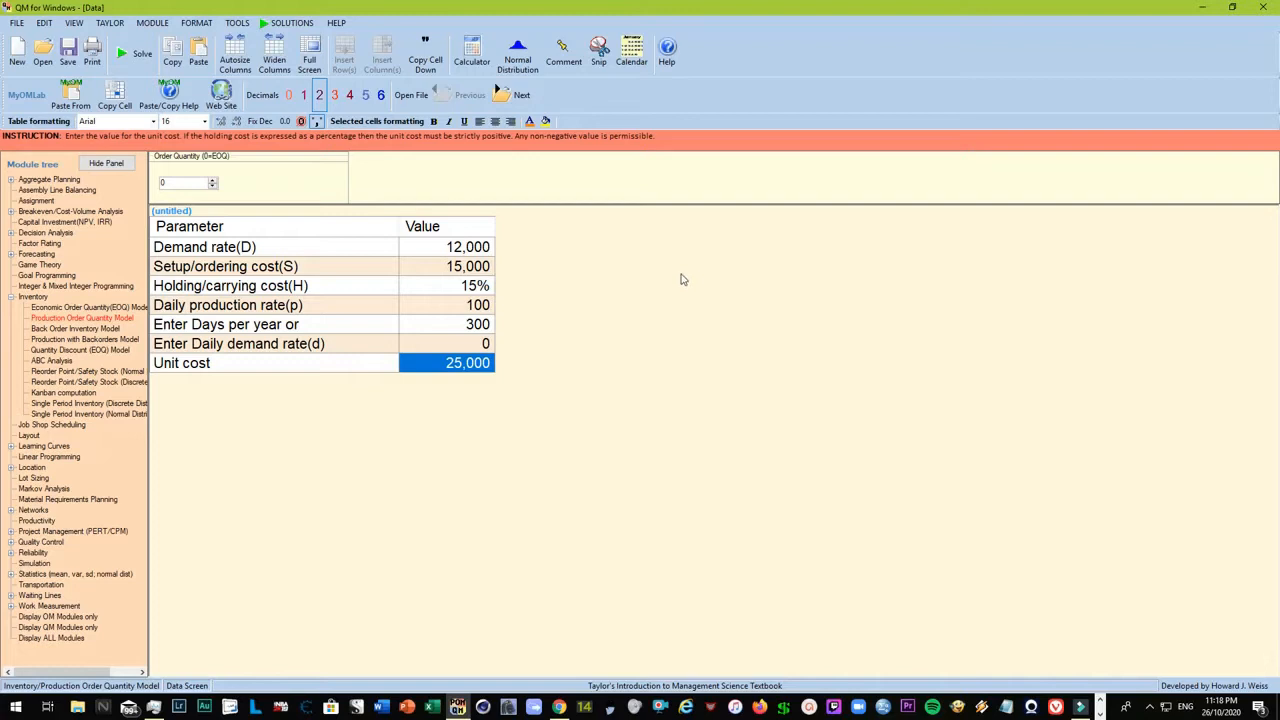
pyautogui.moveTo(692, 276)
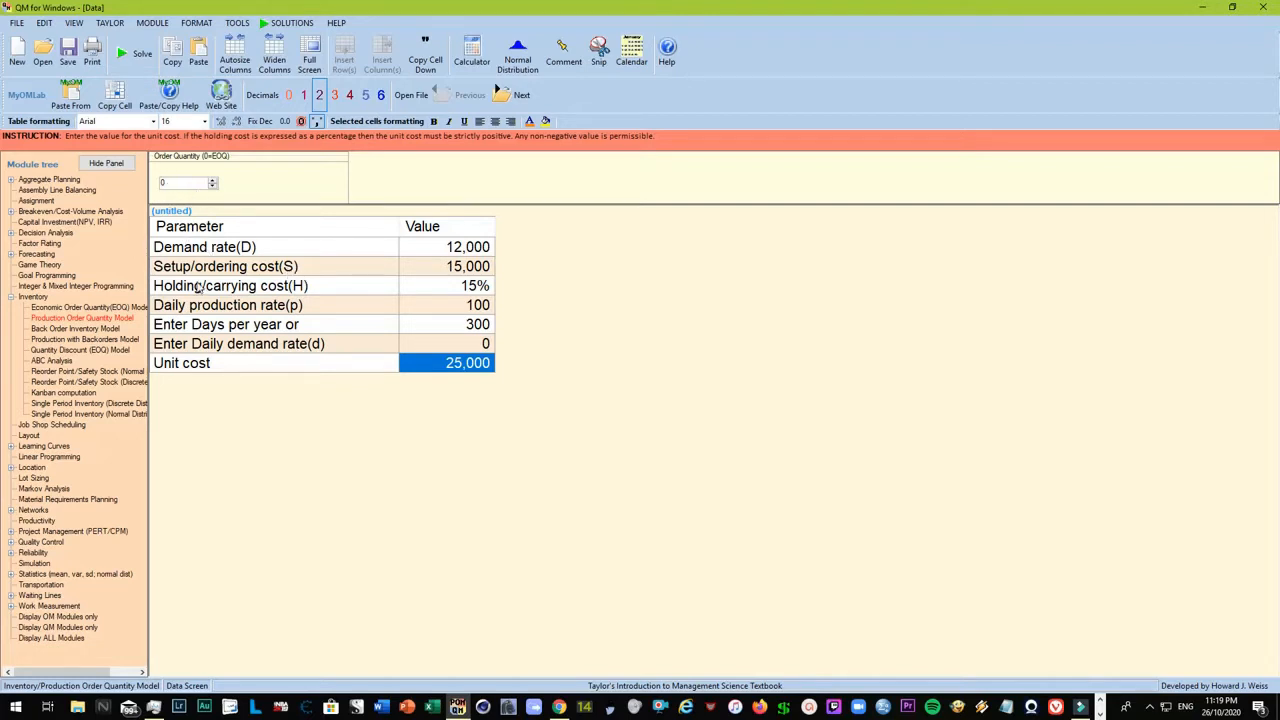
# Step: Review the demand rate, setup cost and holding cost cells in the data table
pyautogui.click(468, 248)
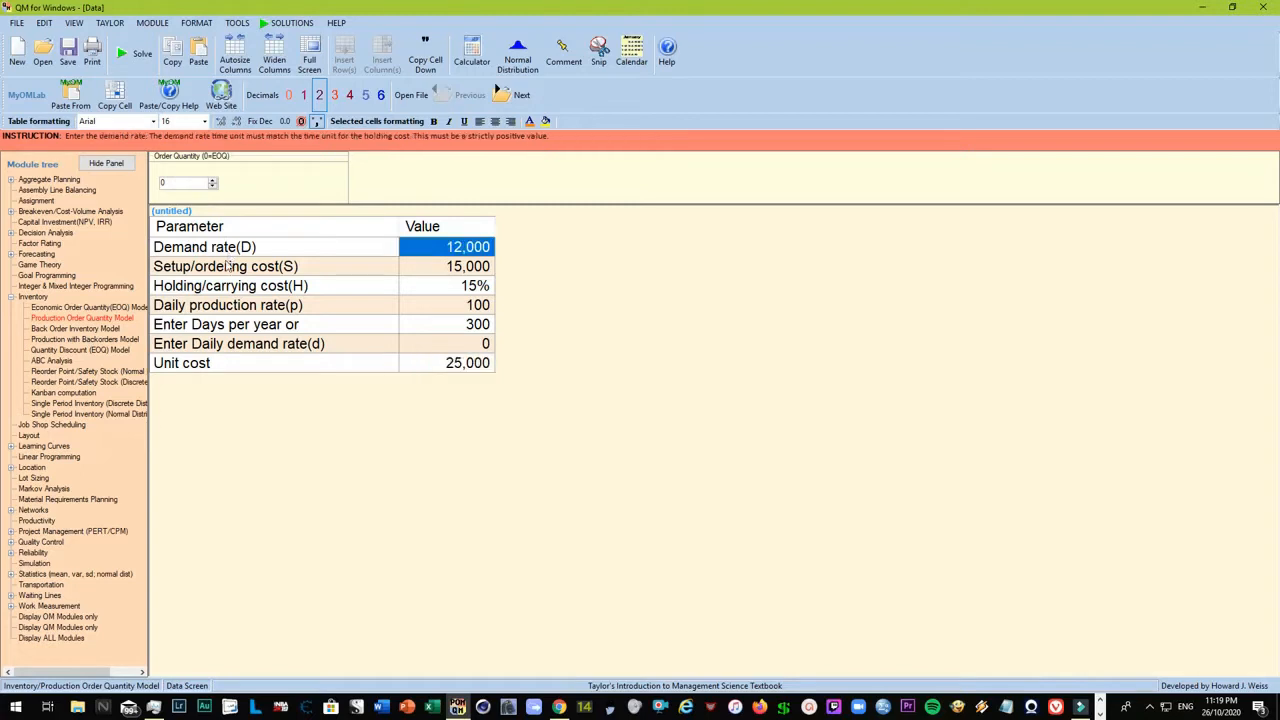
pyautogui.click(468, 266)
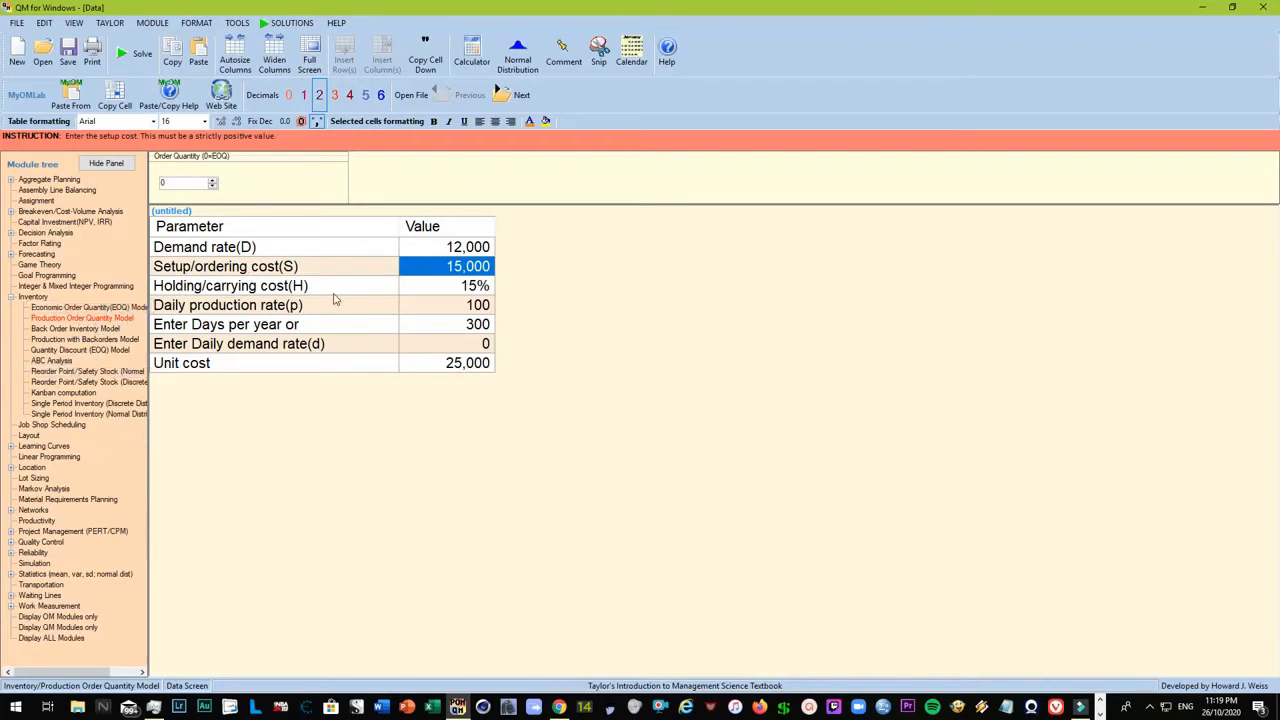
pyautogui.moveTo(332, 304)
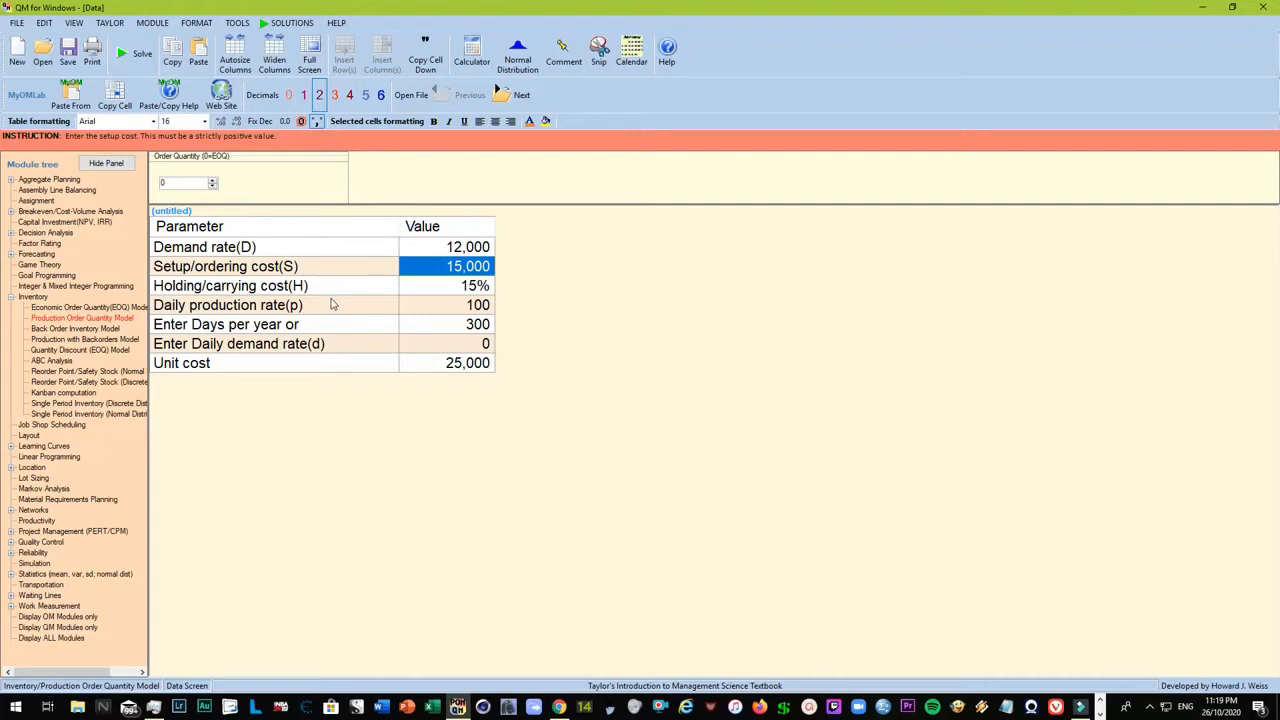
pyautogui.moveTo(328, 312)
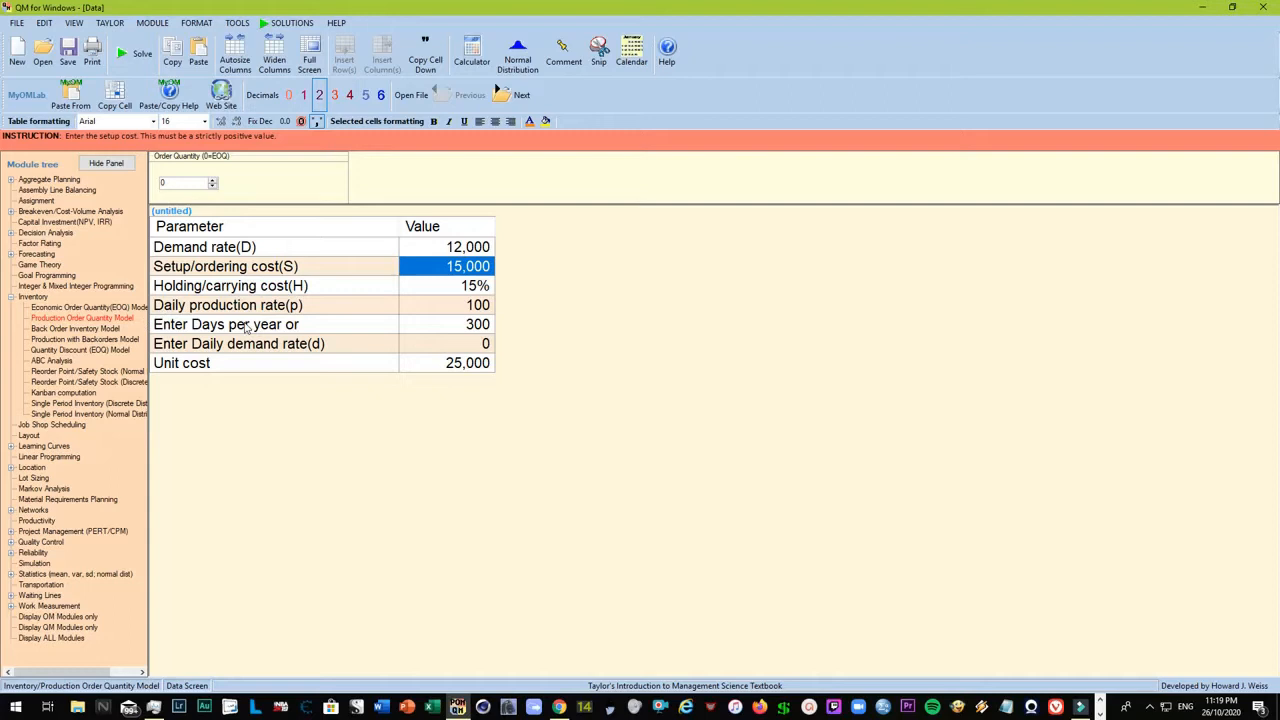
pyautogui.moveTo(262, 248)
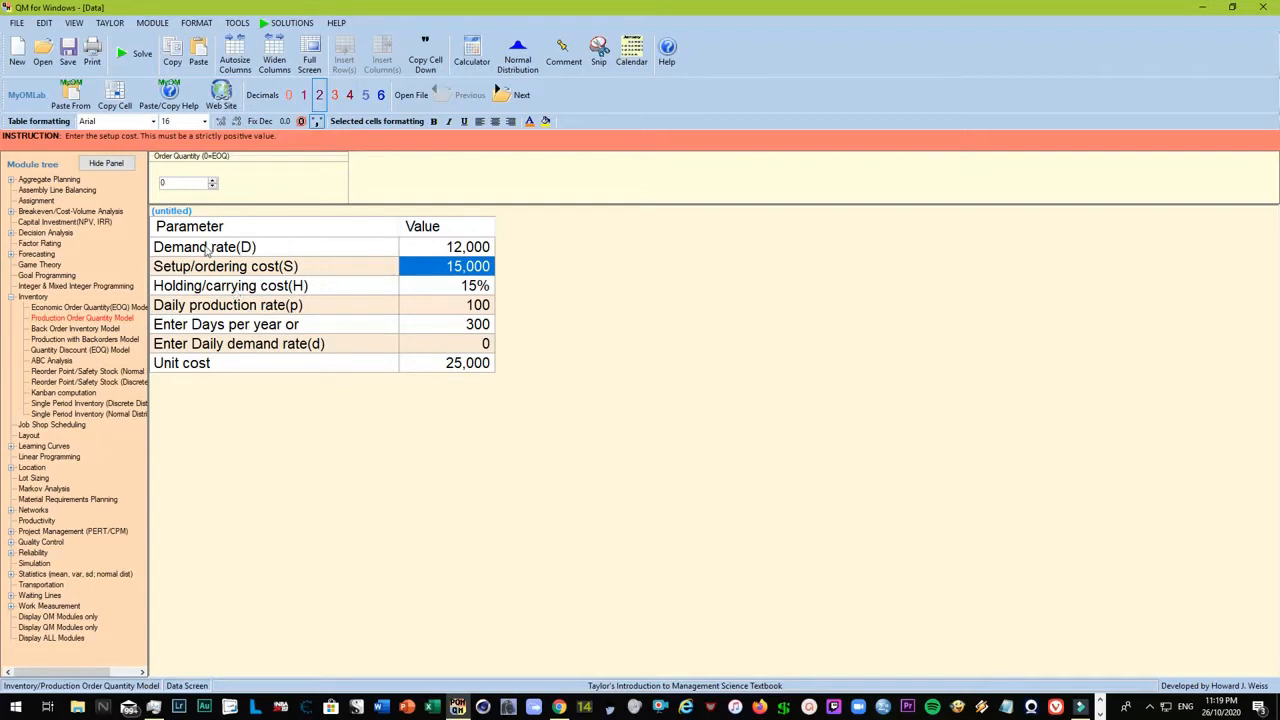
pyautogui.click(468, 248)
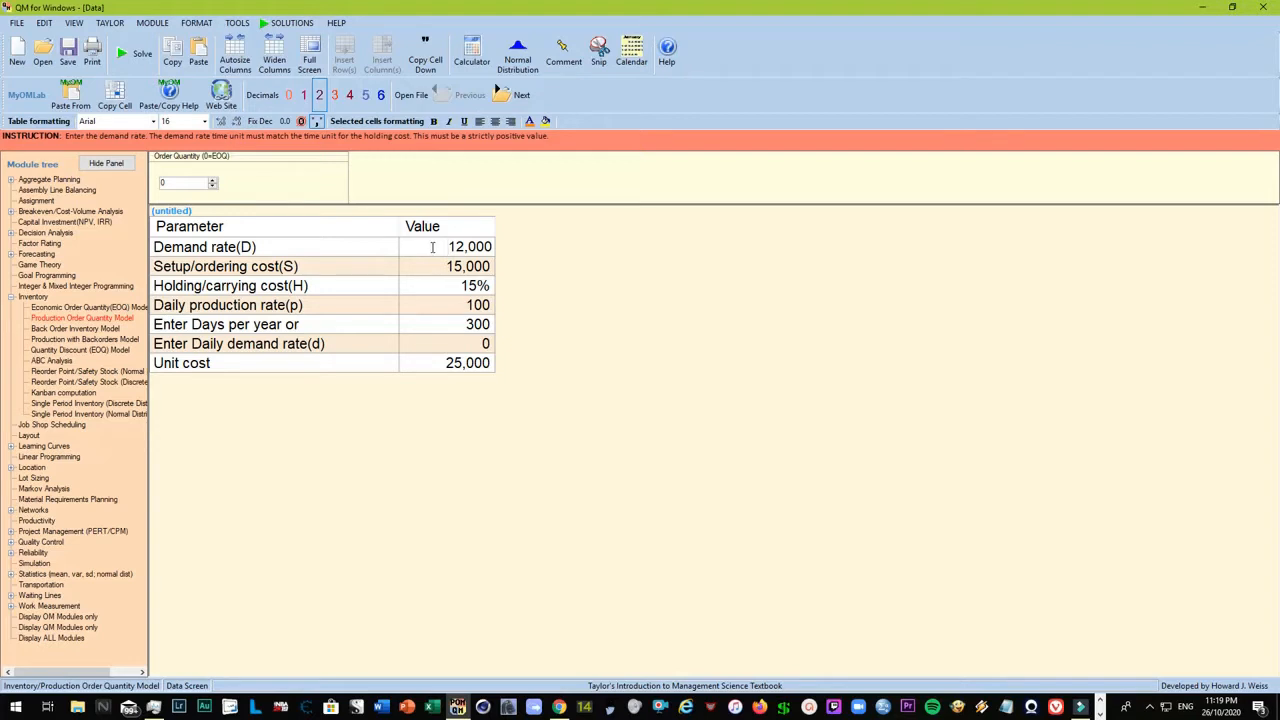
pyautogui.click(444, 266)
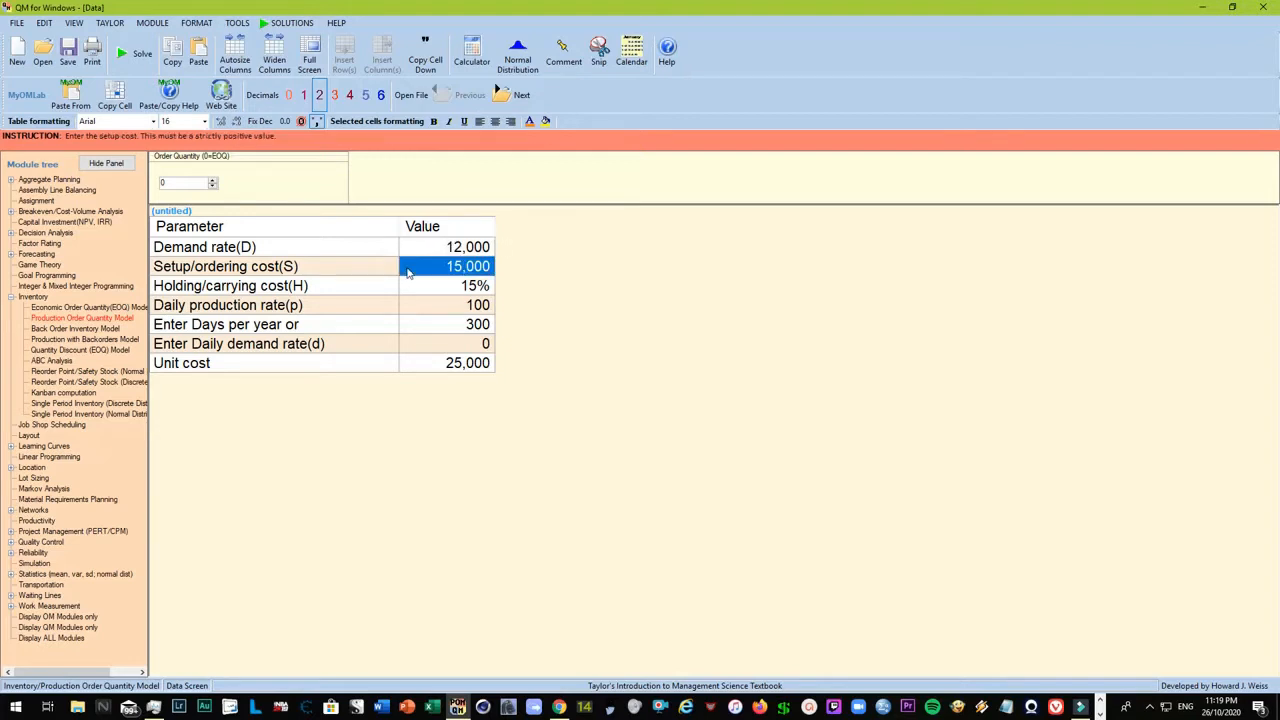
pyautogui.click(468, 248)
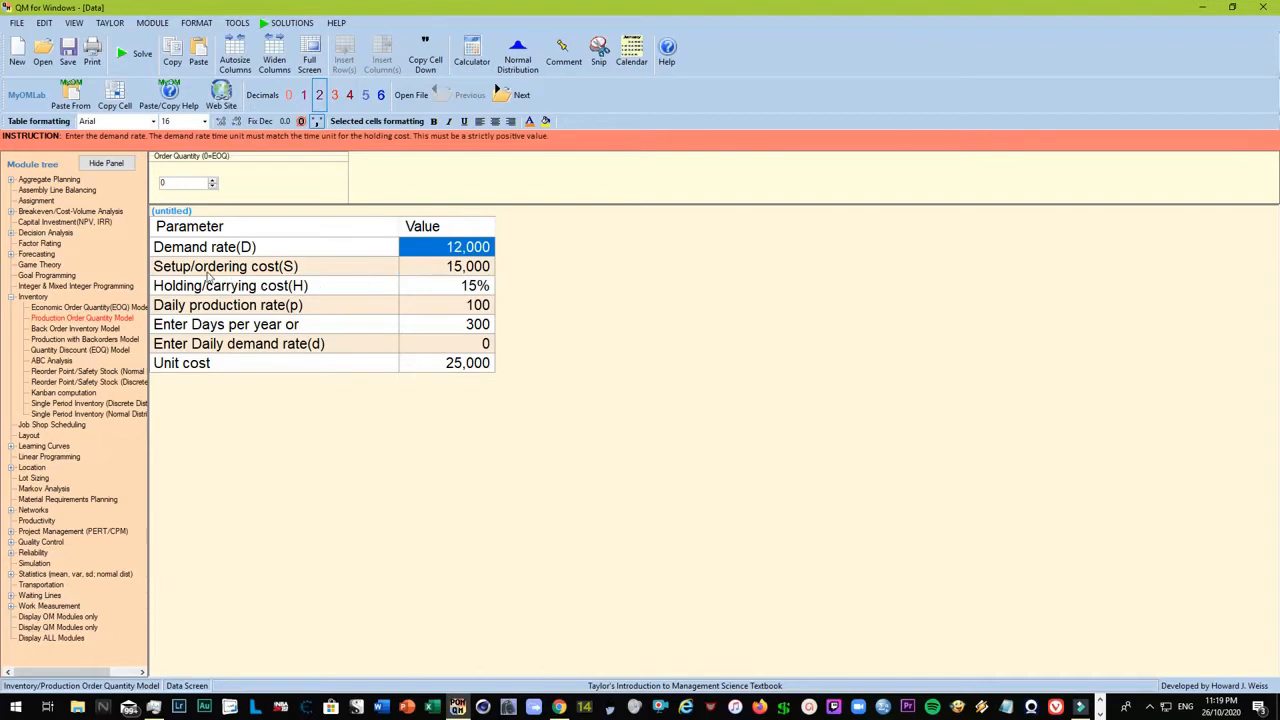
pyautogui.click(468, 266)
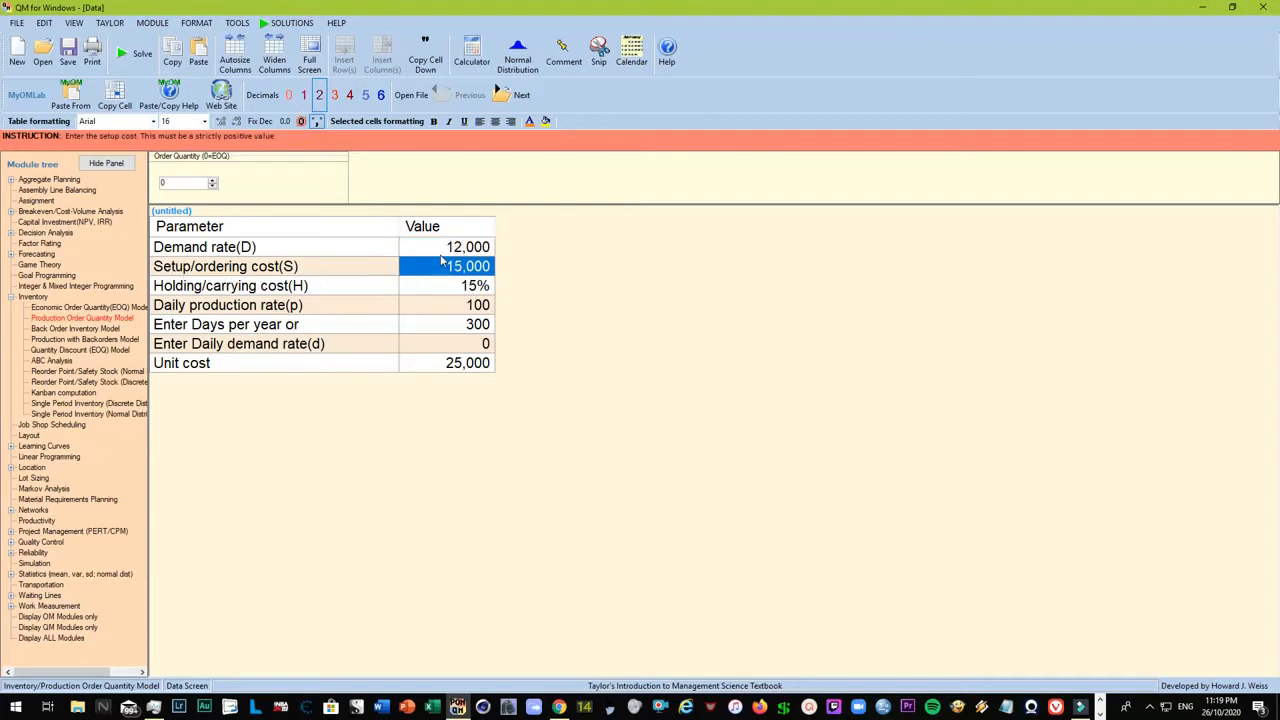
pyautogui.click(468, 246)
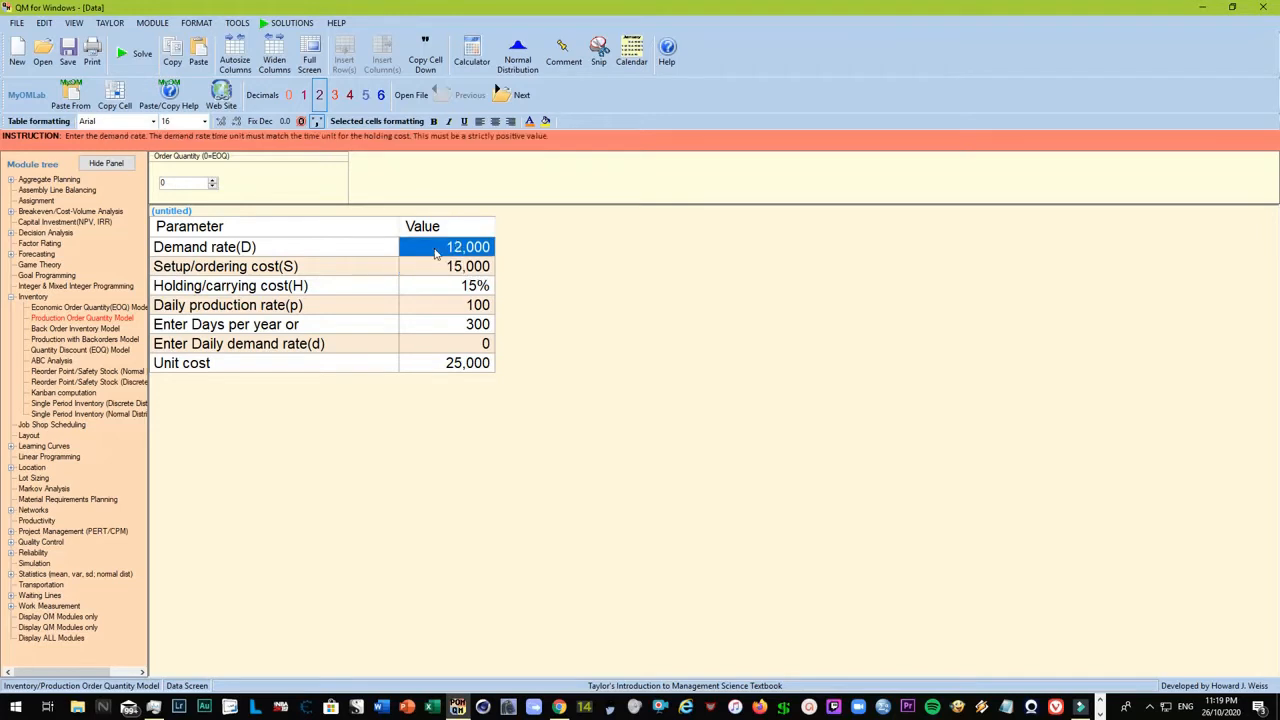
pyautogui.click(468, 266)
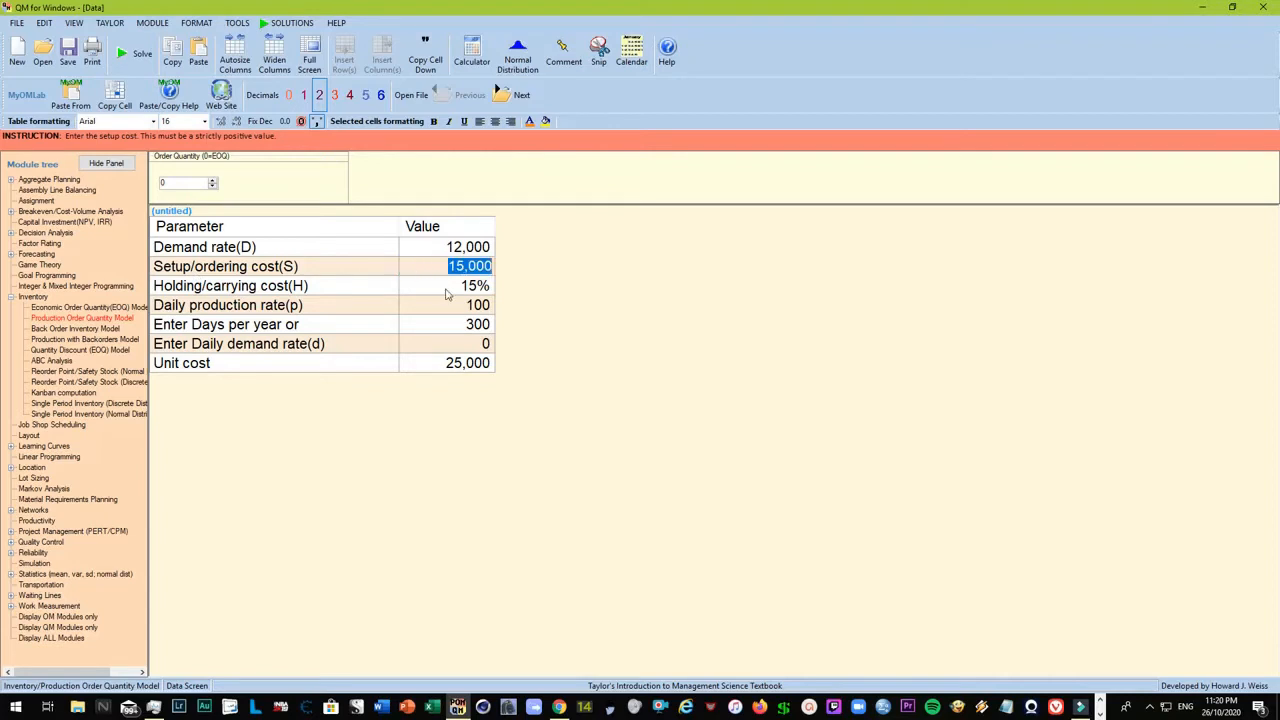
pyautogui.moveTo(304, 276)
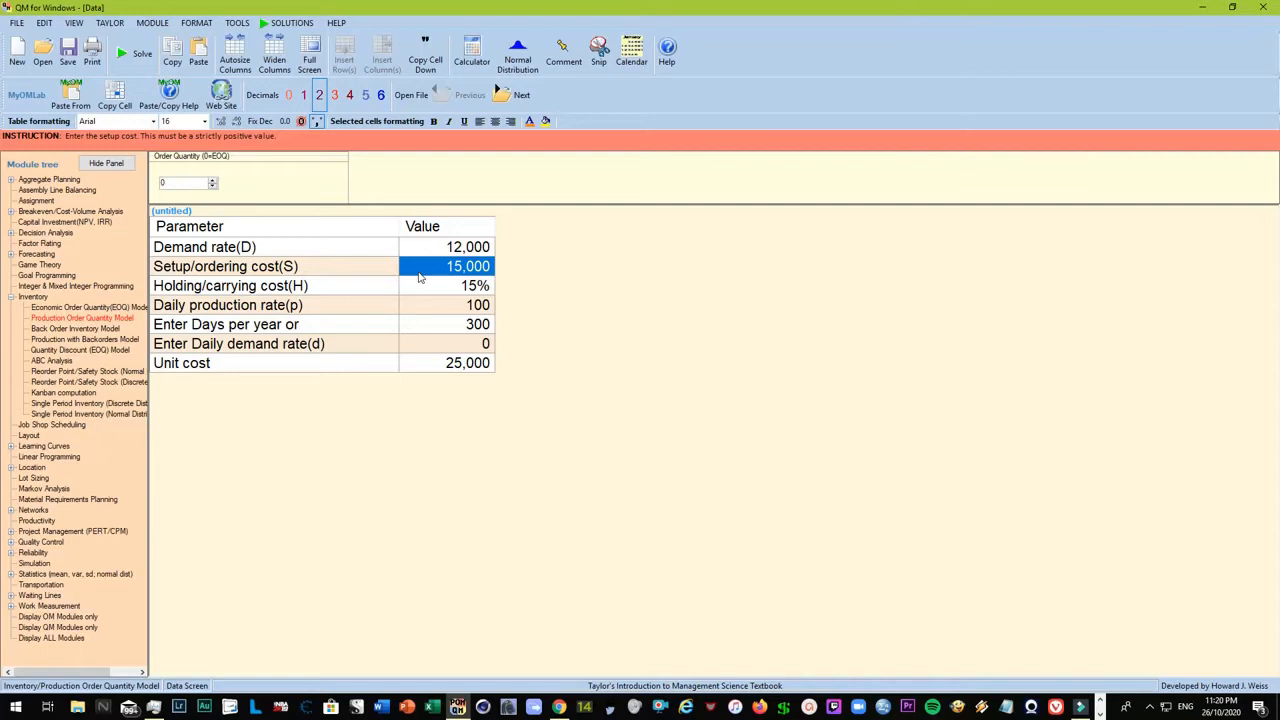
pyautogui.moveTo(360, 274)
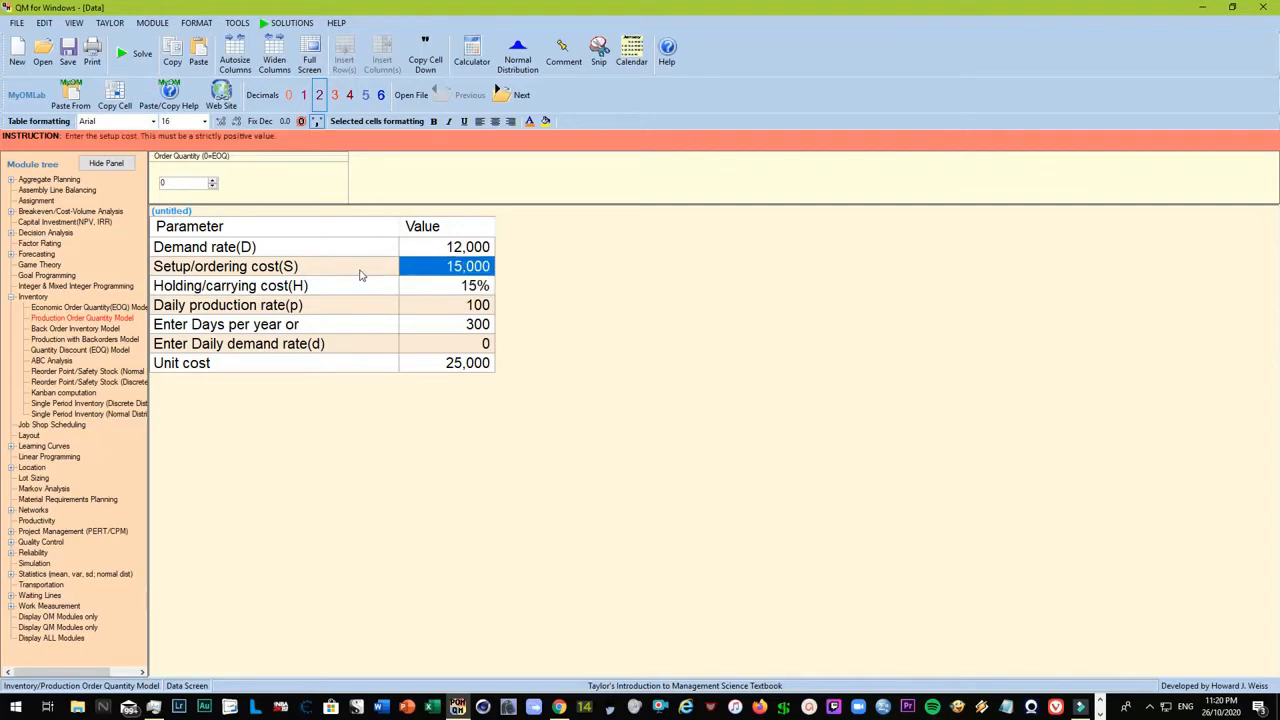
pyautogui.click(448, 284)
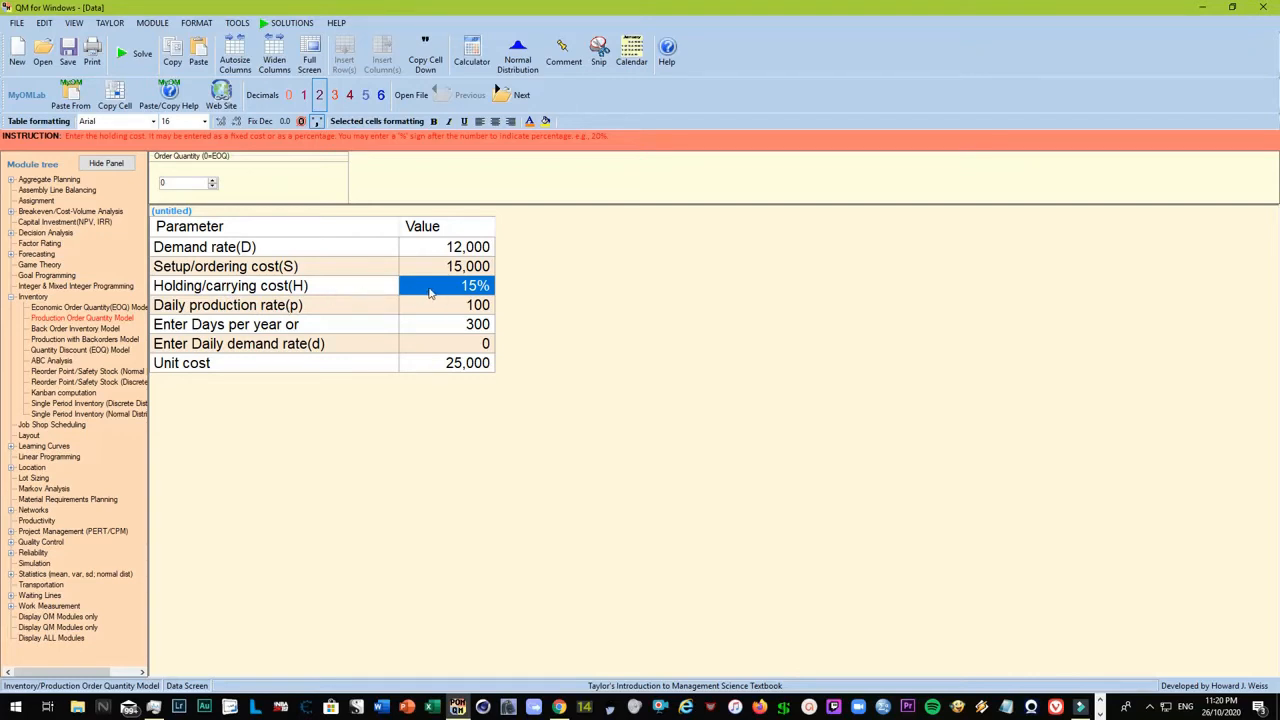
pyautogui.moveTo(398, 316)
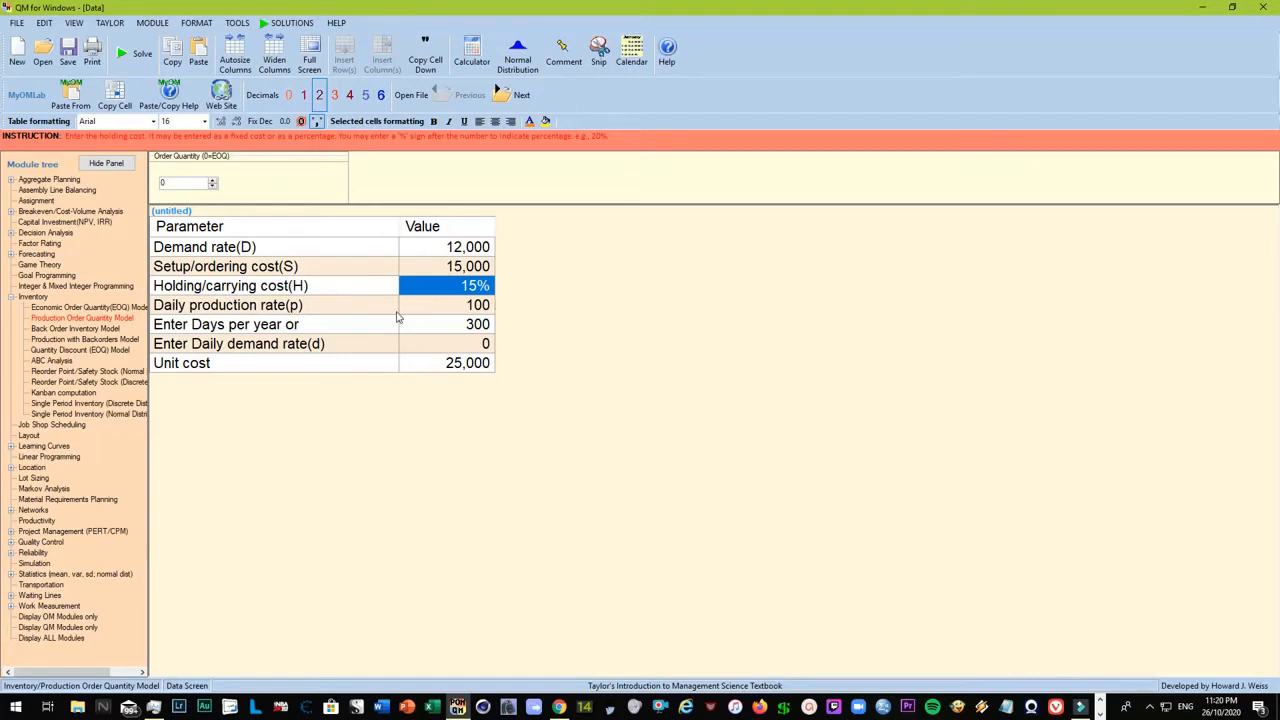
pyautogui.moveTo(448, 292)
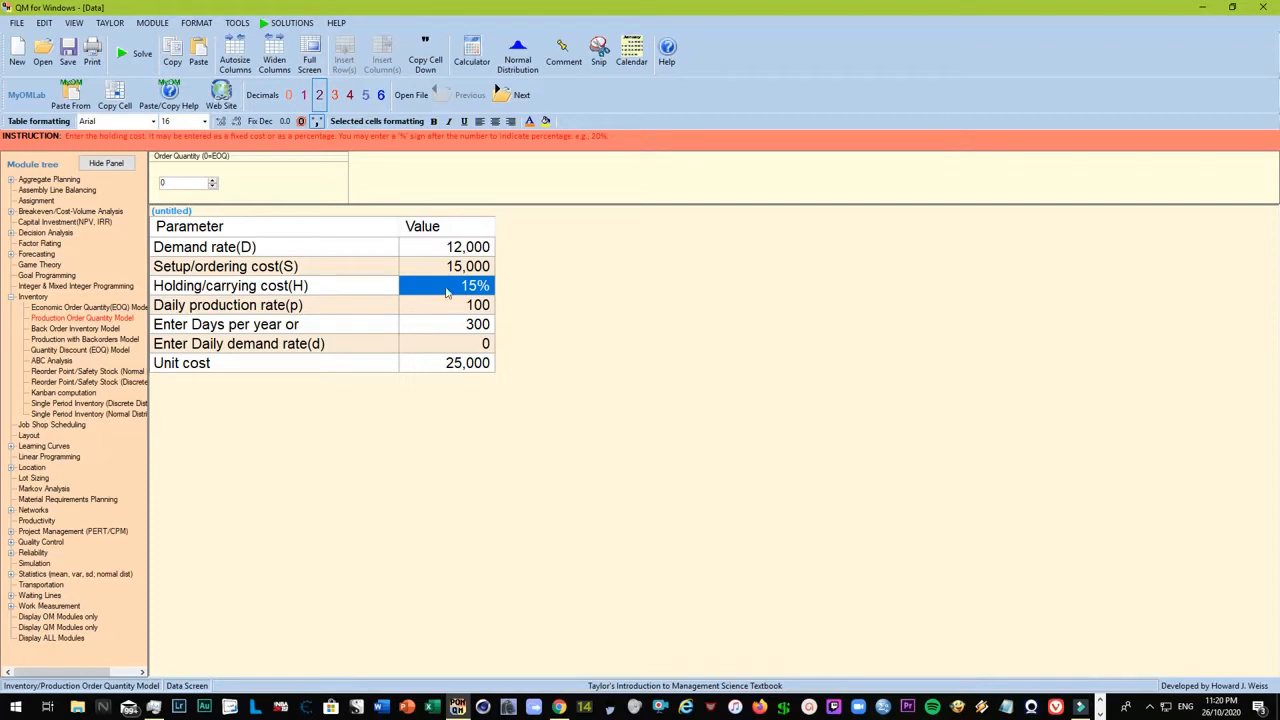
# Step: Change the daily production rate from 100 to 20, acknowledging the illegal character warning
pyautogui.click(448, 304)
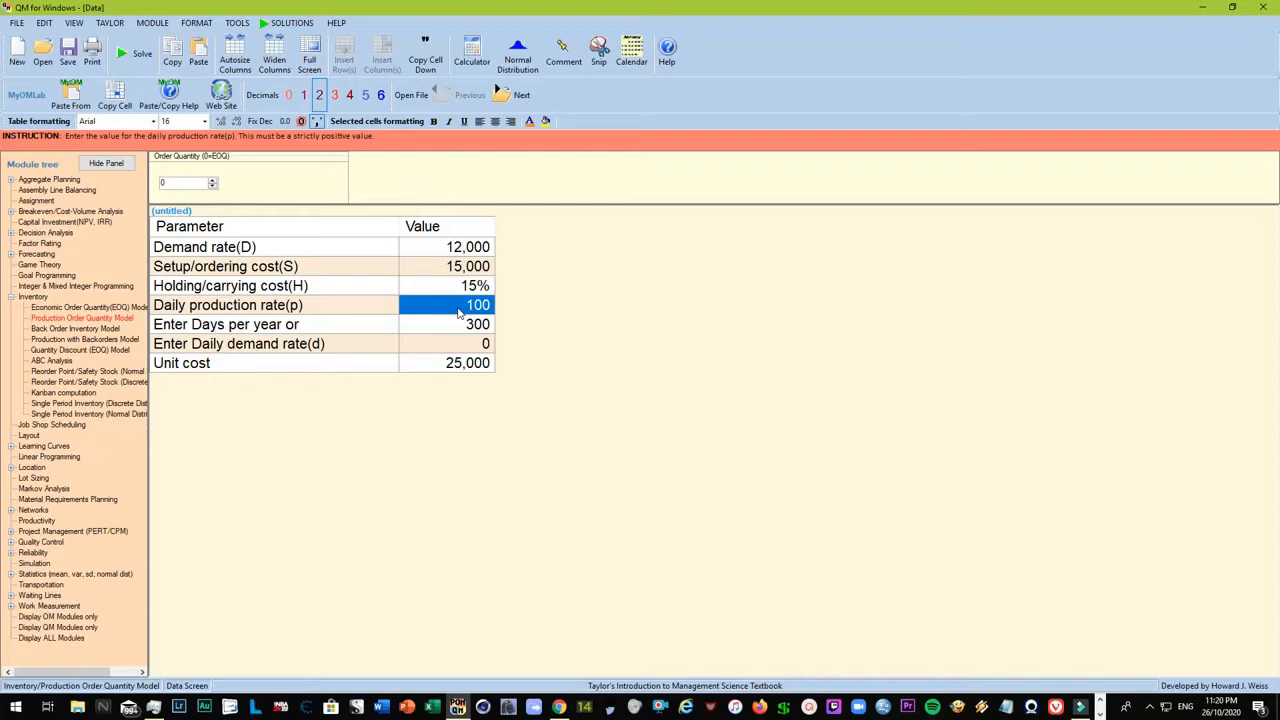
pyautogui.moveTo(422, 356)
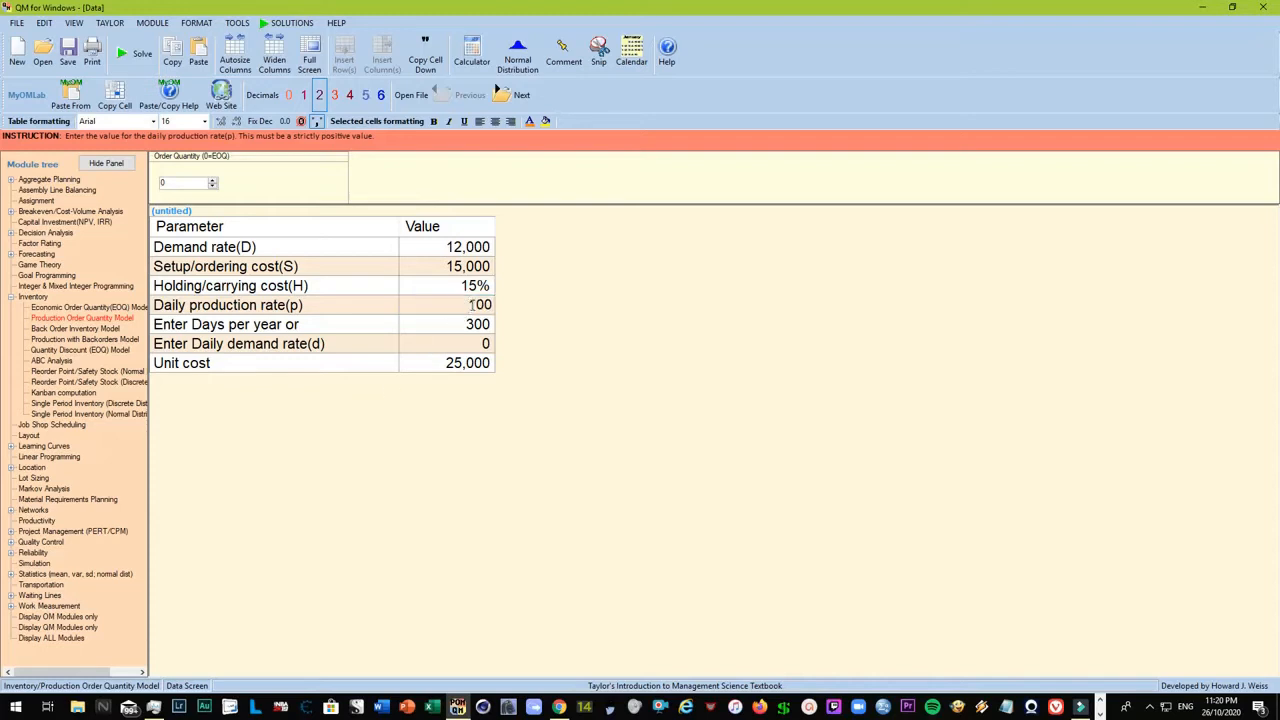
pyautogui.write('3')
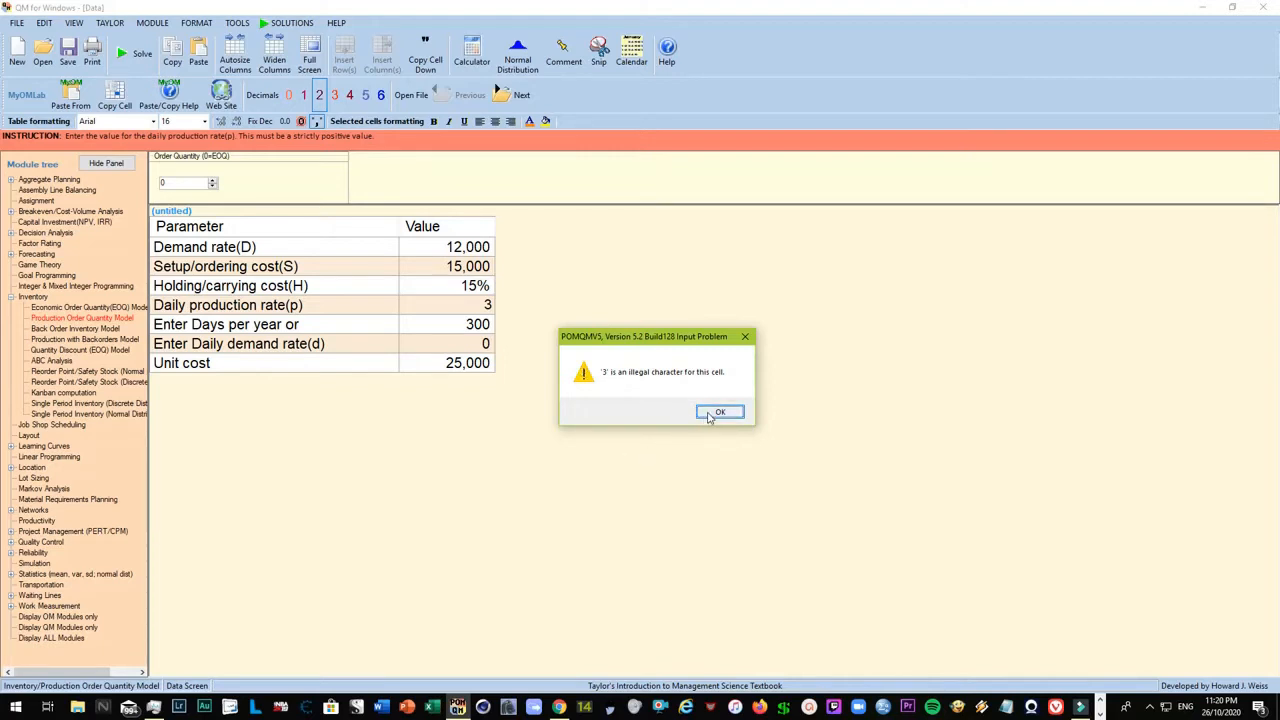
pyautogui.click(720, 412)
pyautogui.write('20')
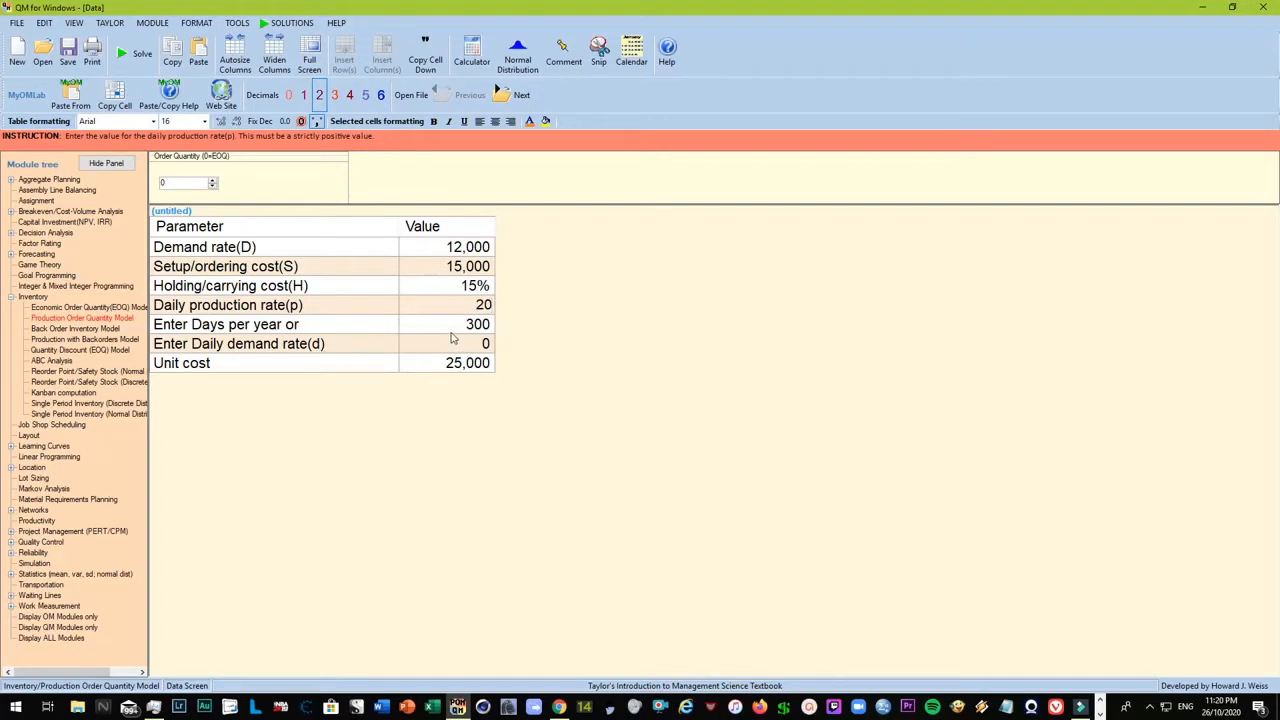
pyautogui.click(448, 324)
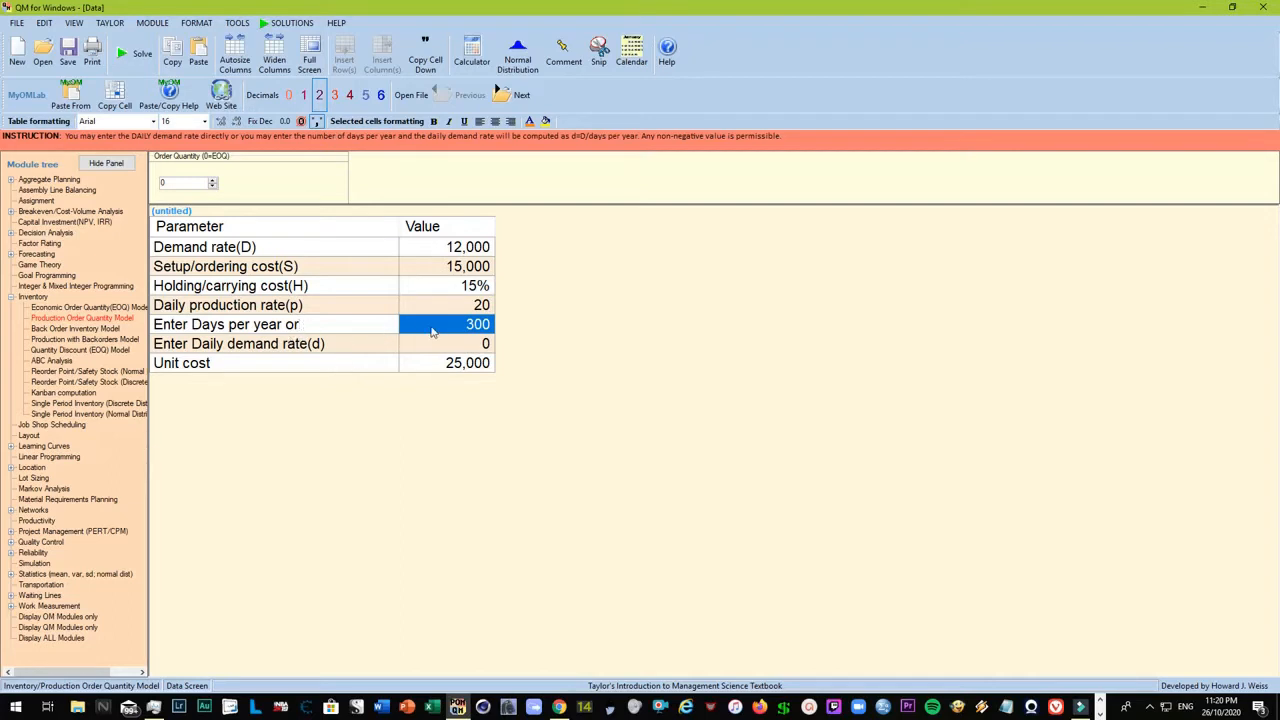
pyautogui.click(460, 344)
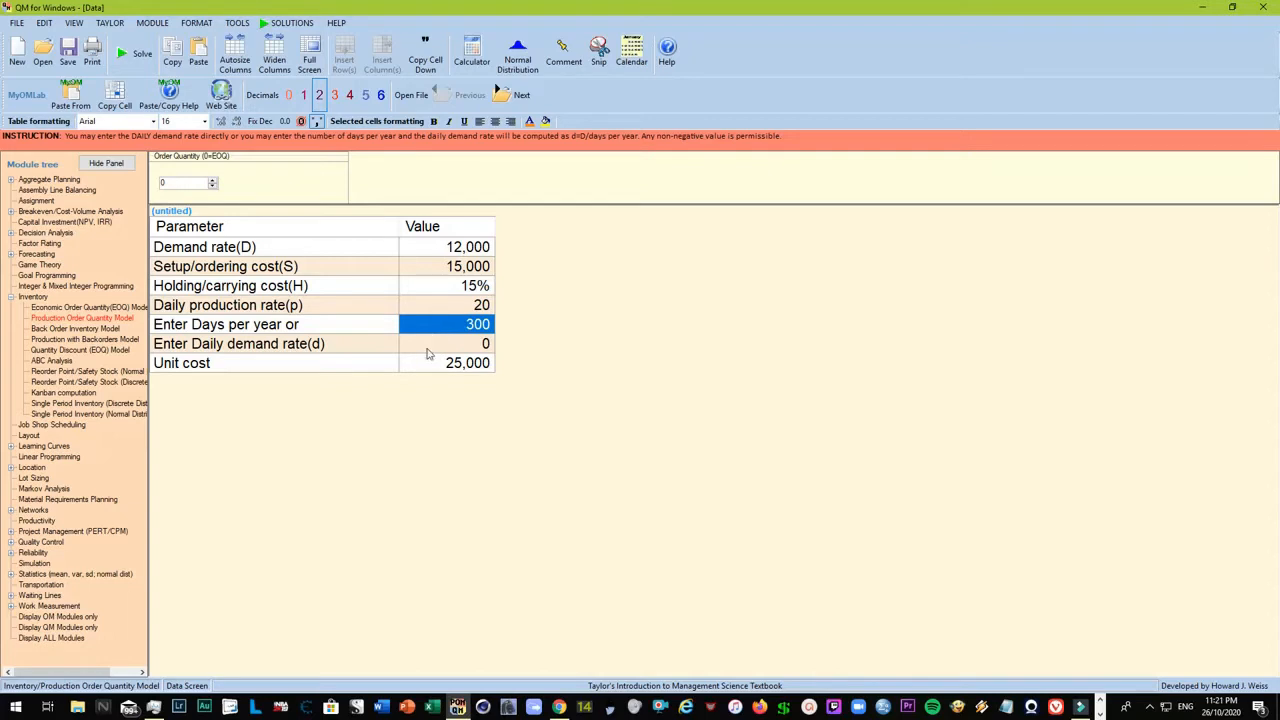
pyautogui.moveTo(422, 348)
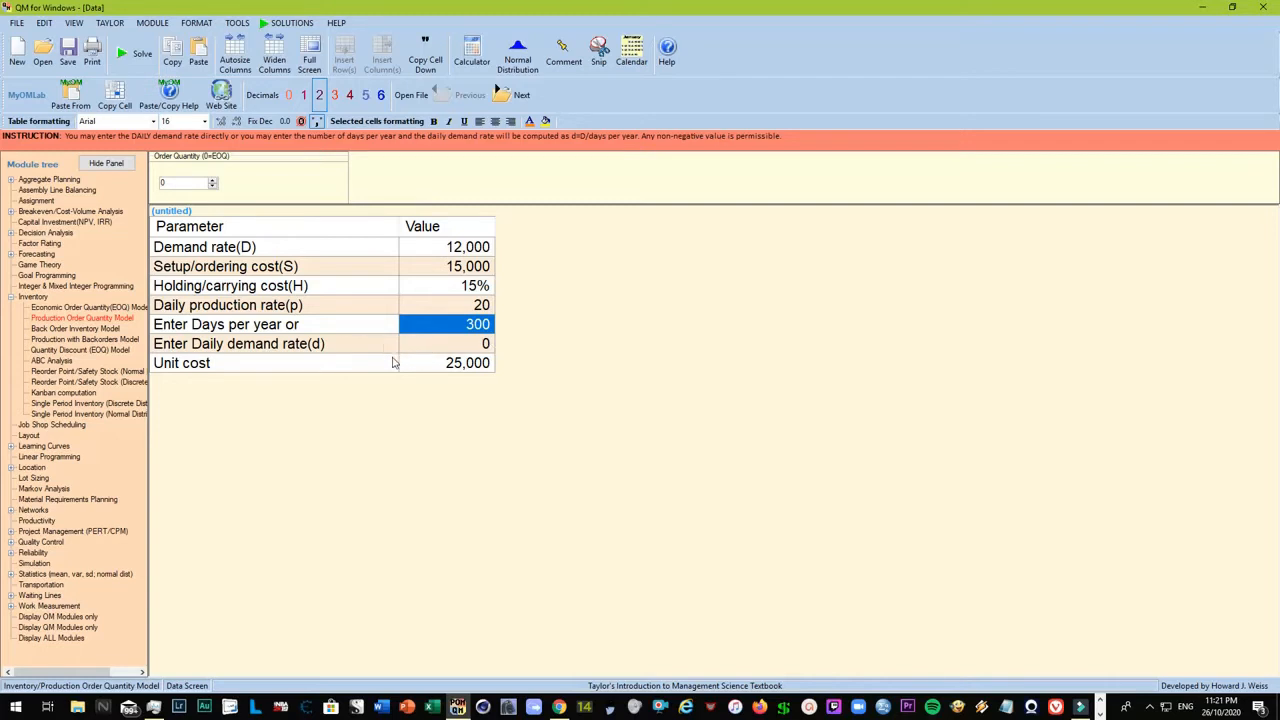
pyautogui.click(468, 362)
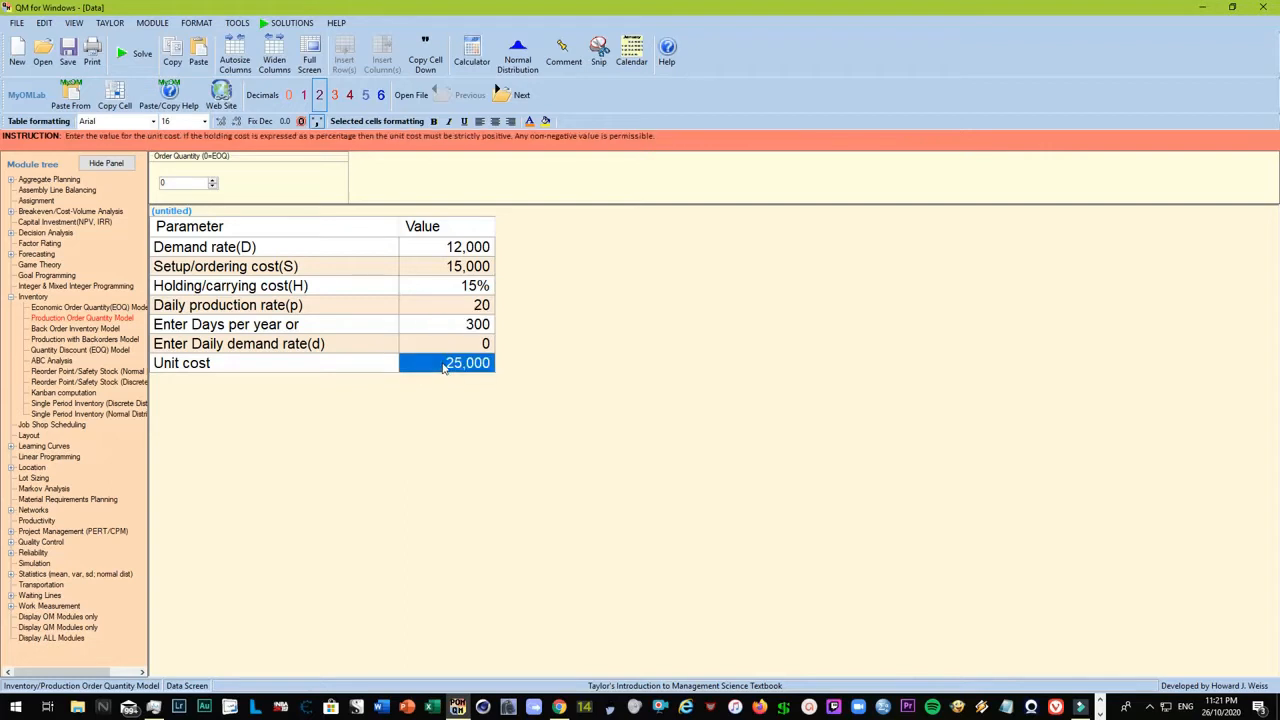
pyautogui.moveTo(428, 338)
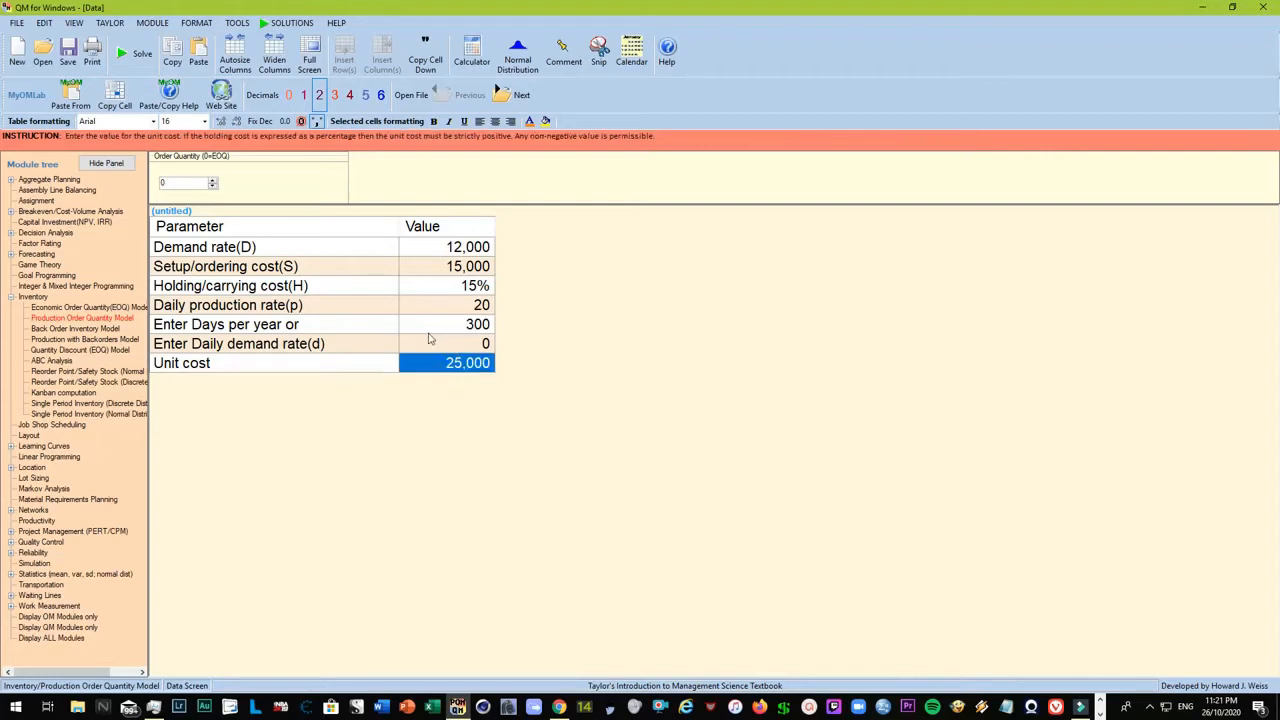
pyautogui.moveTo(228, 402)
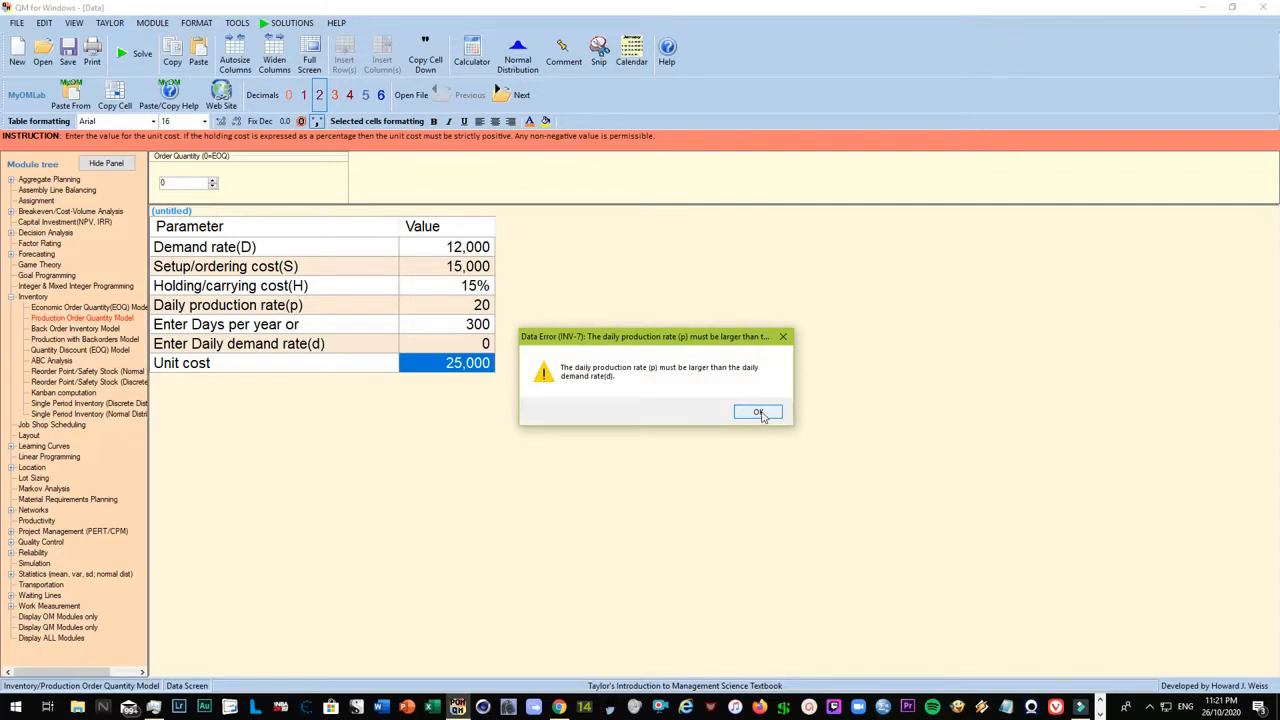
pyautogui.moveTo(556, 352)
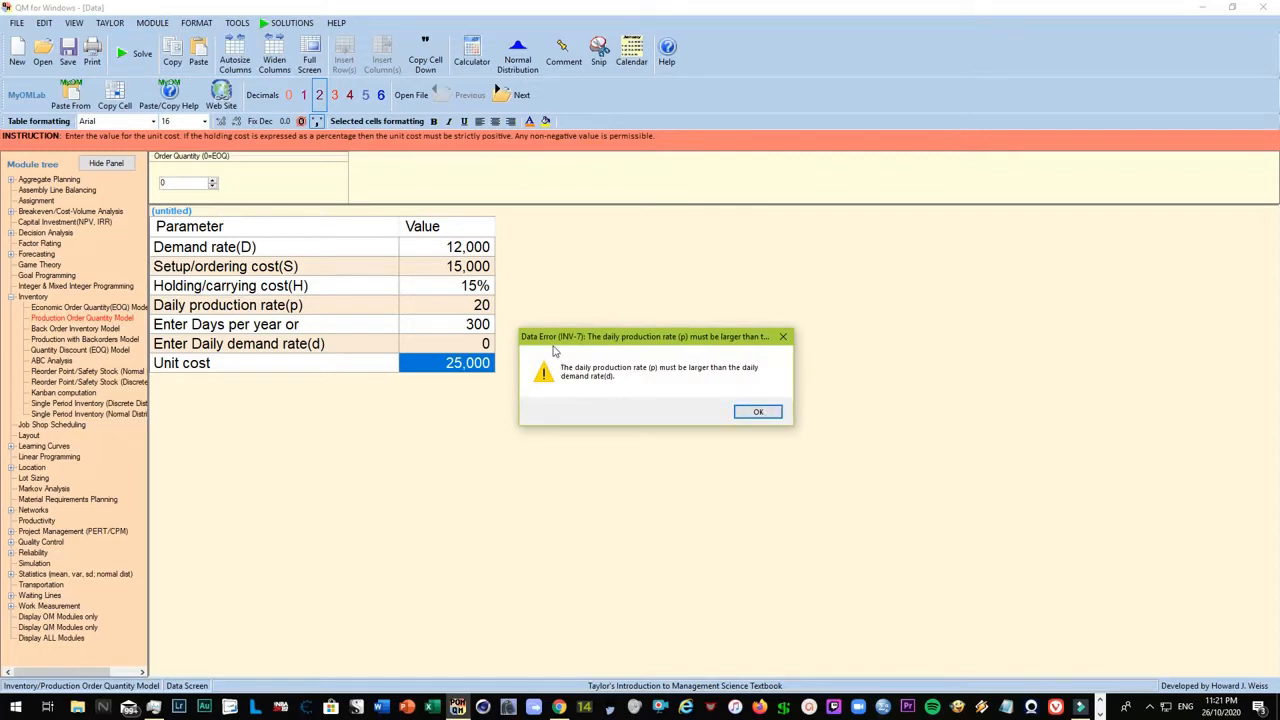
pyautogui.moveTo(558, 360)
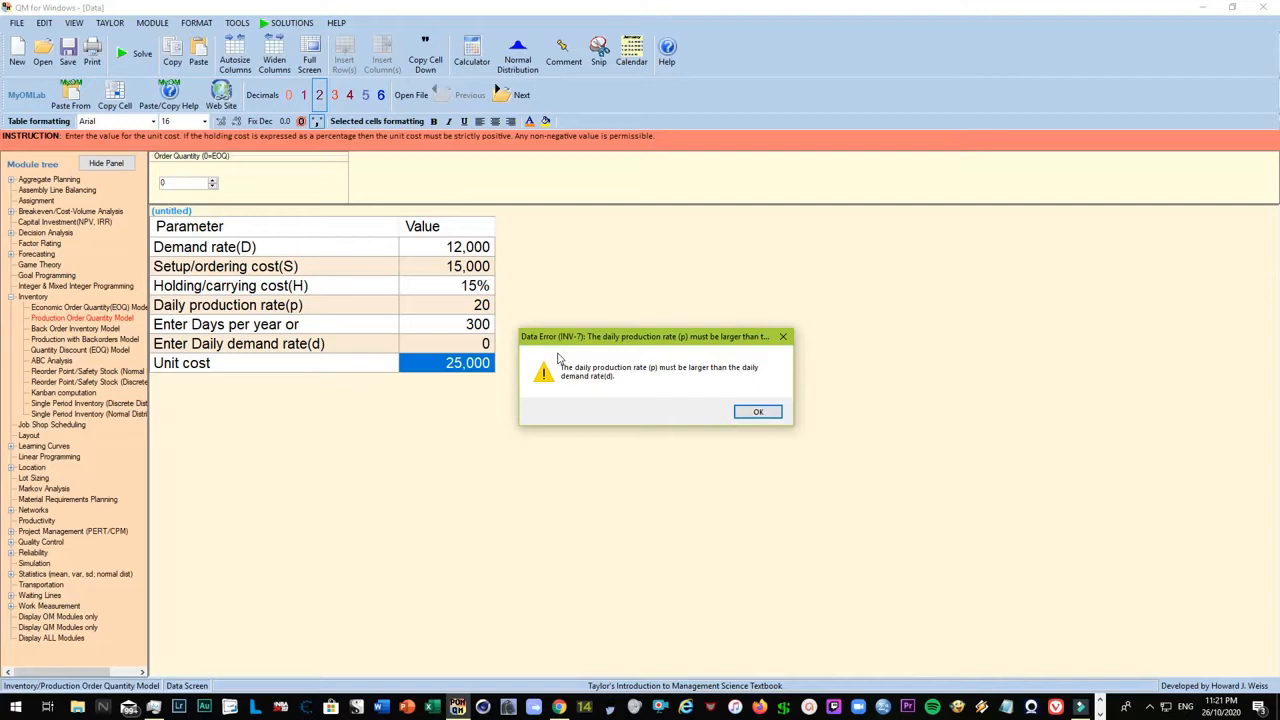
pyautogui.moveTo(632, 382)
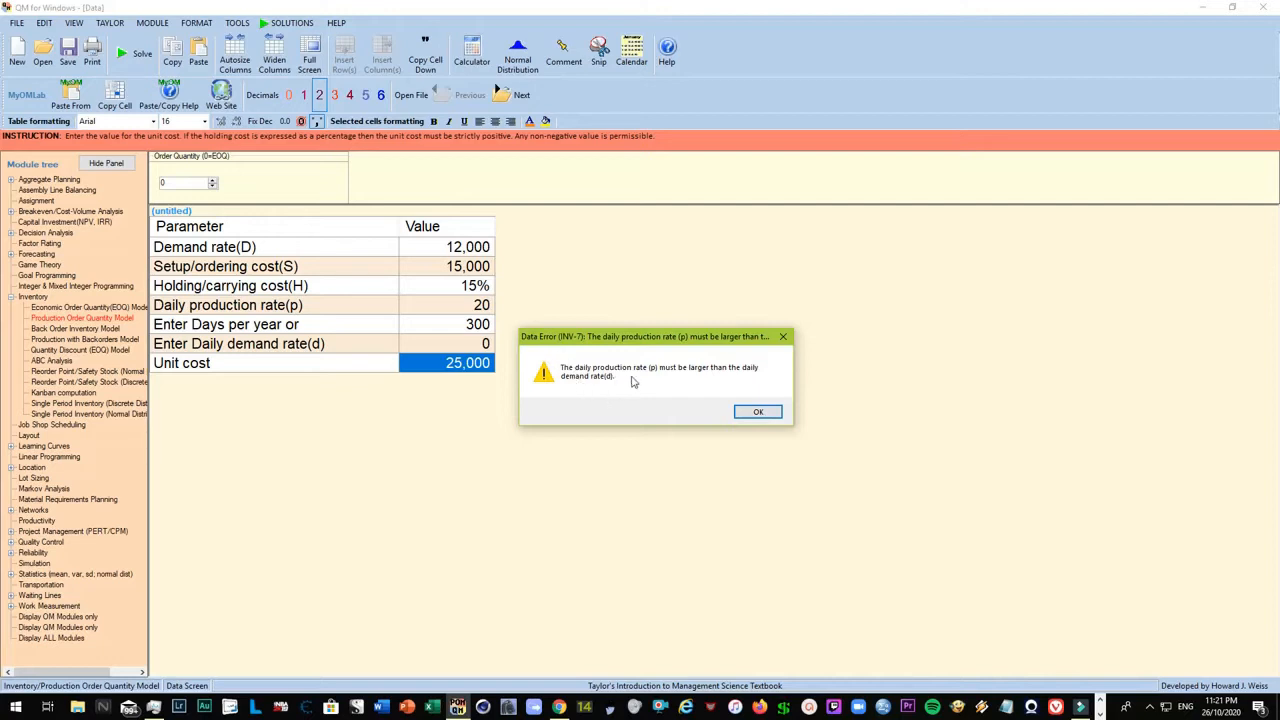
pyautogui.moveTo(708, 384)
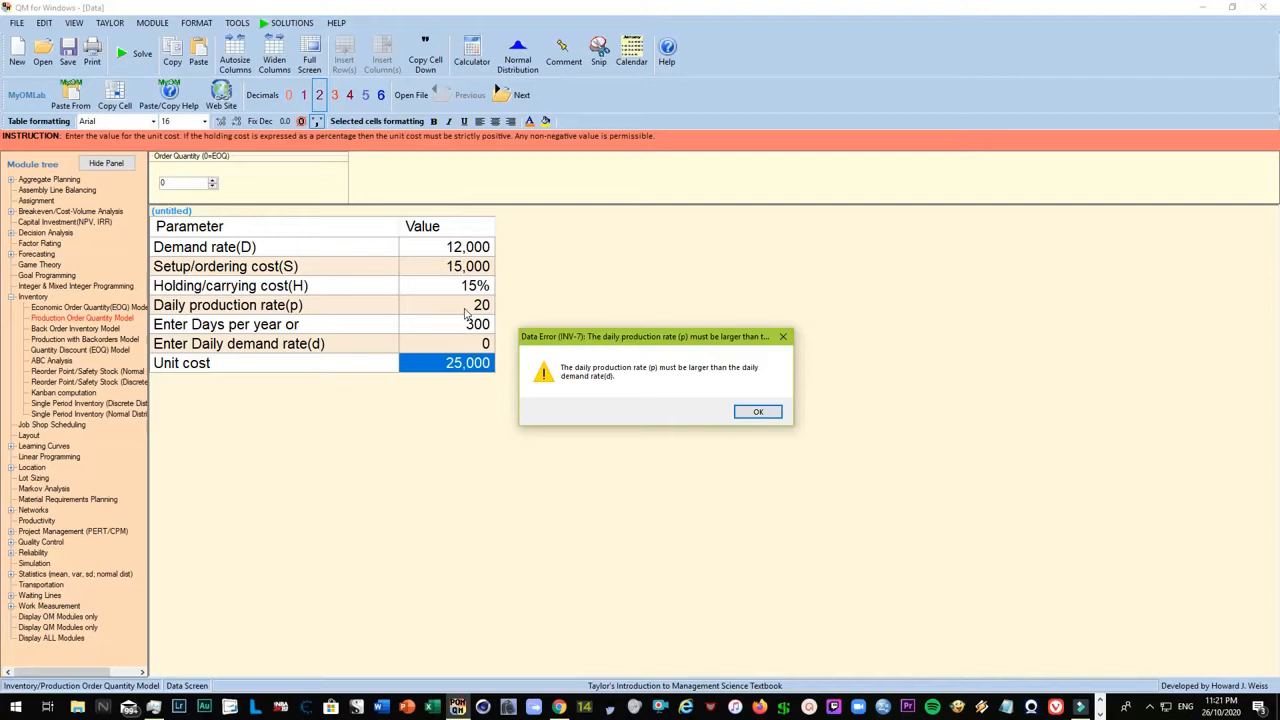
pyautogui.moveTo(444, 256)
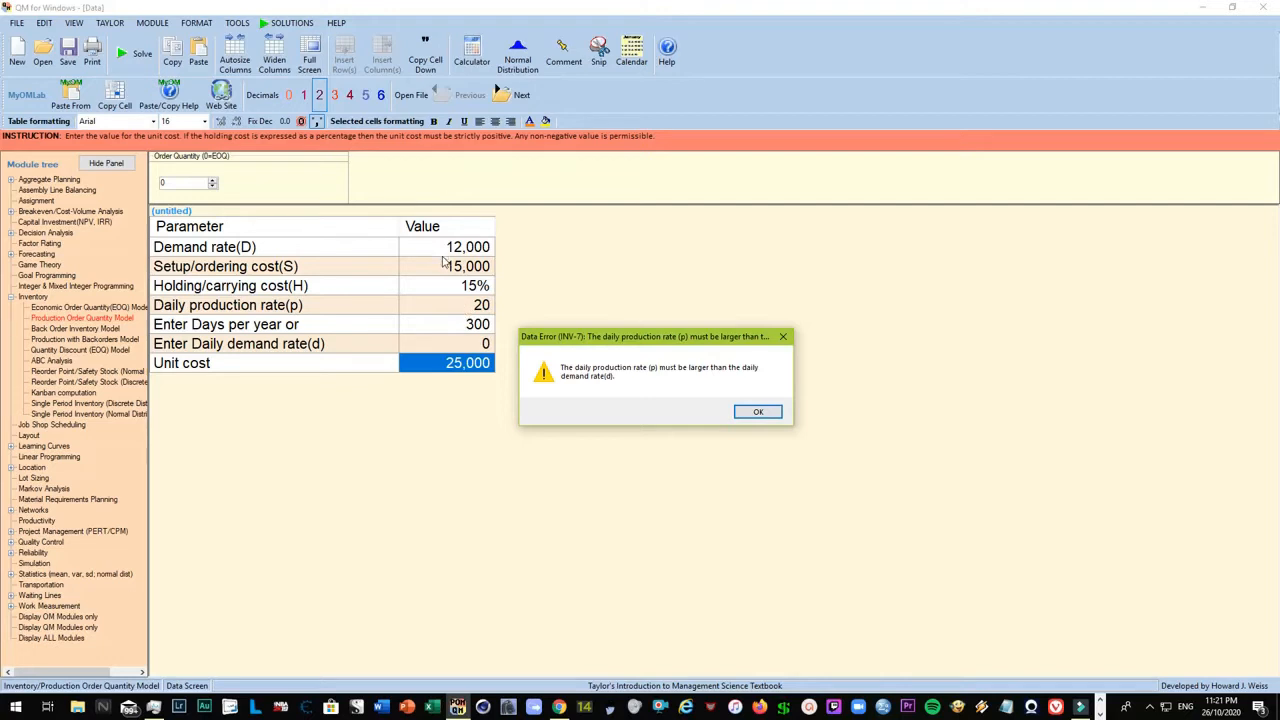
pyautogui.moveTo(486, 324)
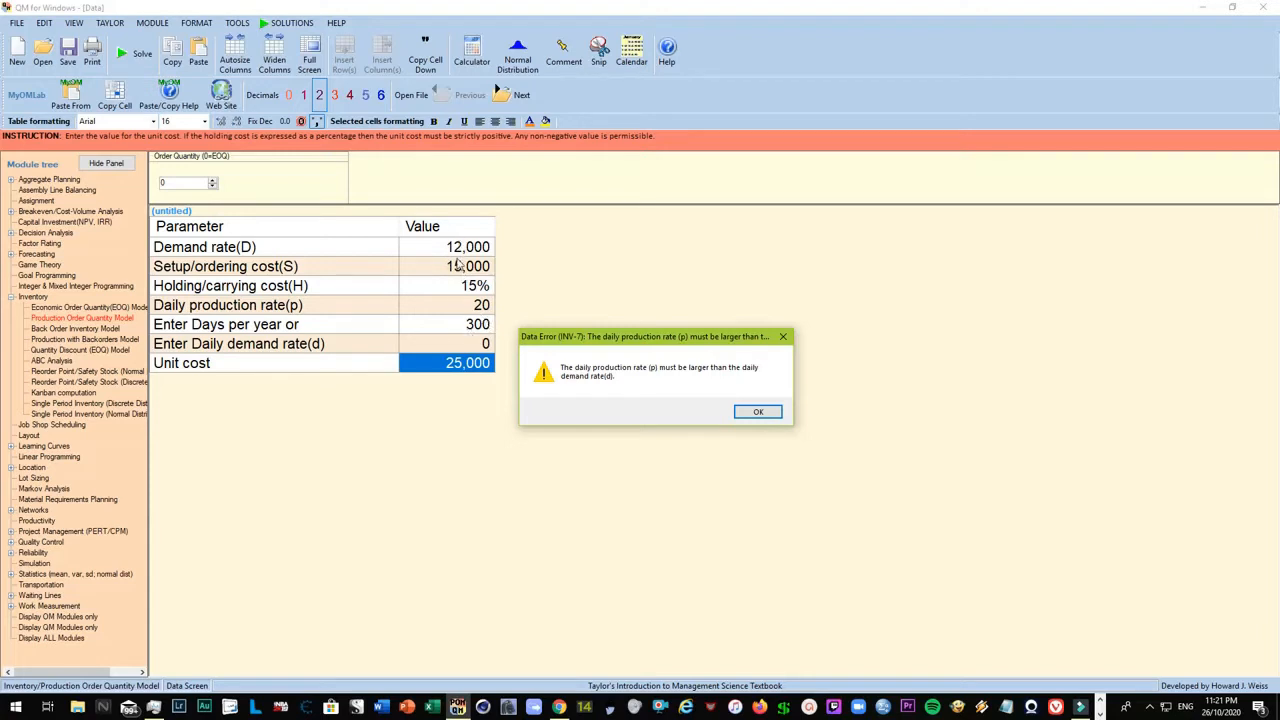
pyautogui.click(756, 412)
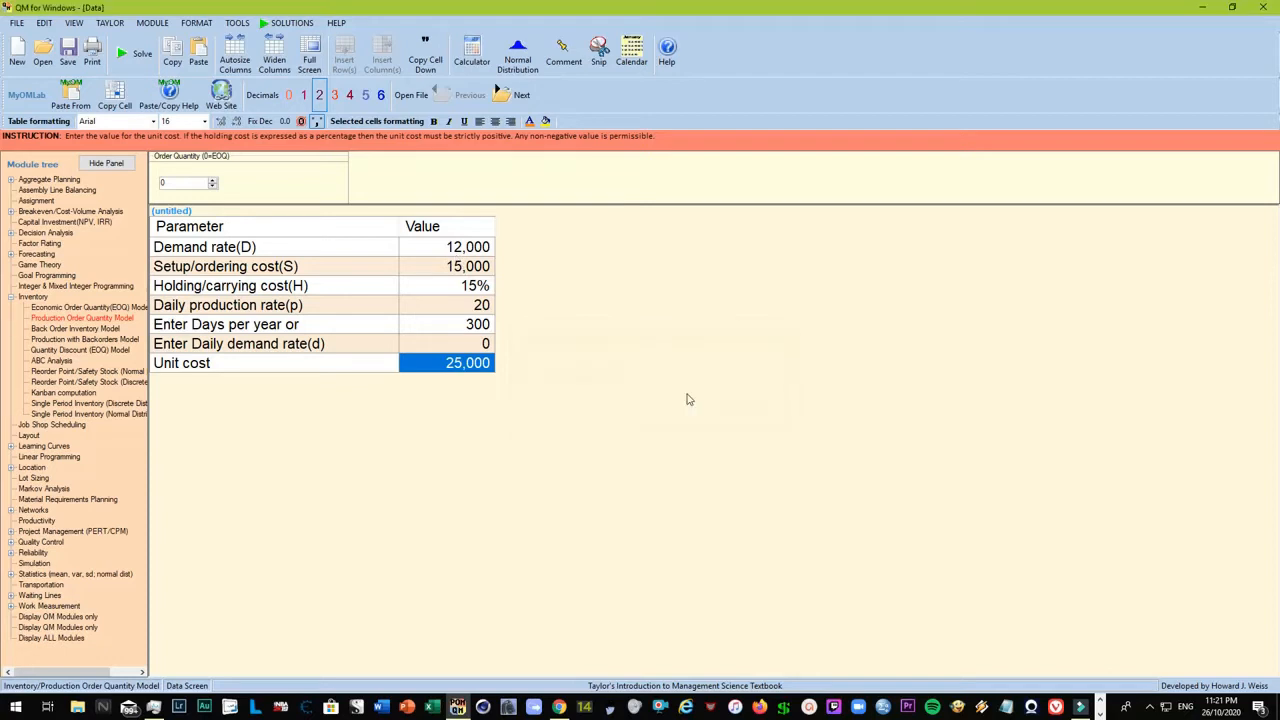
pyautogui.click(464, 304)
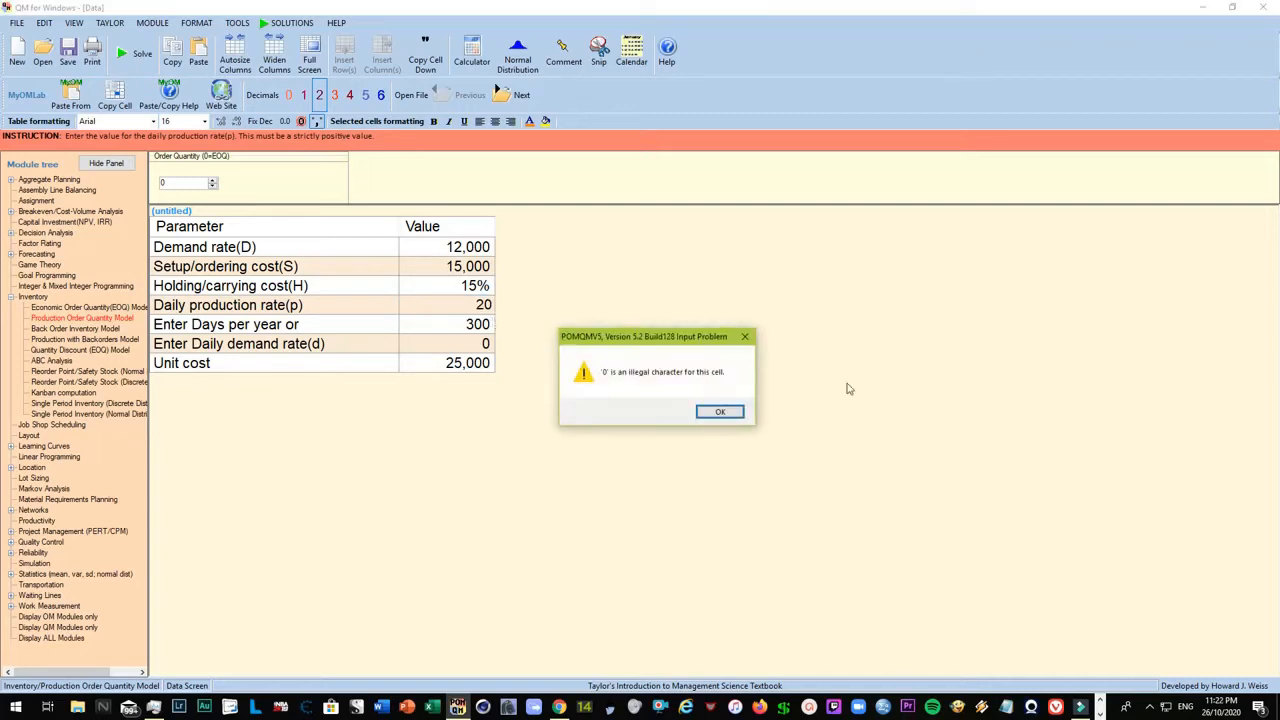
# Step: Change the daily production rate from 20 to 30, dismissing the illegal character and data error warnings
pyautogui.click(720, 412)
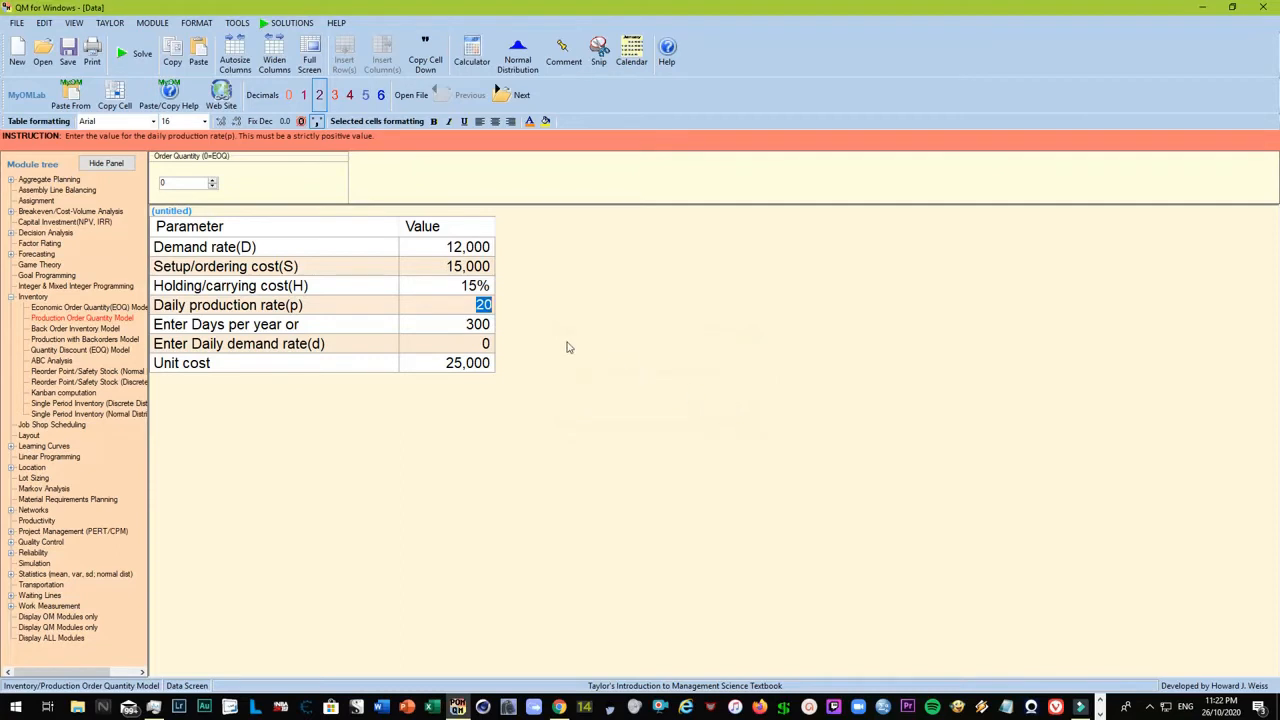
pyautogui.write('3')
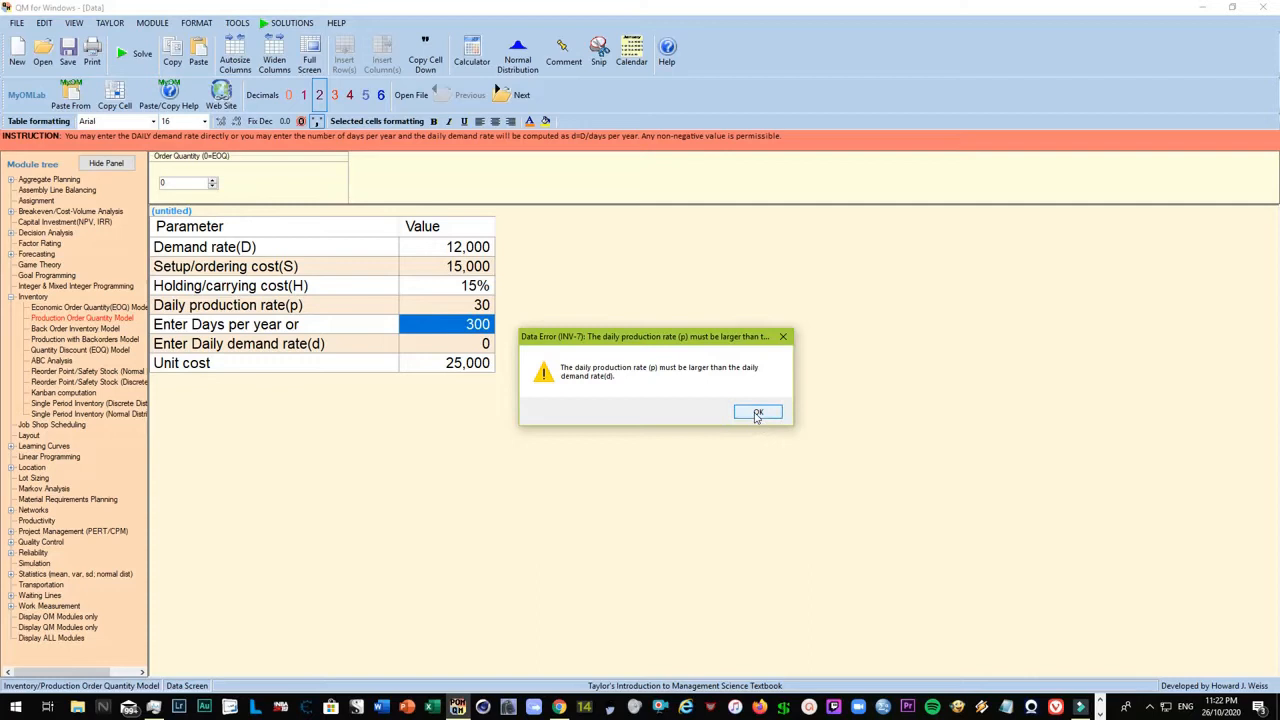
pyautogui.click(756, 412)
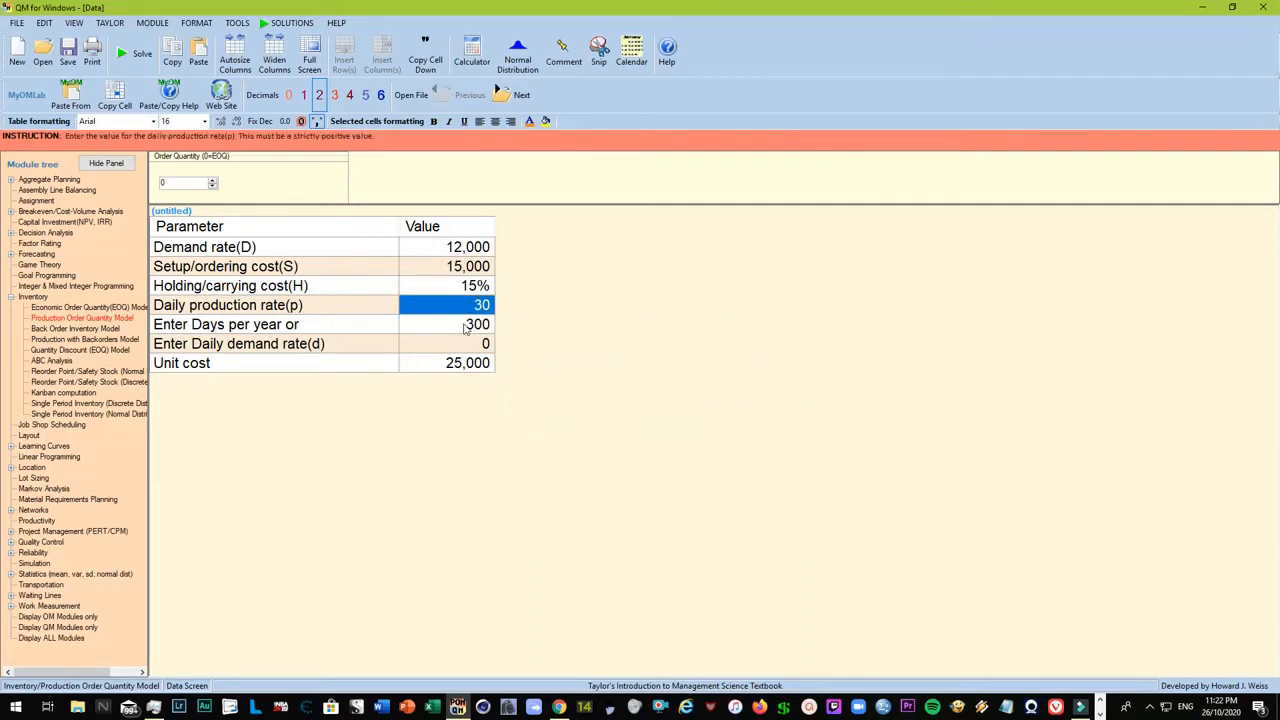
pyautogui.click(448, 324)
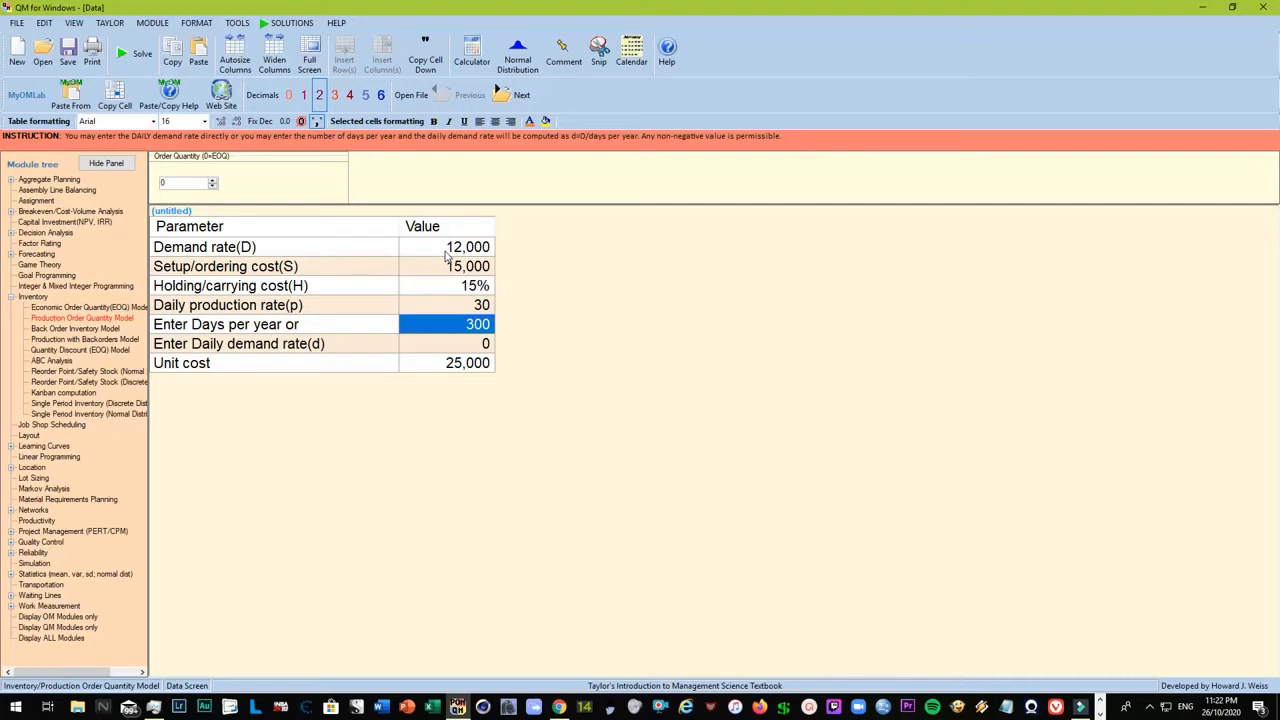
pyautogui.click(470, 304)
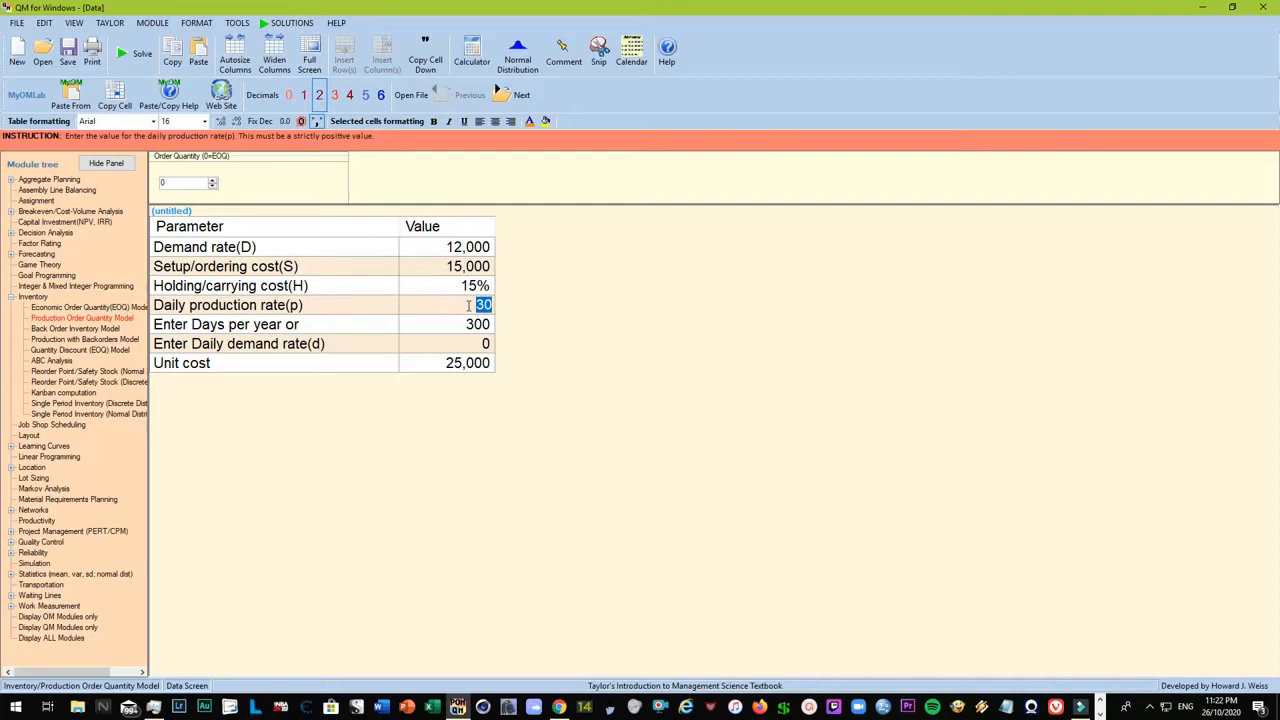
# Step: Set the daily production rate to 50 and commit it by selecting another cell
pyautogui.write('50')
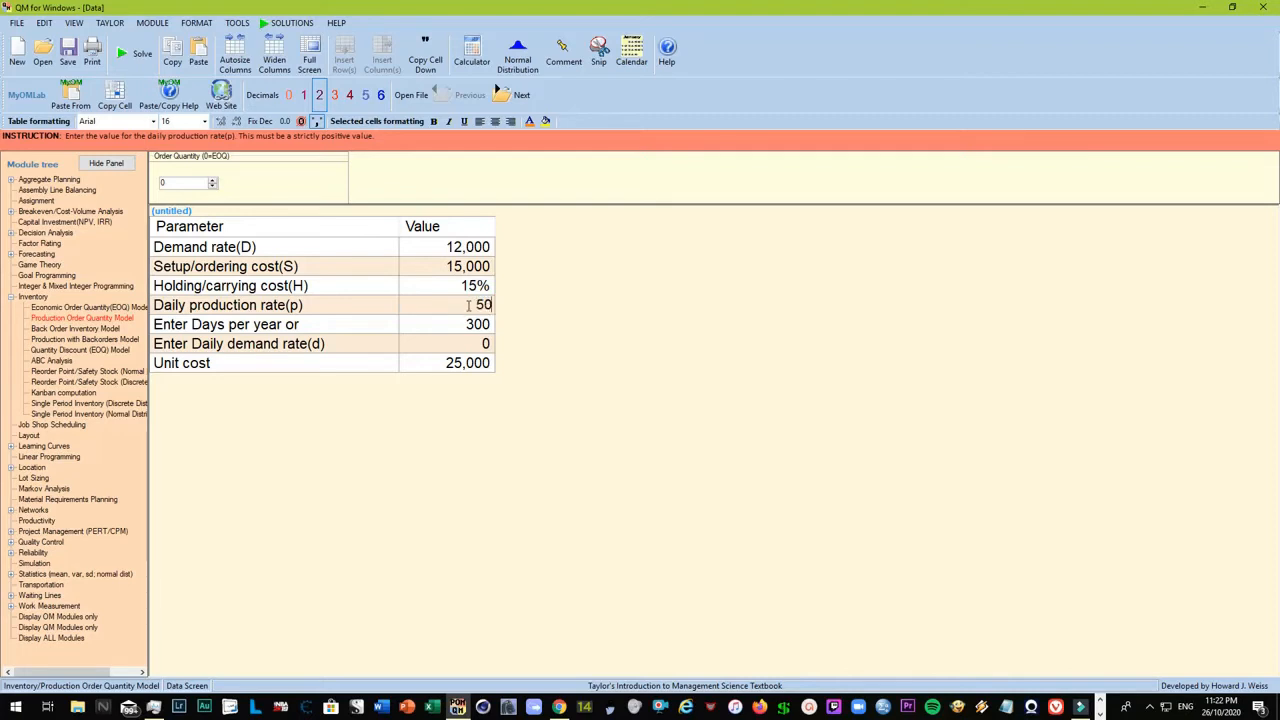
pyautogui.moveTo(408, 286)
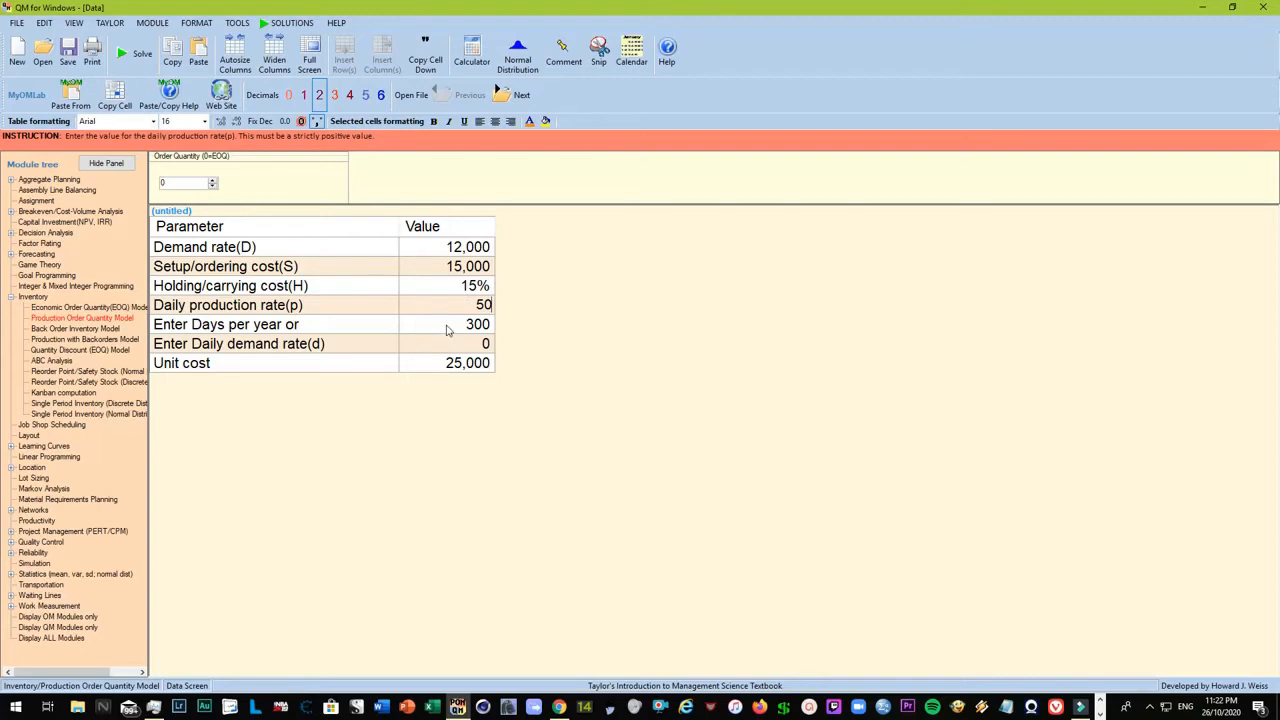
pyautogui.click(448, 324)
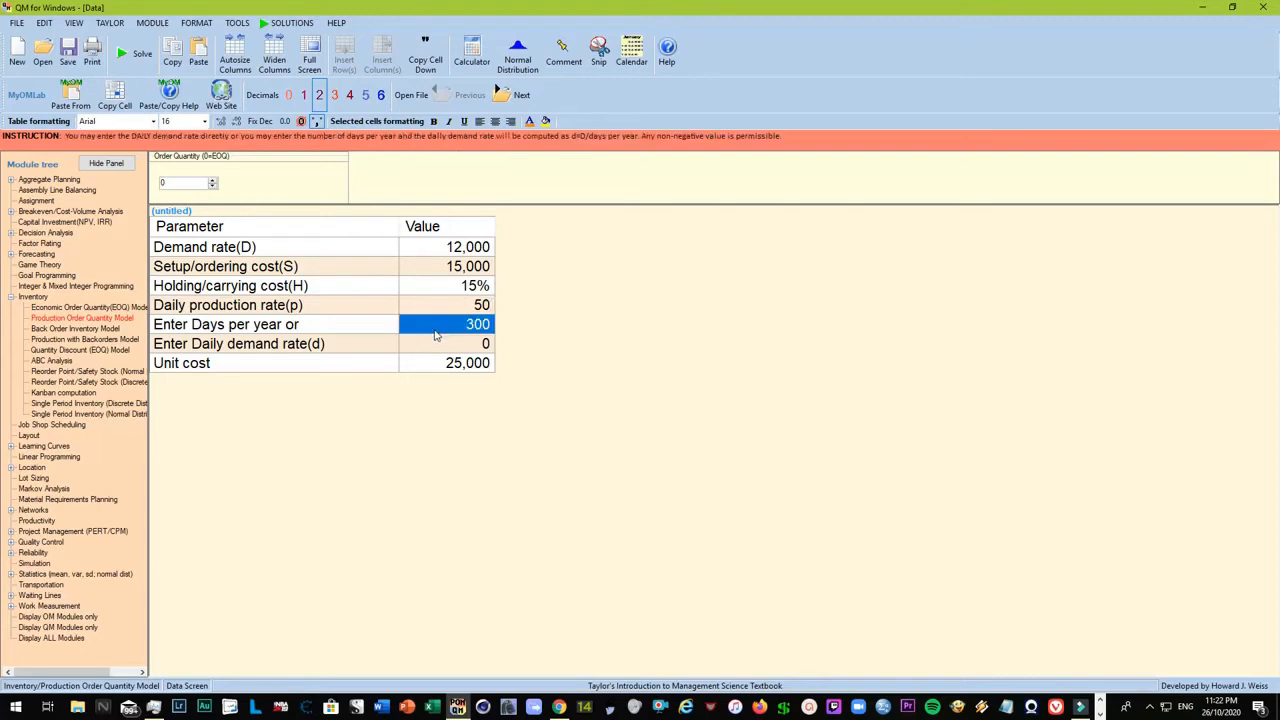
pyautogui.click(468, 362)
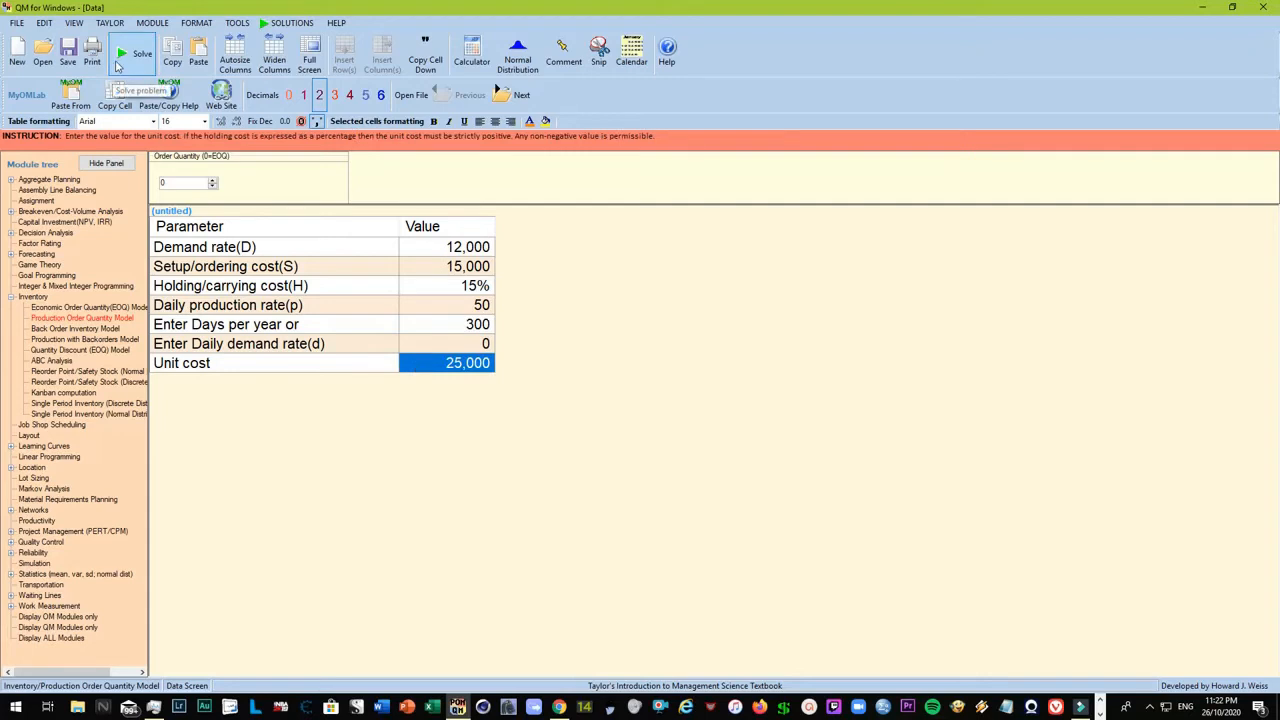
pyautogui.moveTo(464, 312)
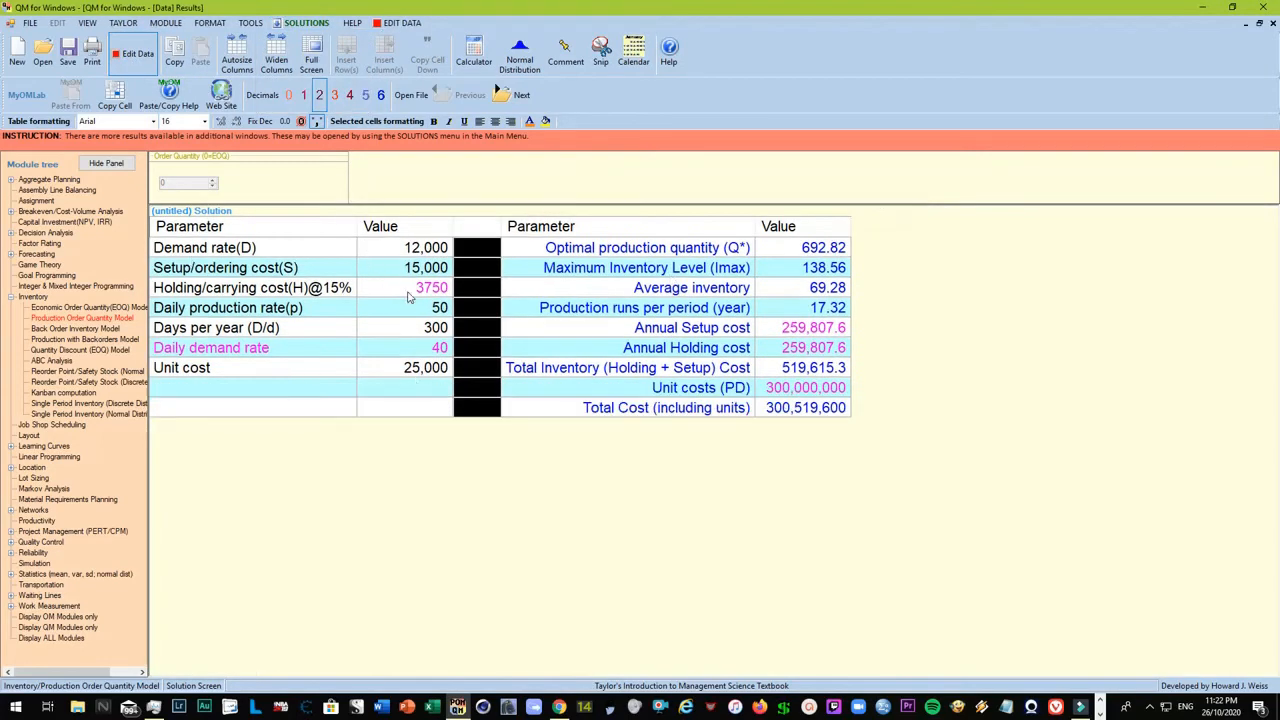
pyautogui.moveTo(424, 302)
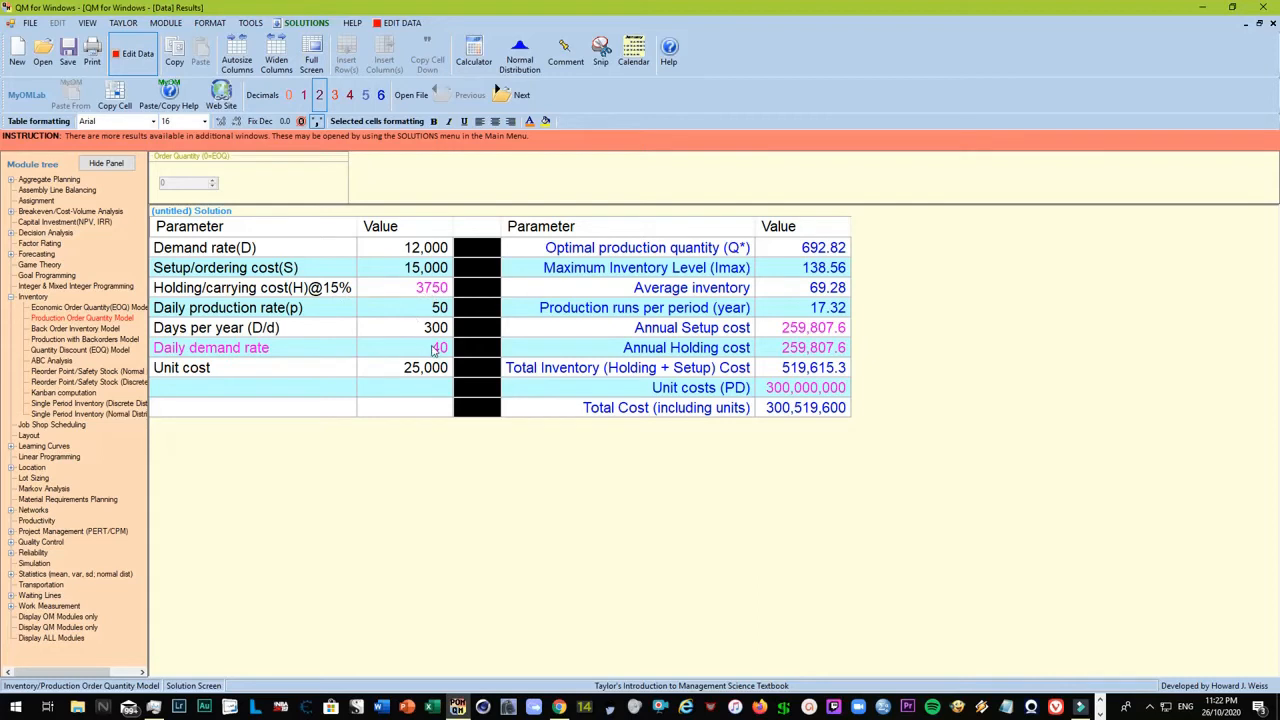
pyautogui.moveTo(396, 358)
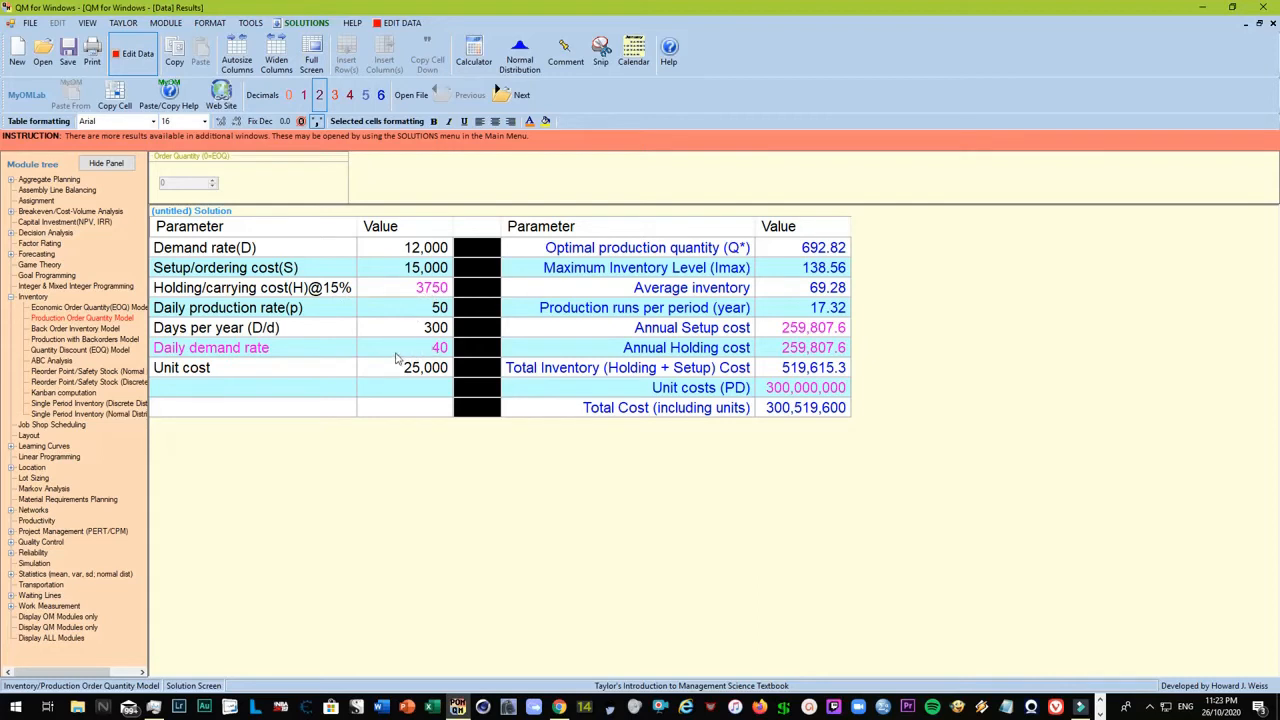
pyautogui.moveTo(264, 358)
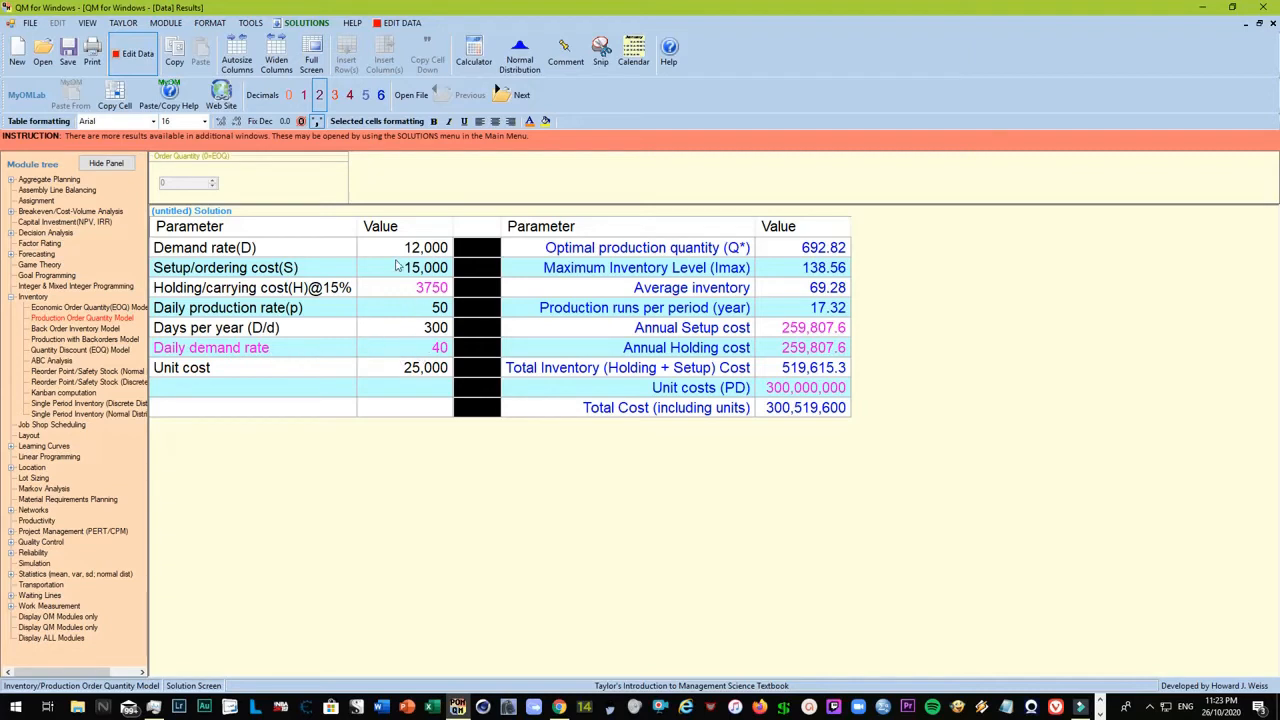
pyautogui.moveTo(420, 348)
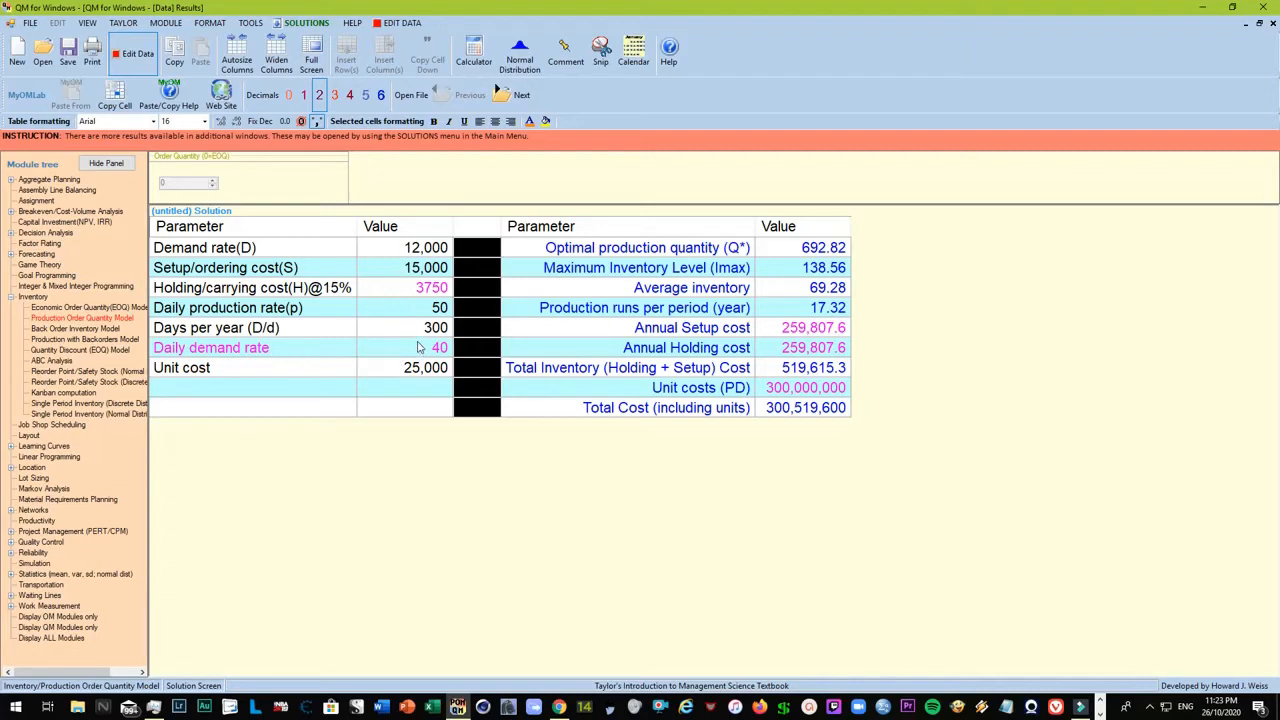
pyautogui.moveTo(536, 304)
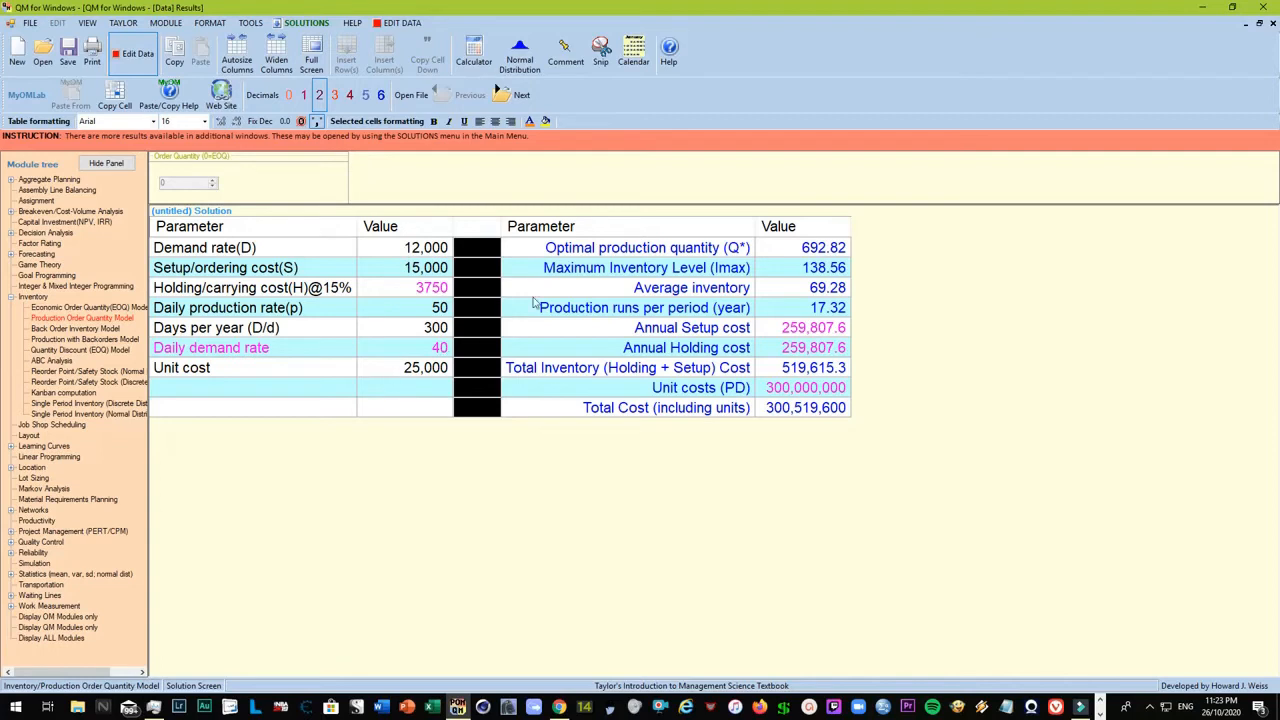
pyautogui.moveTo(820, 260)
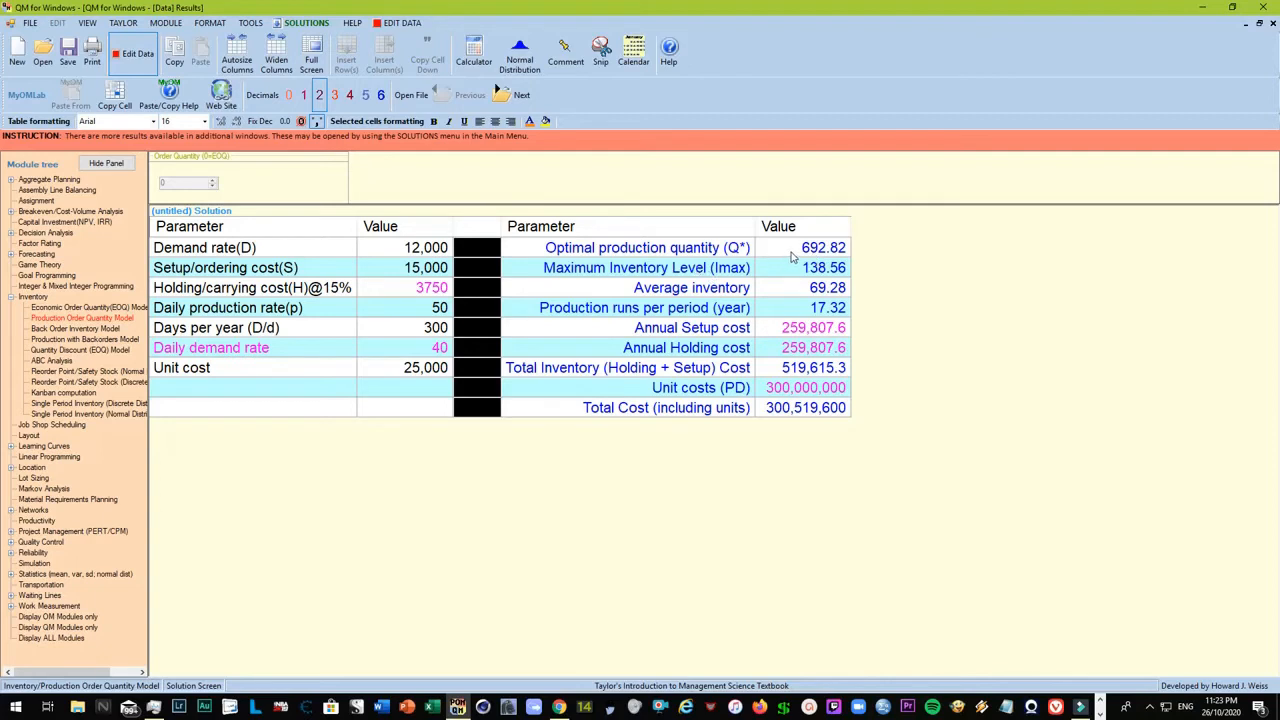
pyautogui.moveTo(790, 256)
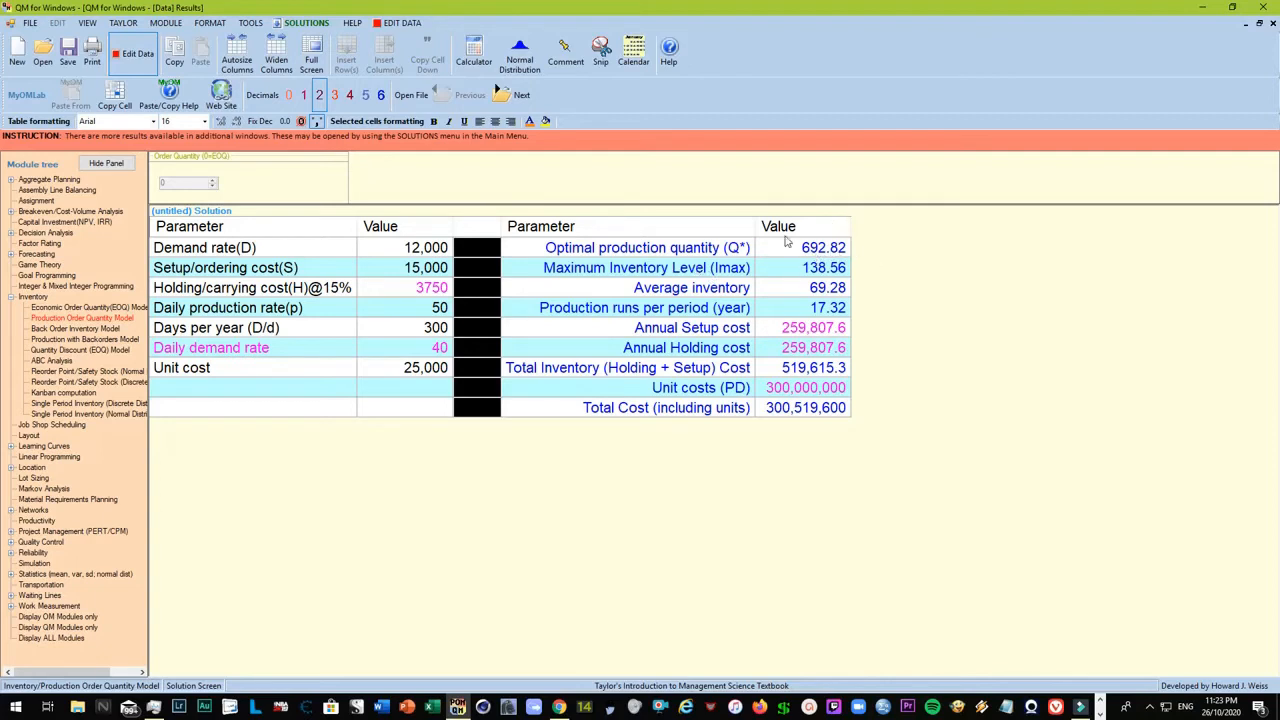
pyautogui.moveTo(812, 282)
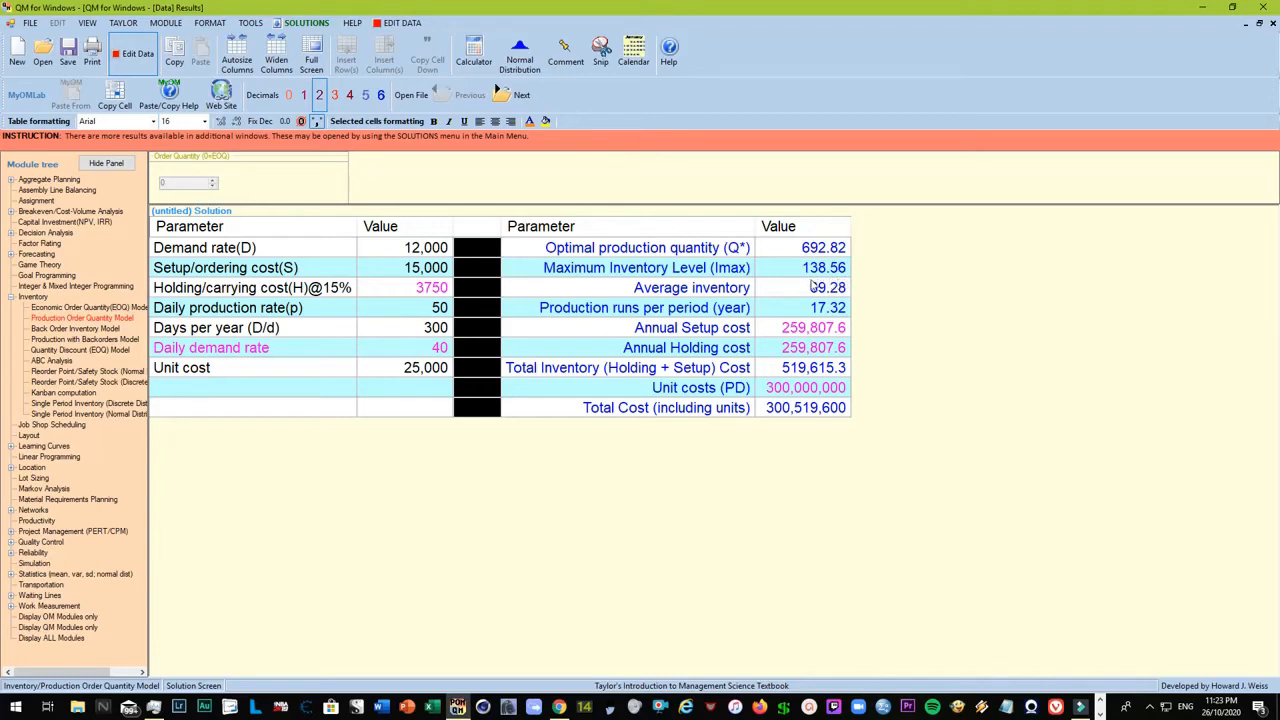
pyautogui.moveTo(876, 290)
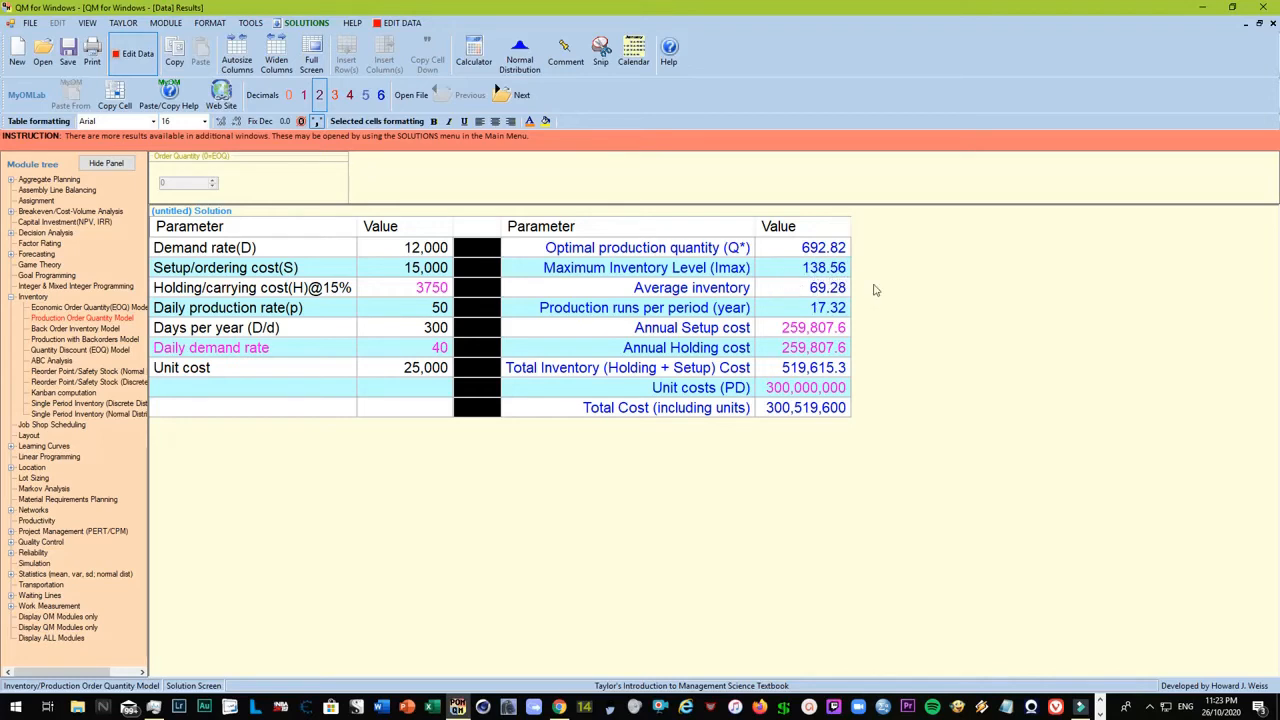
pyautogui.moveTo(852, 302)
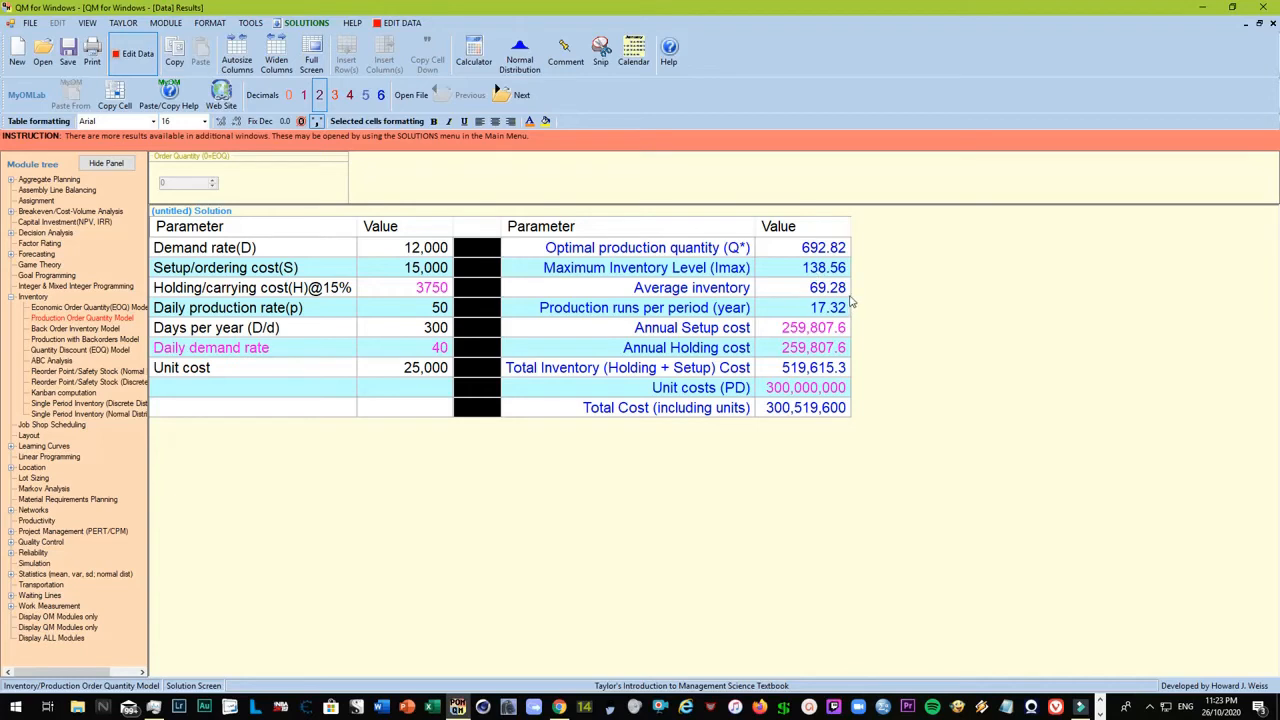
pyautogui.moveTo(836, 312)
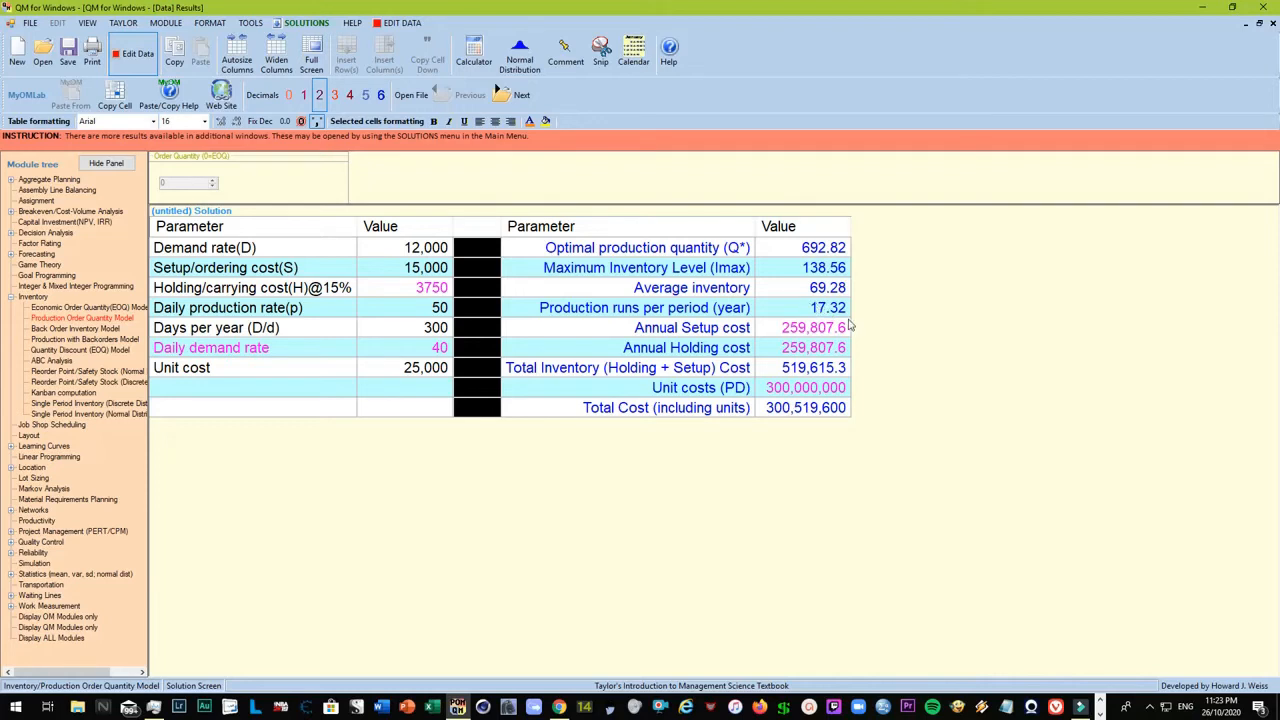
pyautogui.moveTo(826, 256)
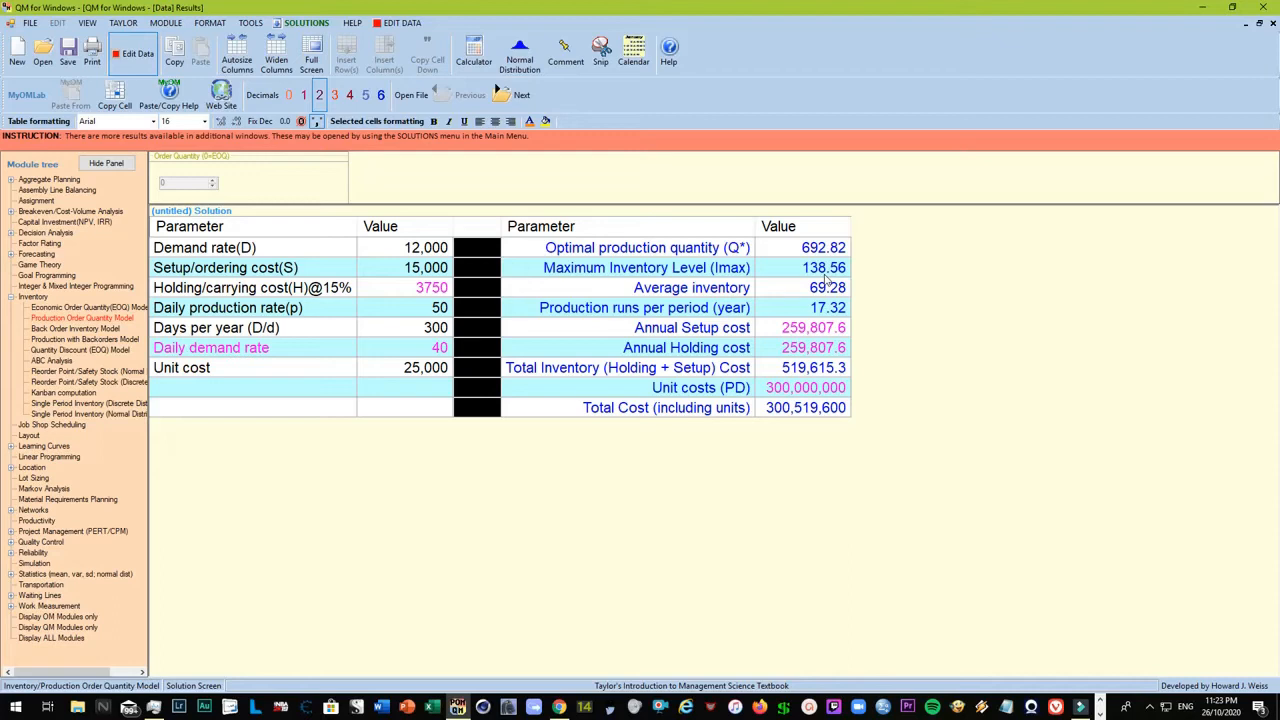
pyautogui.moveTo(472, 348)
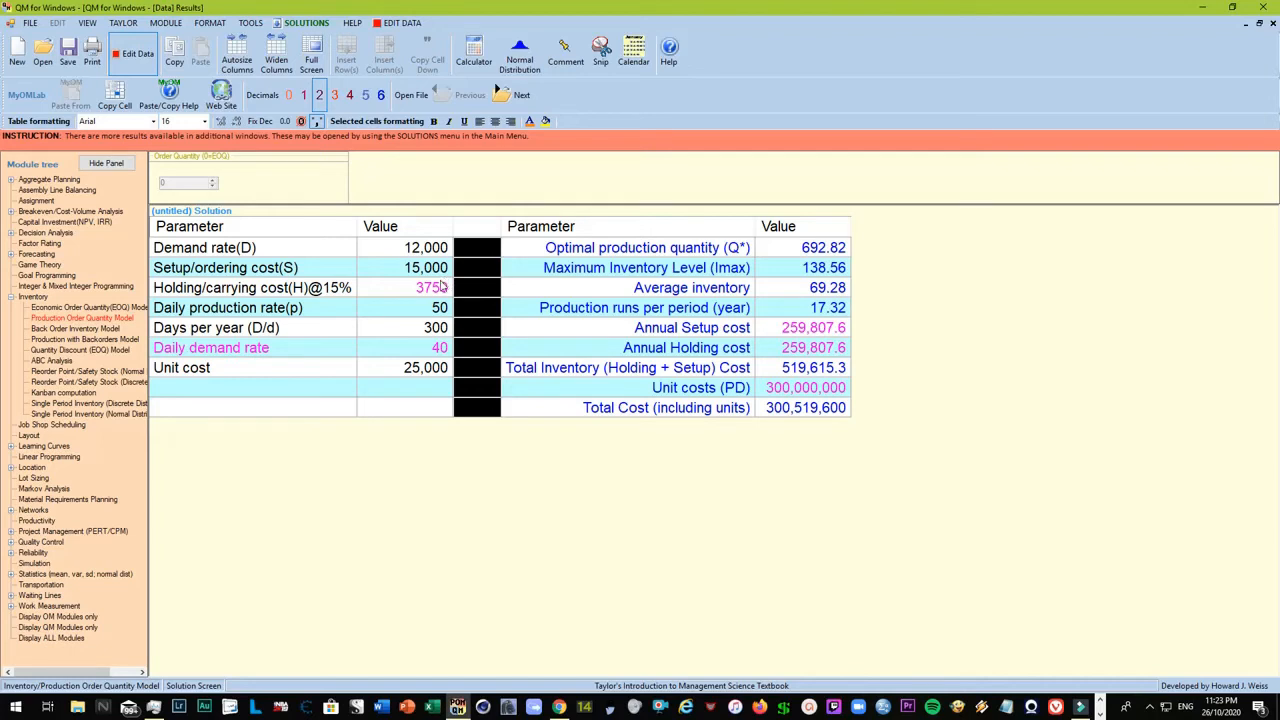
pyautogui.moveTo(568, 324)
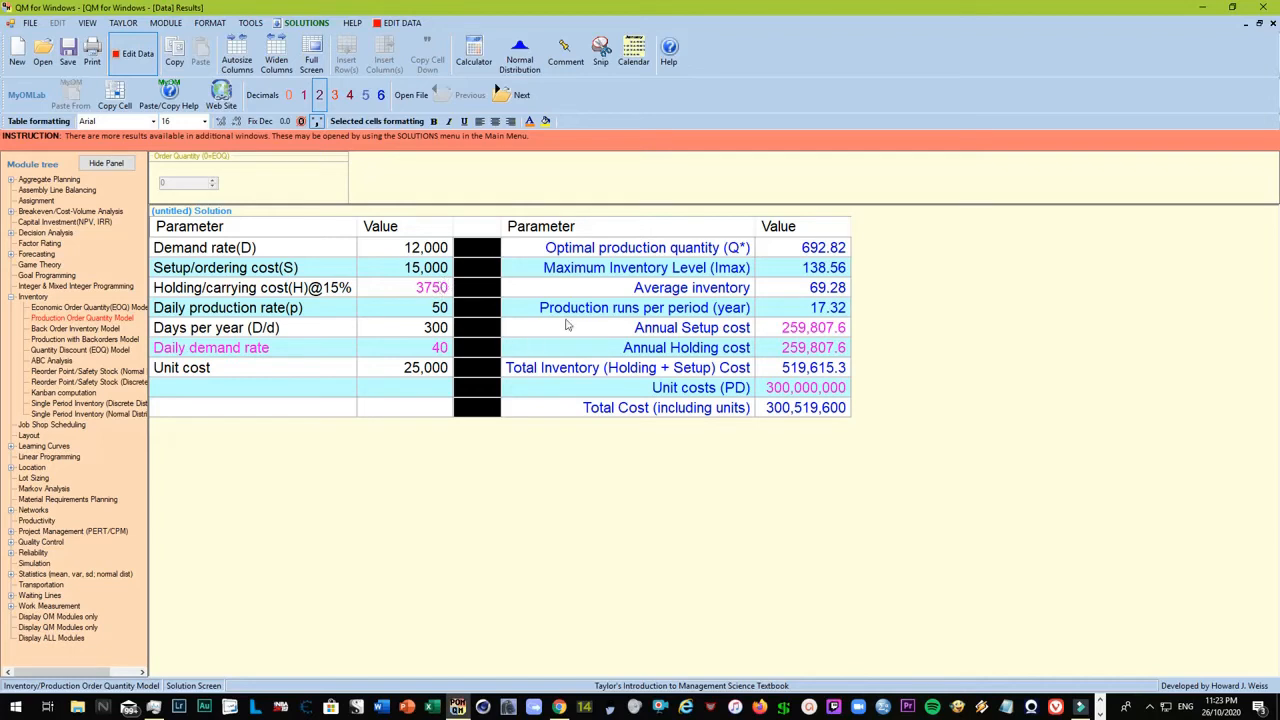
pyautogui.moveTo(648, 380)
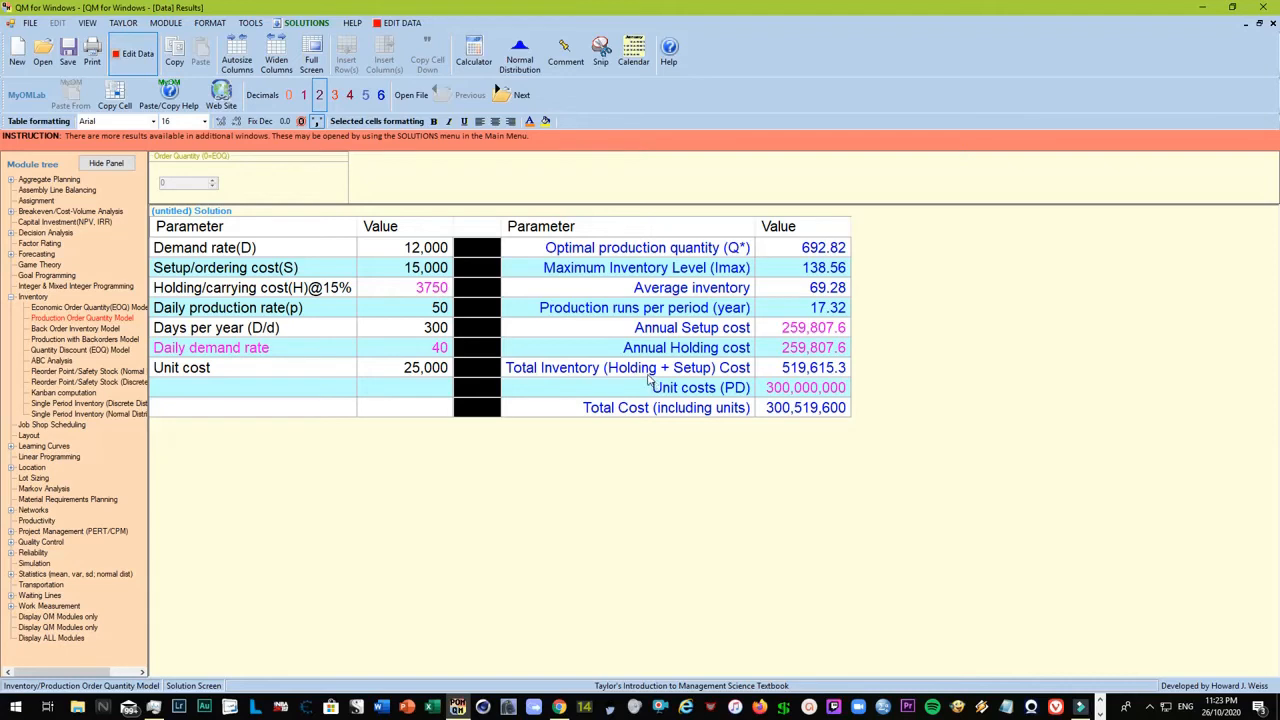
pyautogui.moveTo(654, 430)
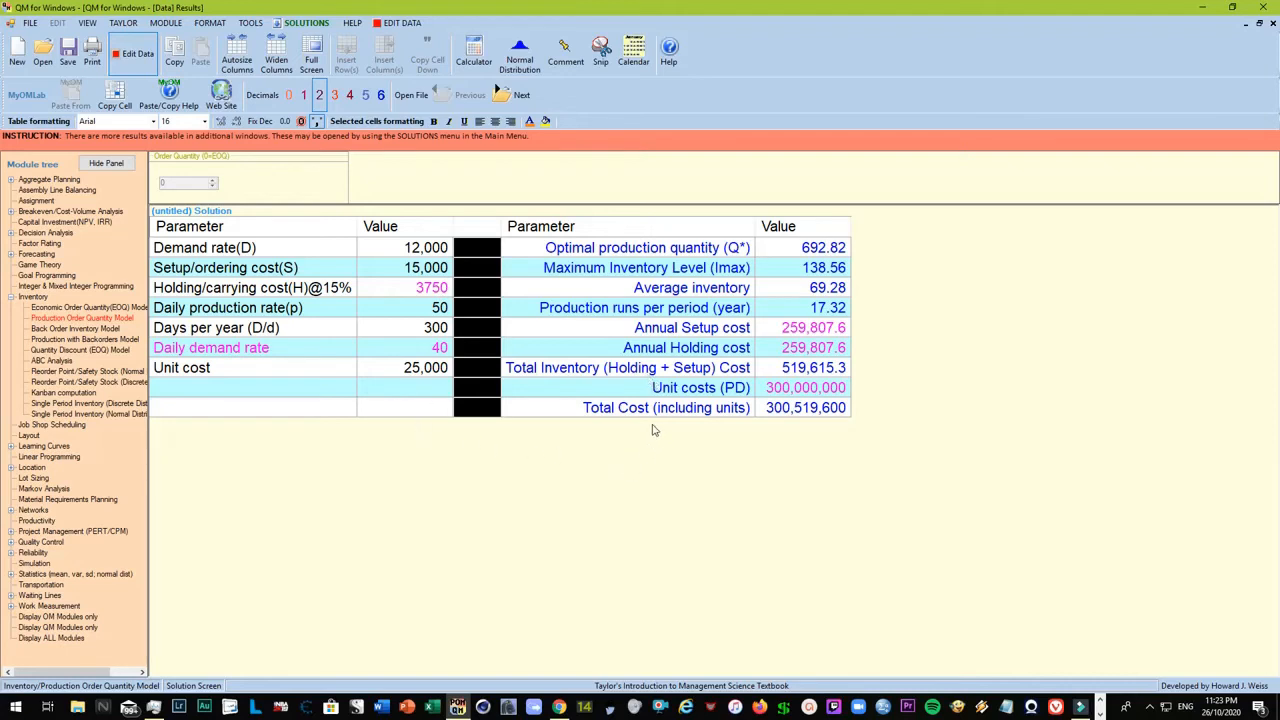
pyautogui.moveTo(764, 356)
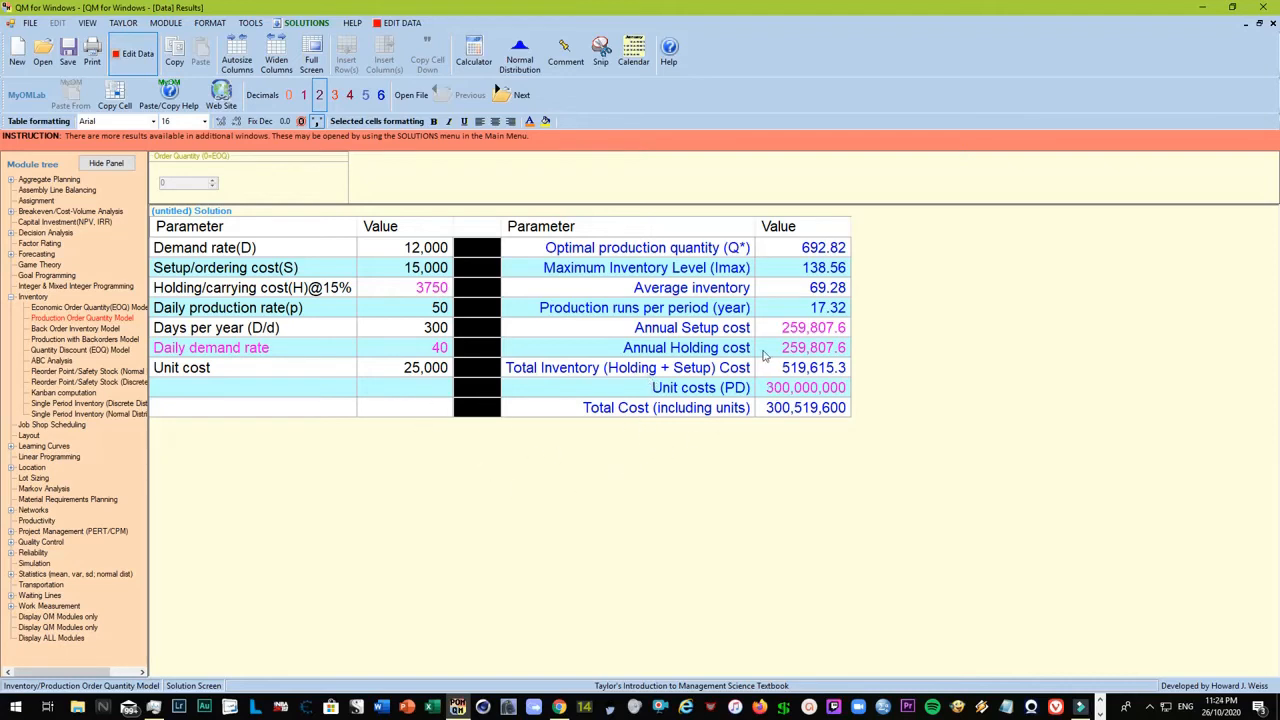
pyautogui.moveTo(744, 390)
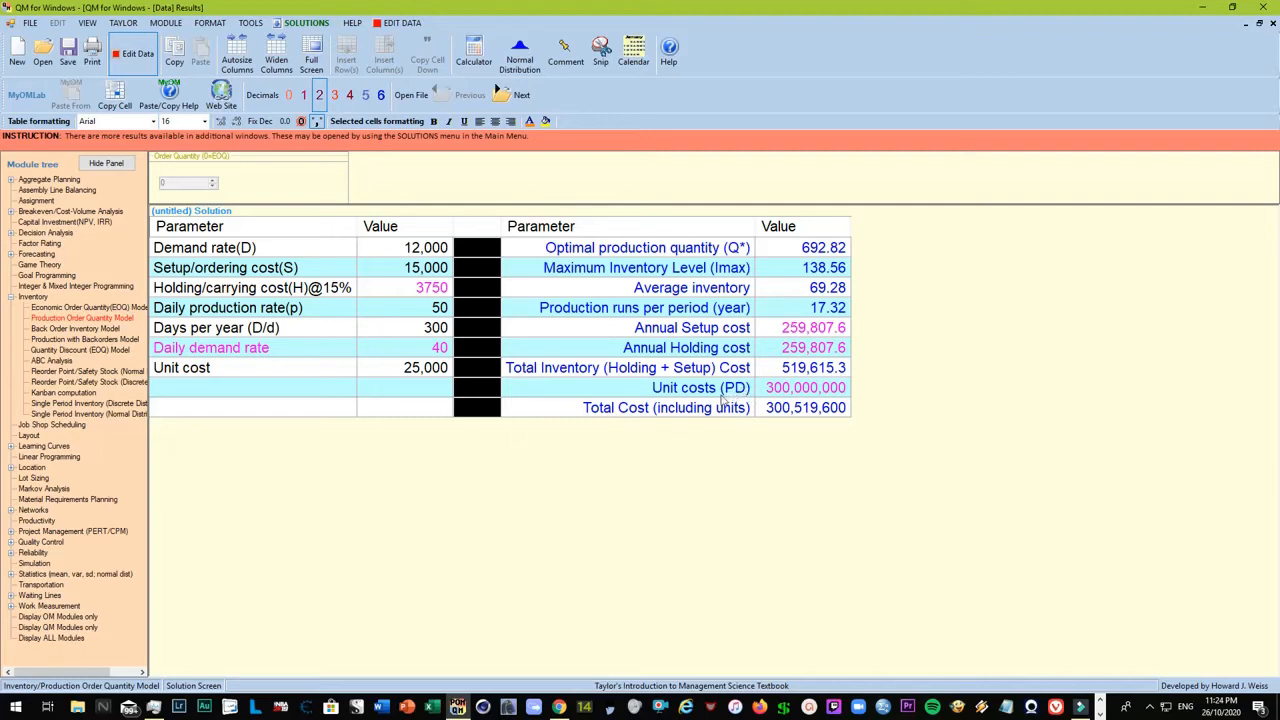
pyautogui.moveTo(884, 388)
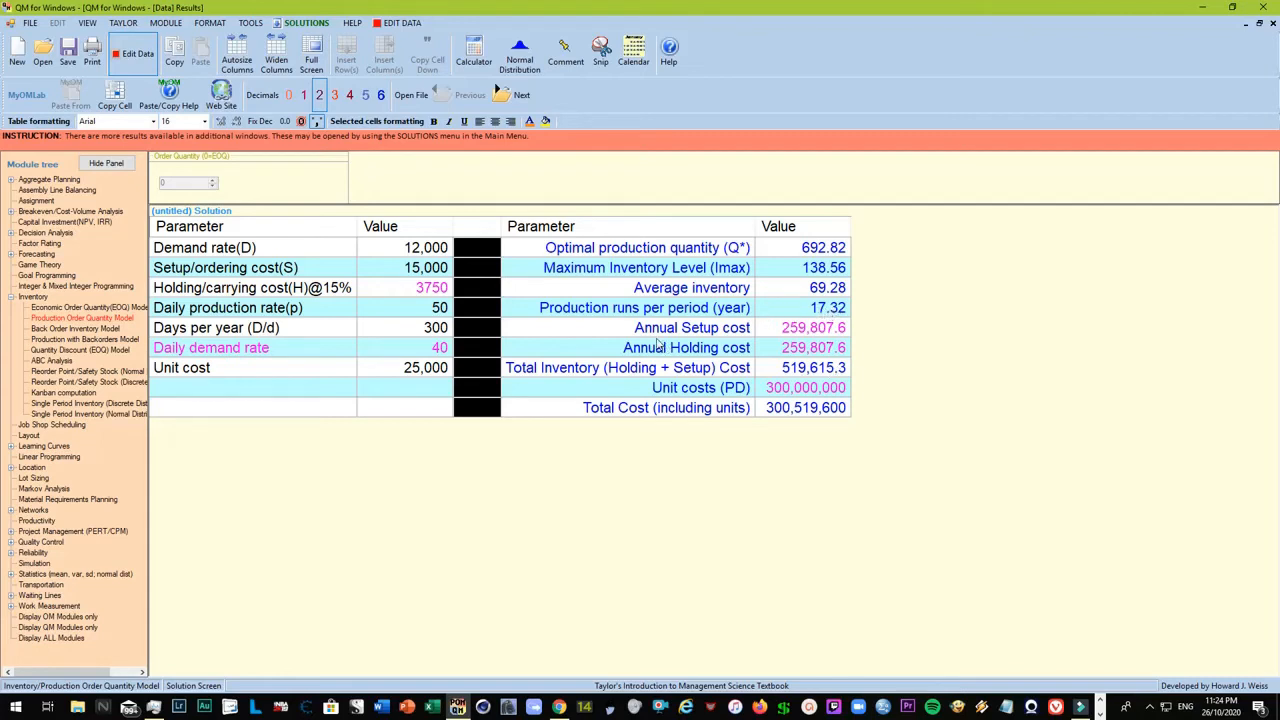
pyautogui.moveTo(764, 408)
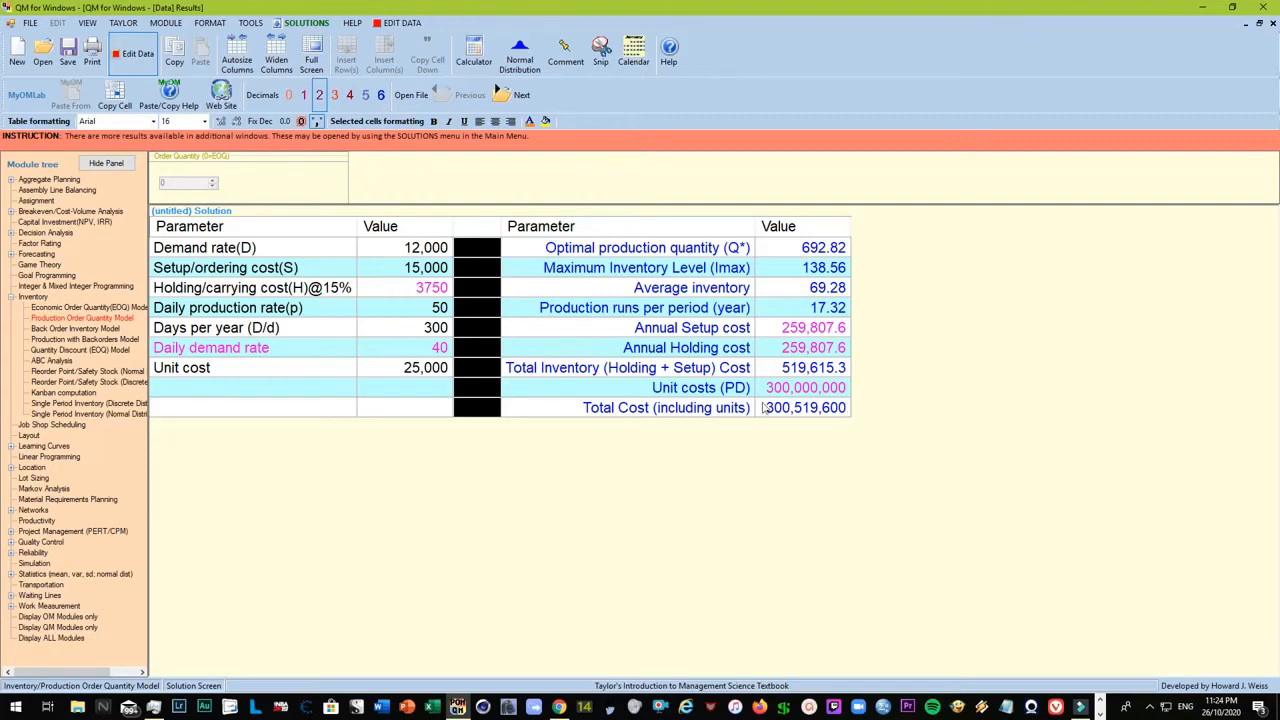
pyautogui.moveTo(652, 412)
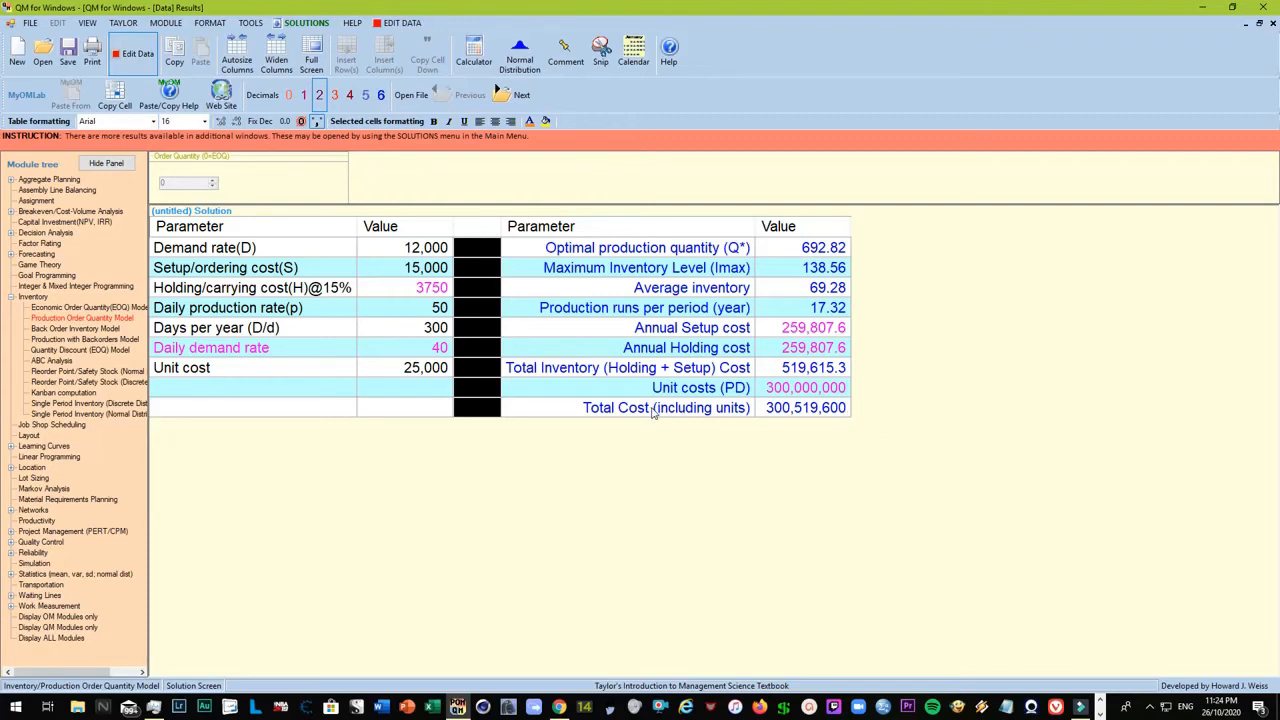
pyautogui.moveTo(744, 496)
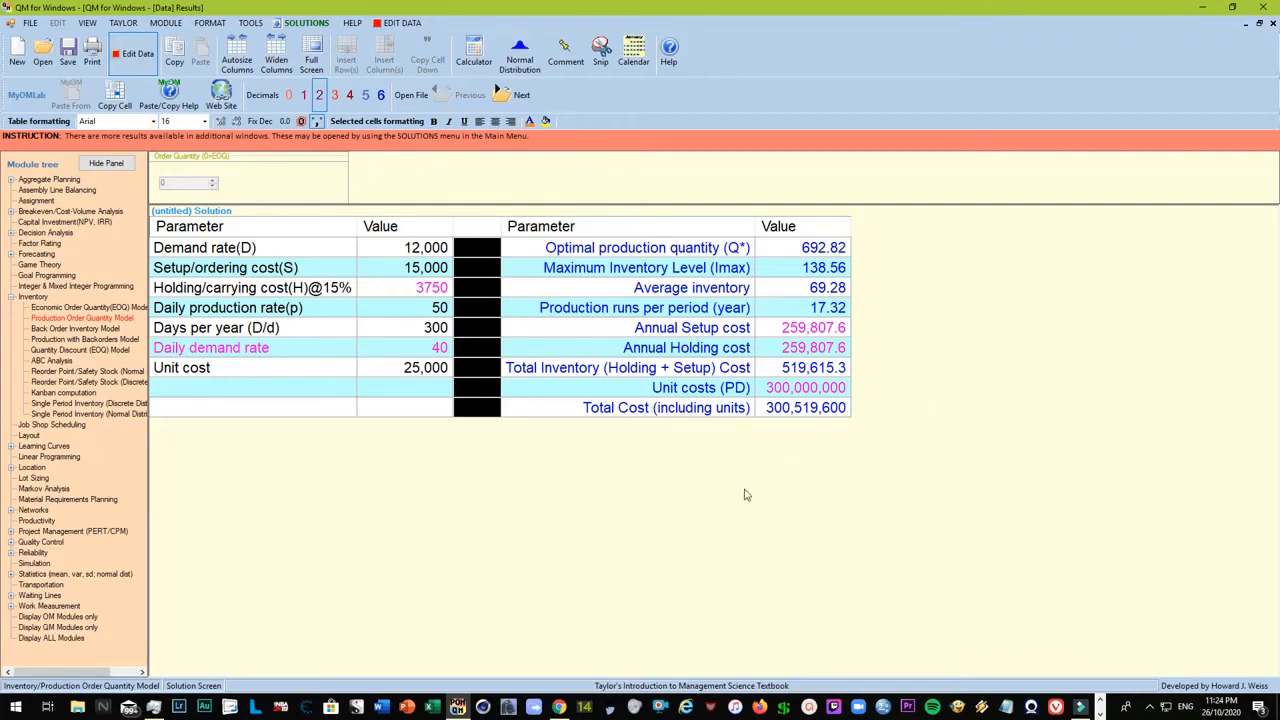
pyautogui.moveTo(744, 488)
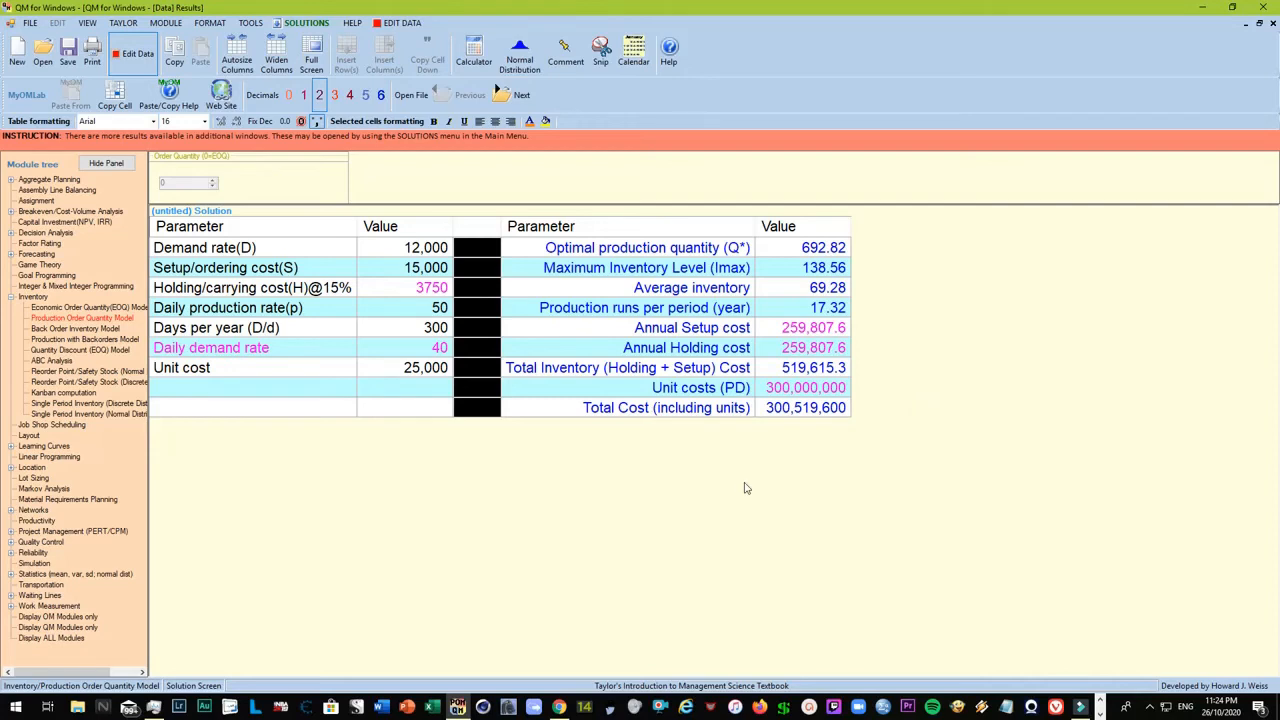
pyautogui.moveTo(920, 330)
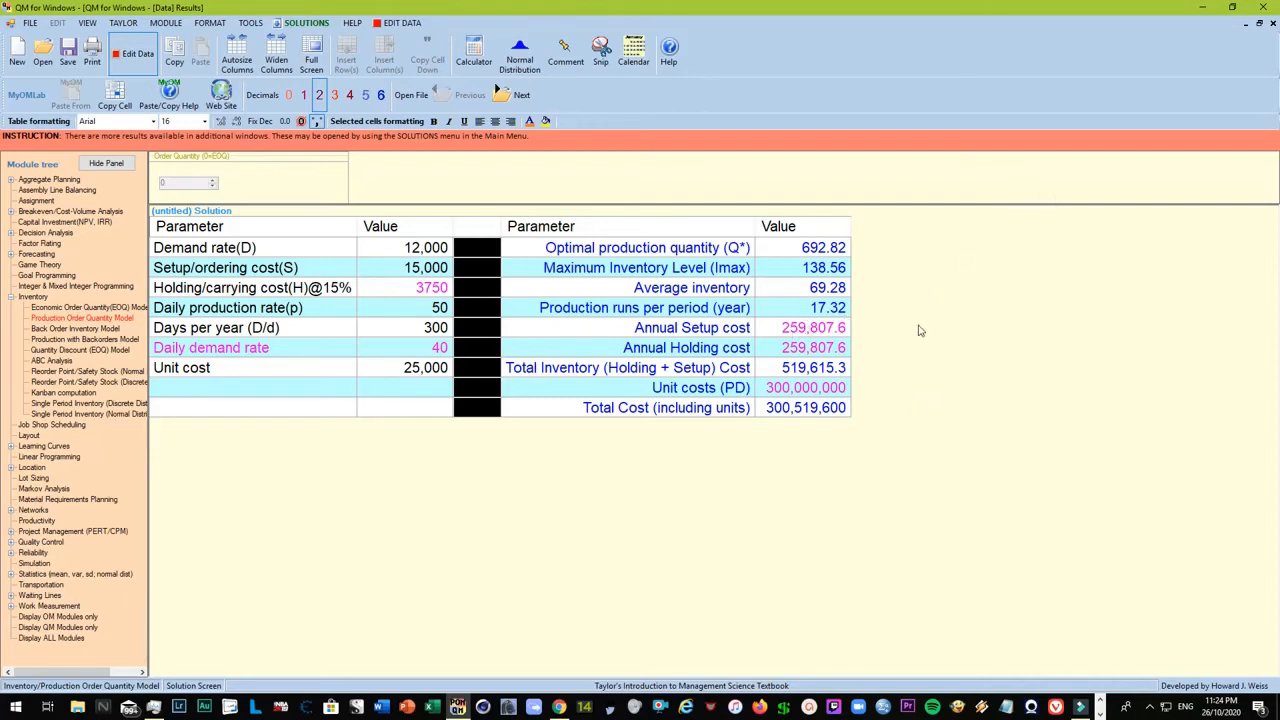
pyautogui.moveTo(836, 320)
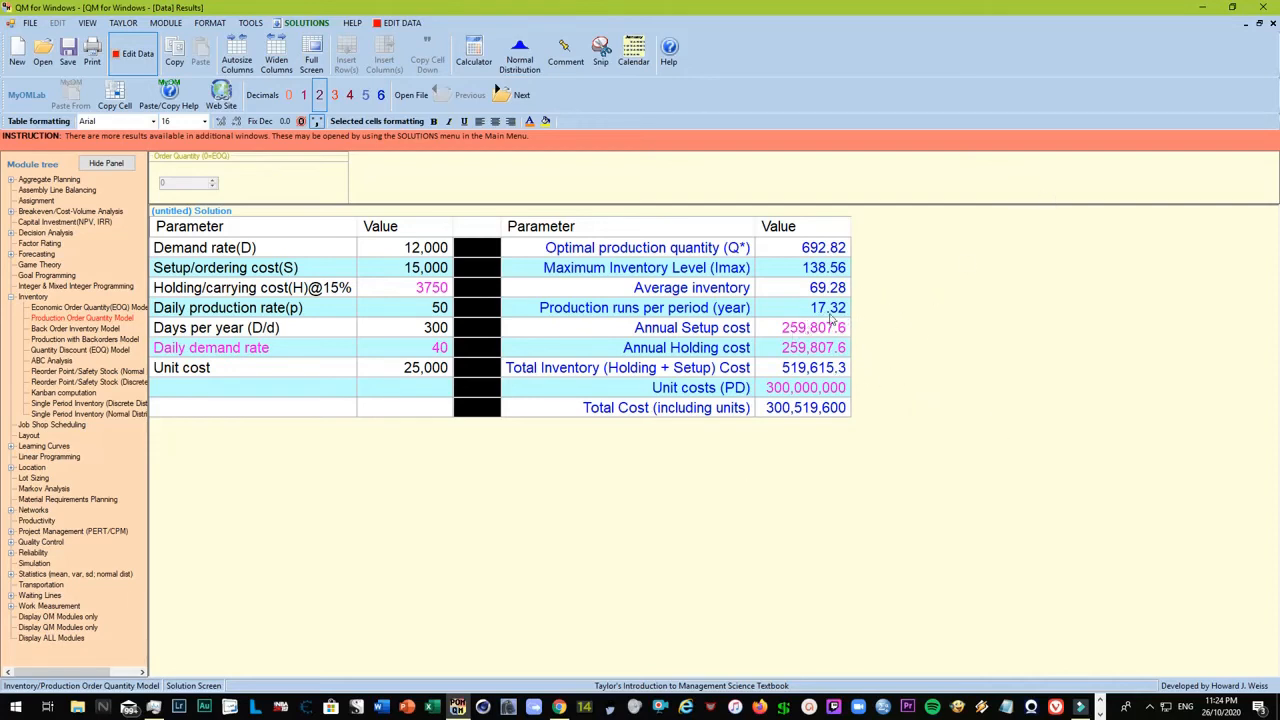
pyautogui.moveTo(812, 288)
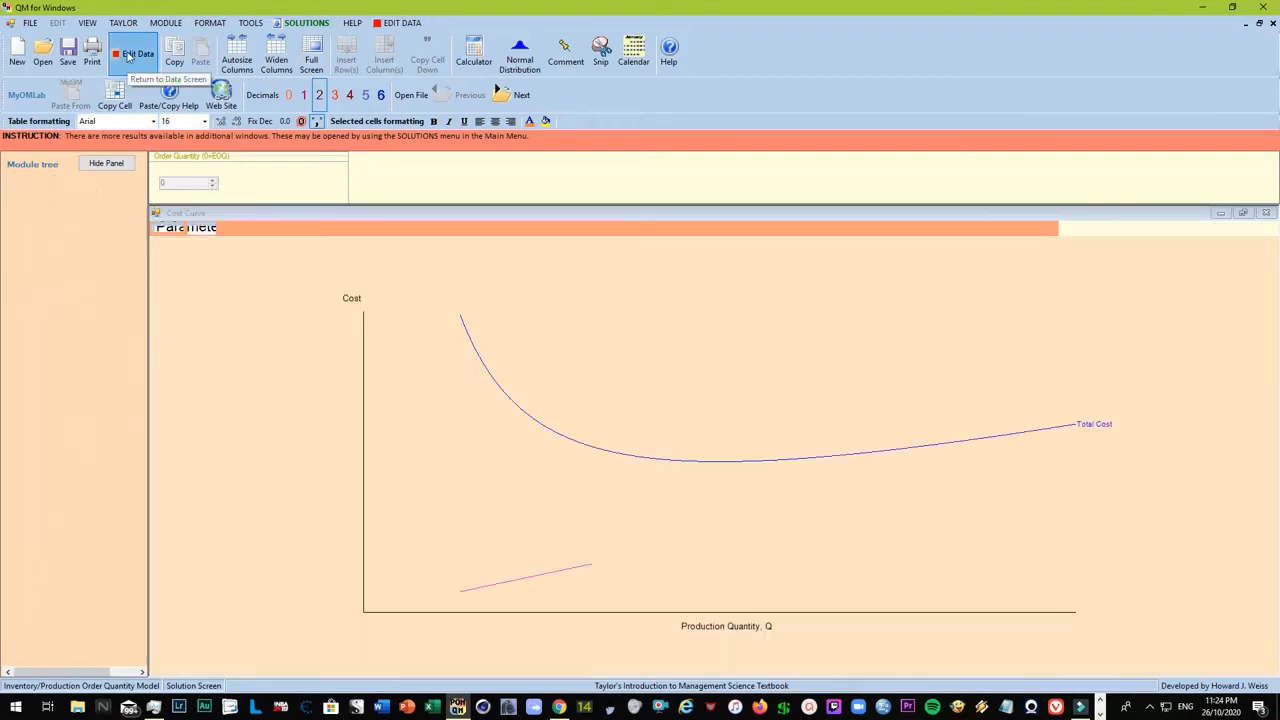
# Step: Re-solve the model from the data screen and show the Cost Curve graph near quantity 692.82
pyautogui.click(136, 52)
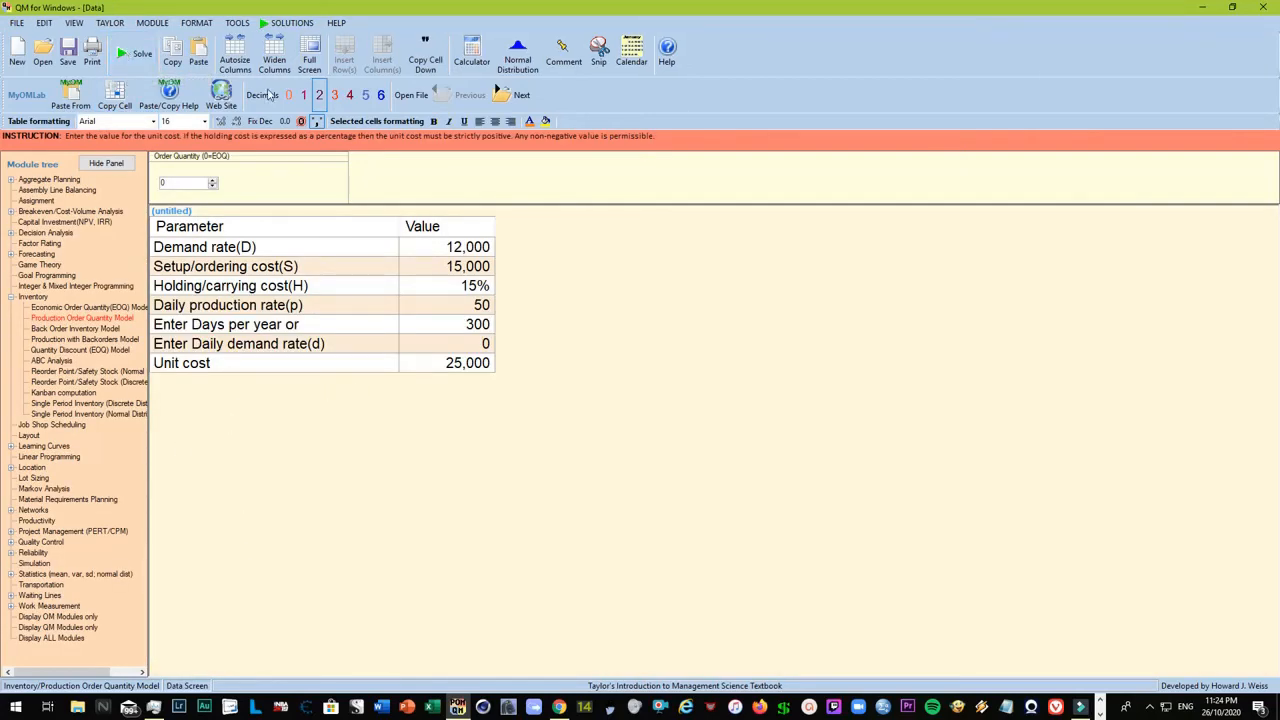
pyautogui.click(136, 52)
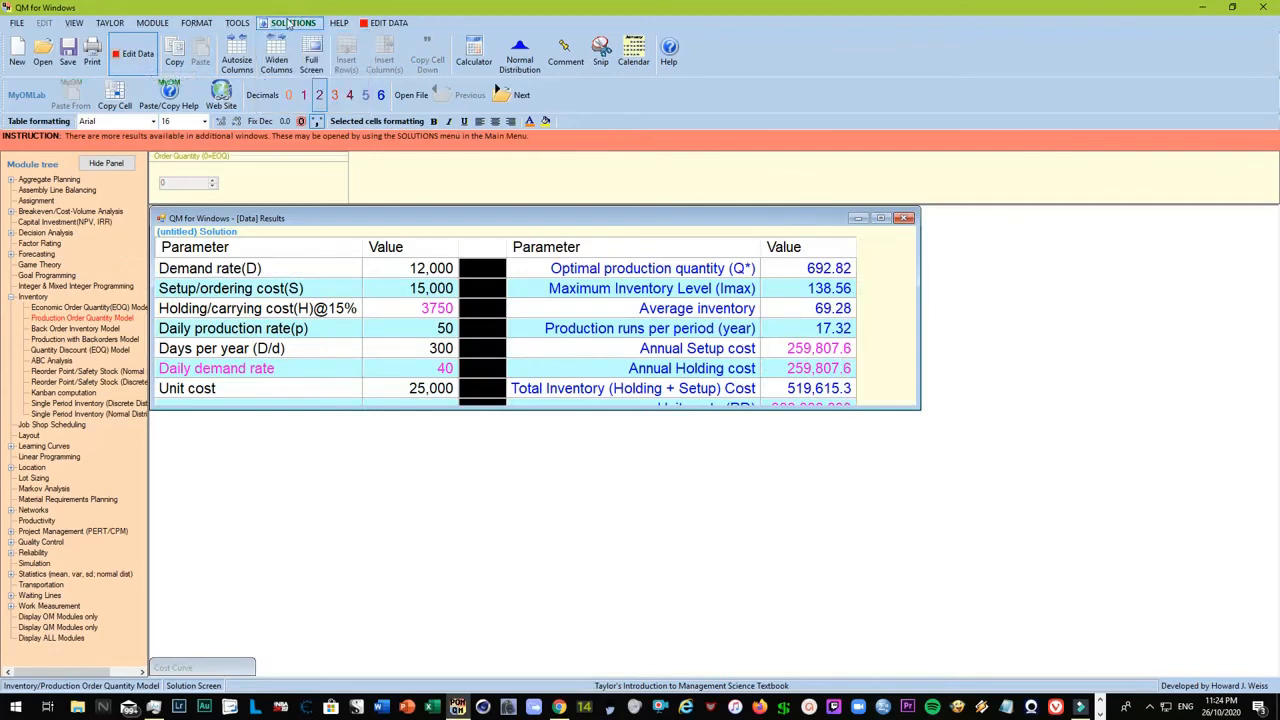
pyautogui.click(292, 22)
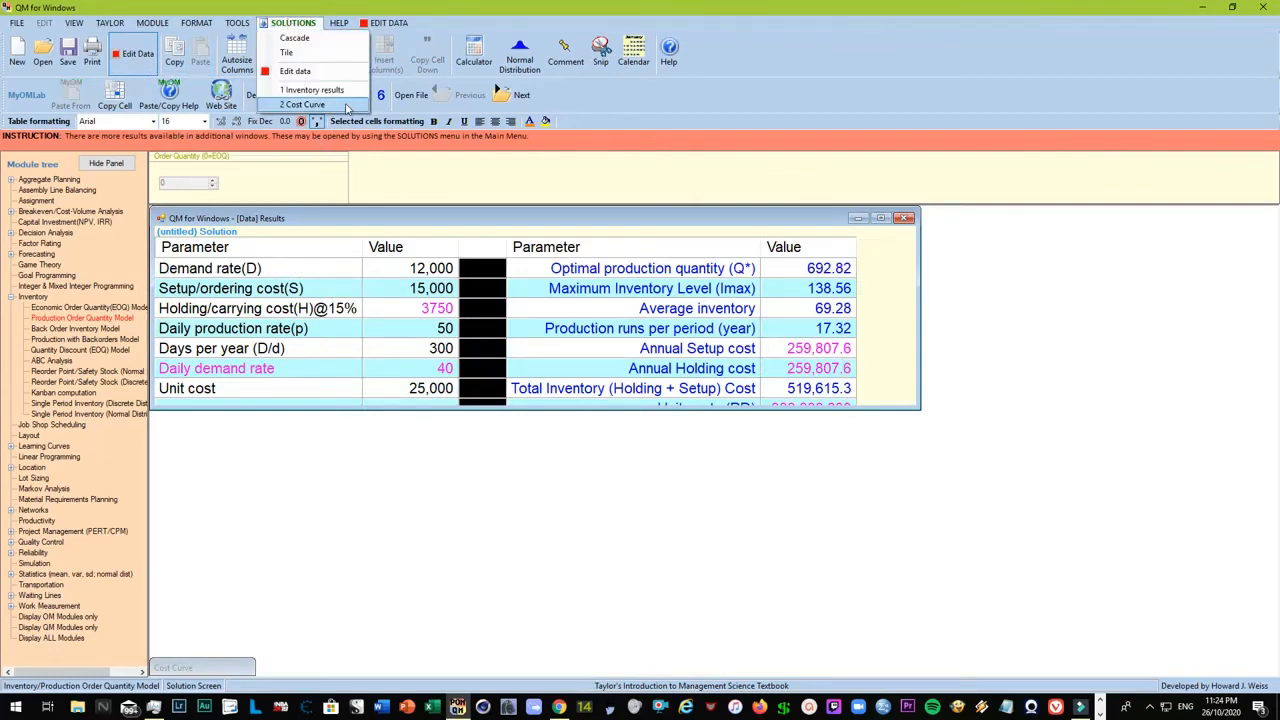
pyautogui.click(304, 104)
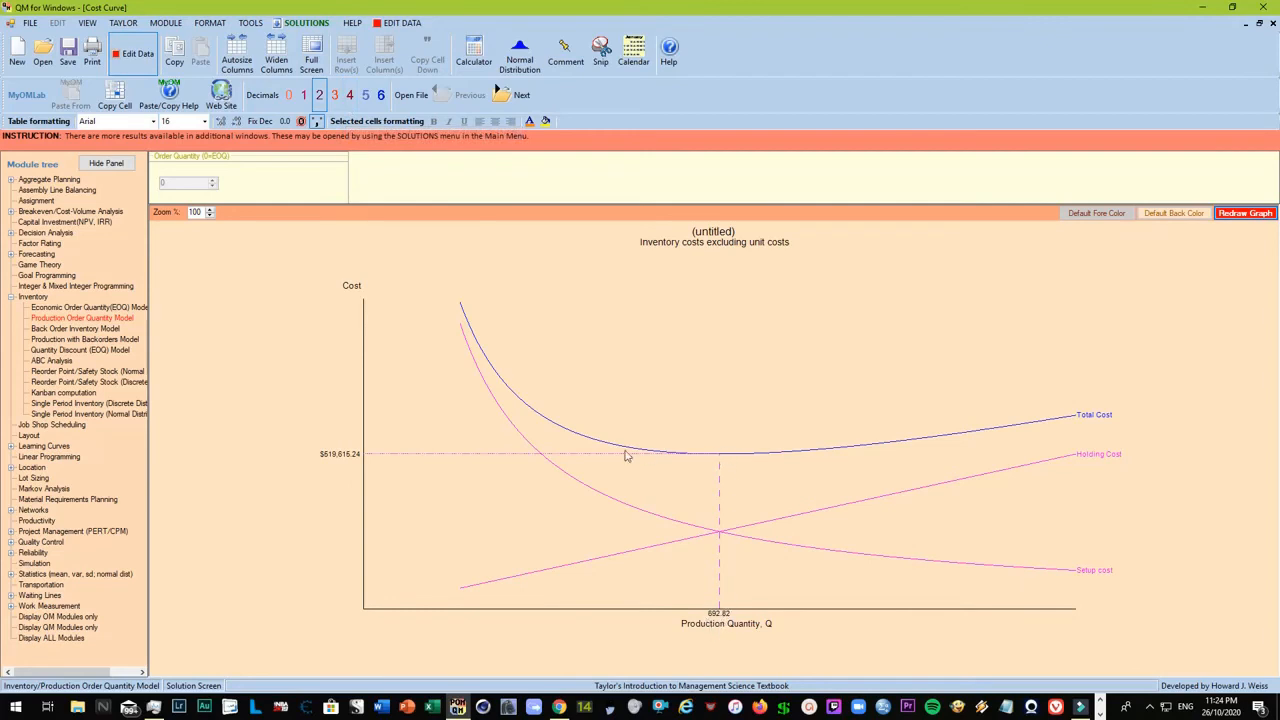
pyautogui.moveTo(686, 468)
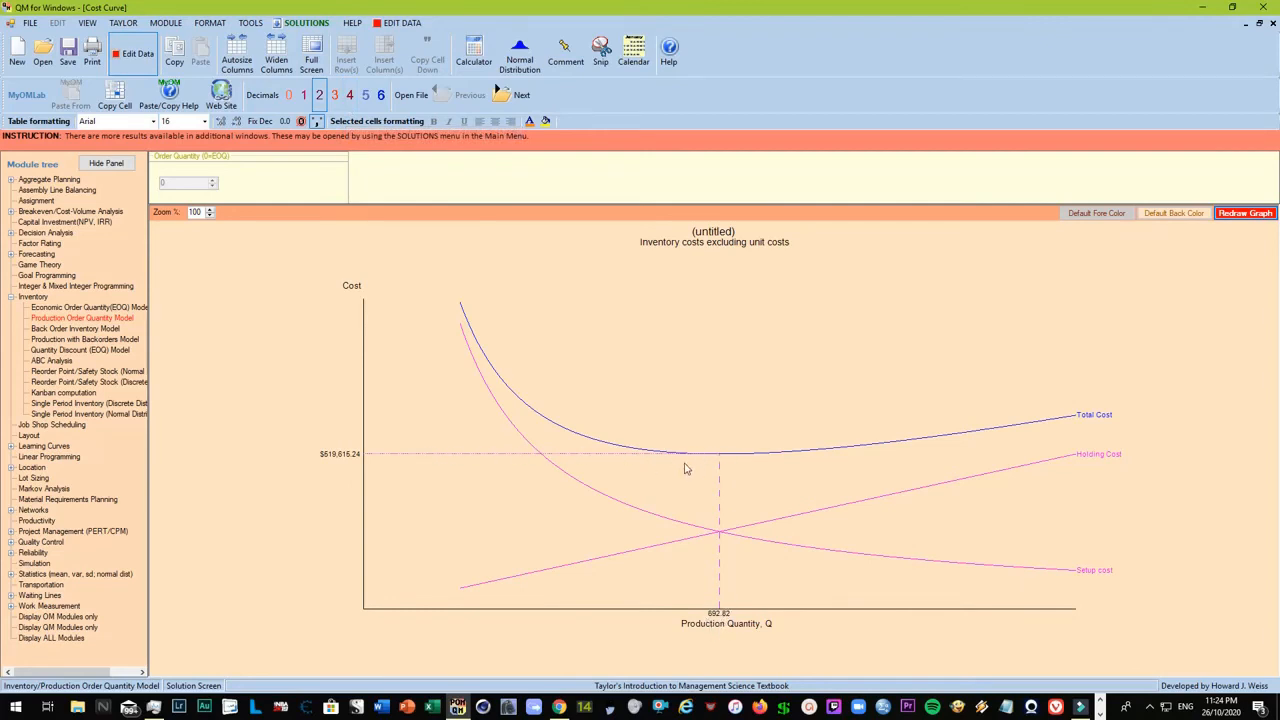
pyautogui.moveTo(720, 536)
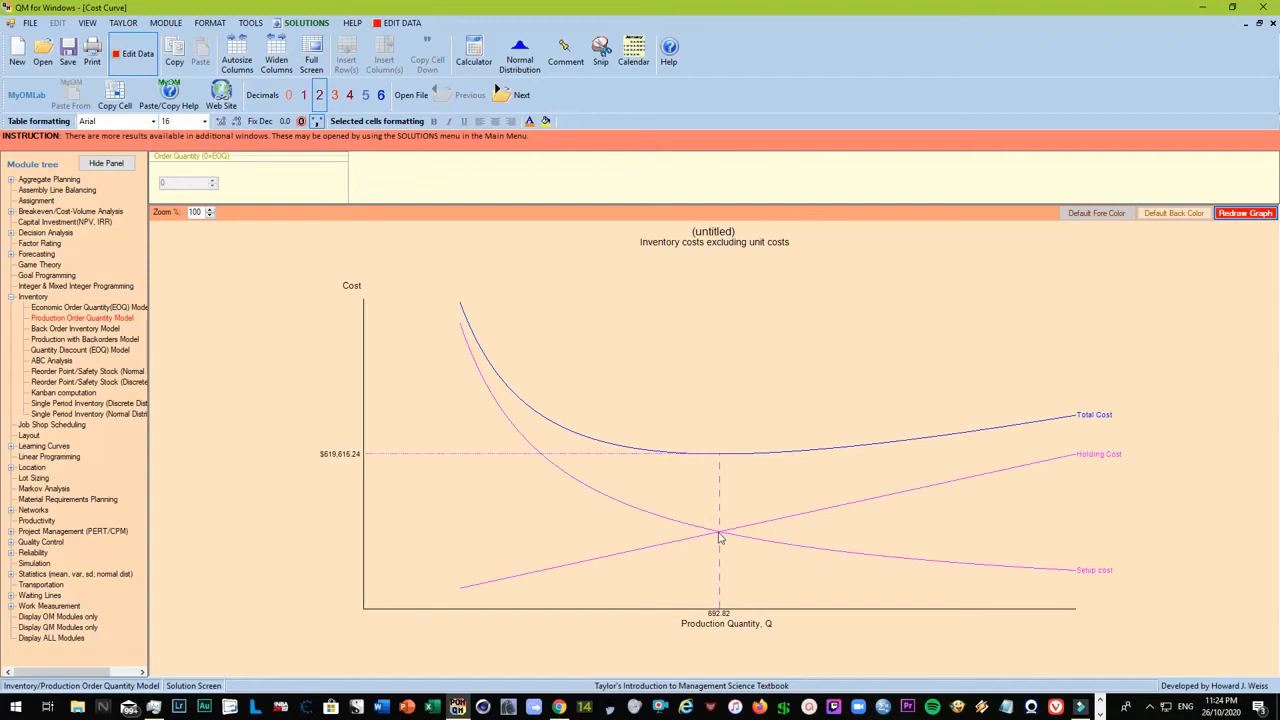
pyautogui.moveTo(630, 604)
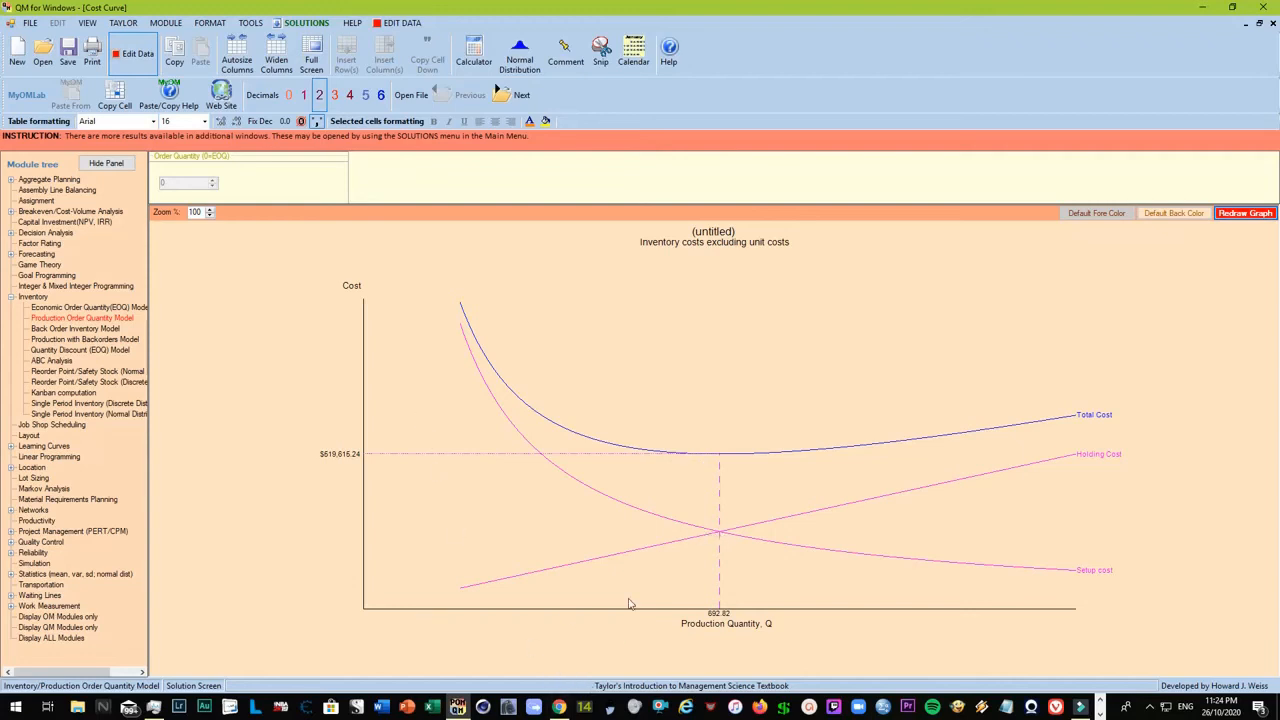
pyautogui.moveTo(724, 544)
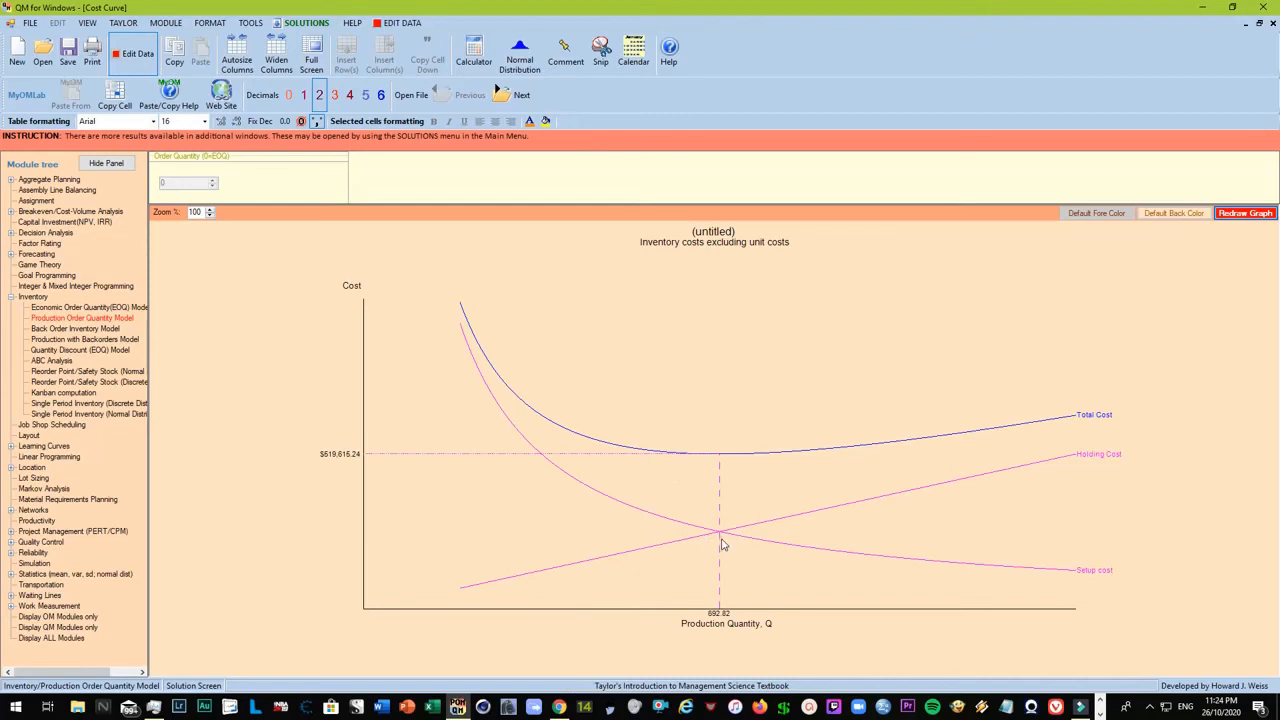
pyautogui.moveTo(752, 532)
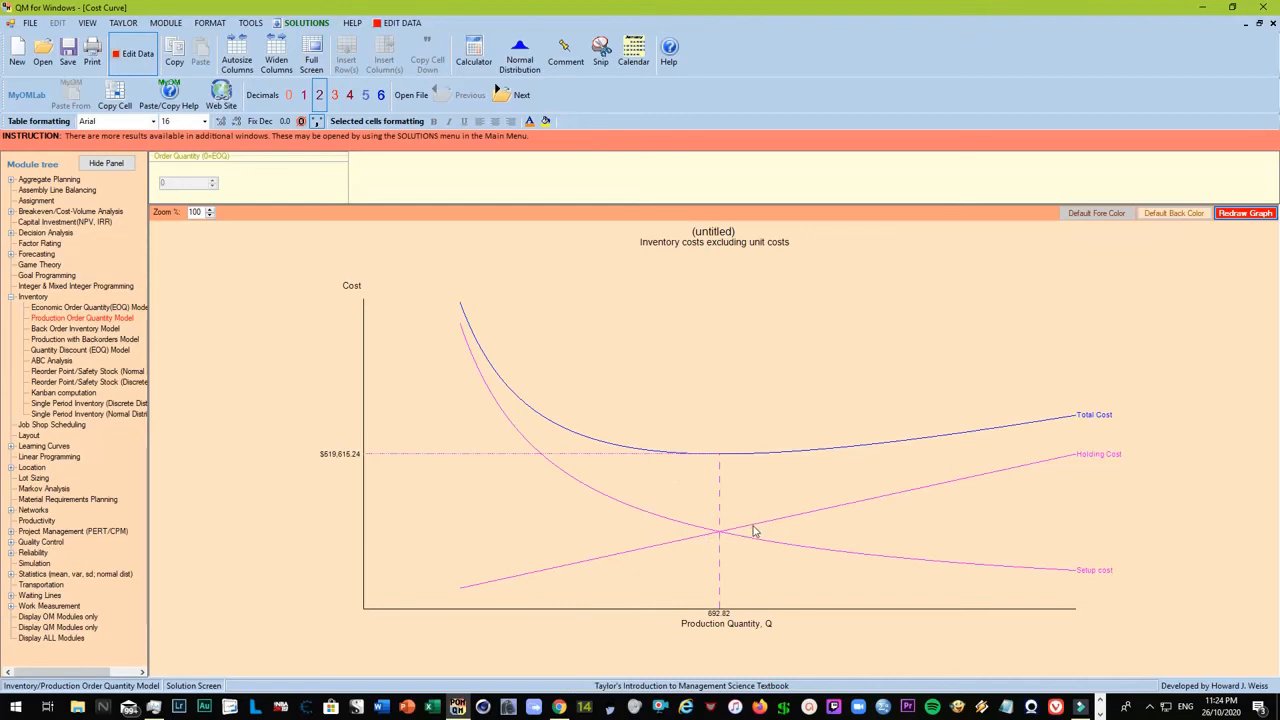
pyautogui.moveTo(740, 468)
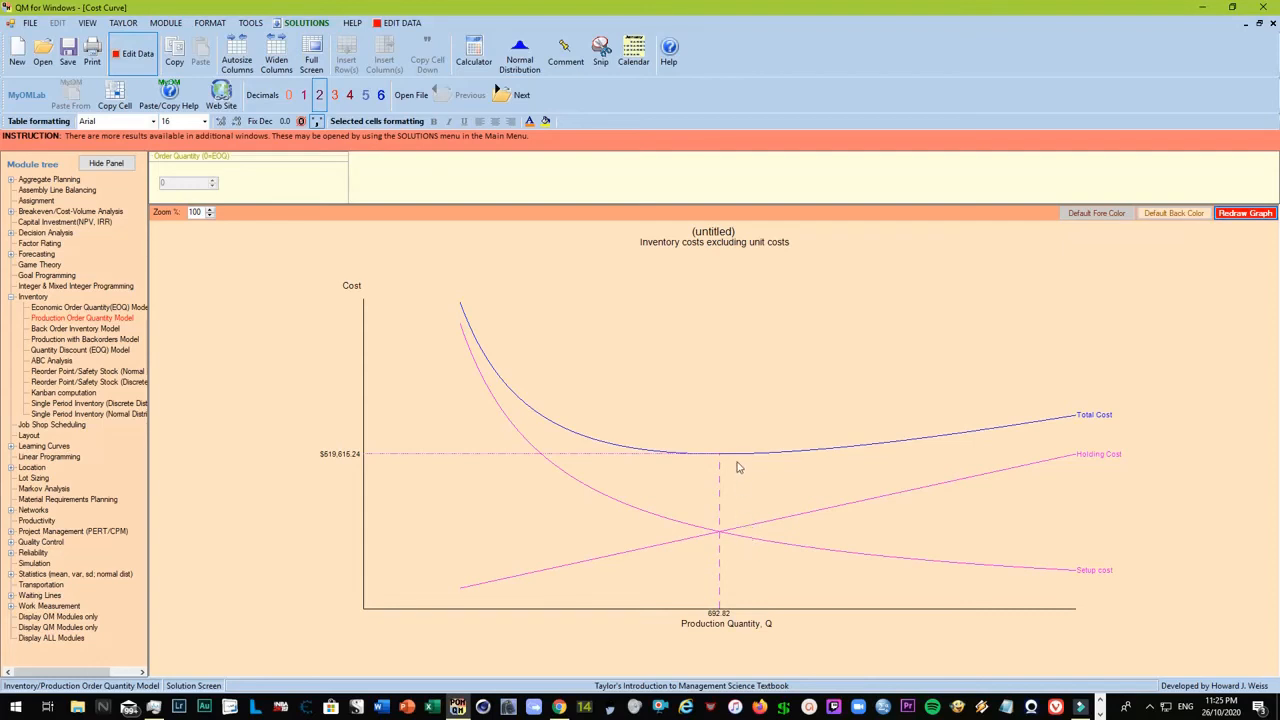
pyautogui.moveTo(752, 460)
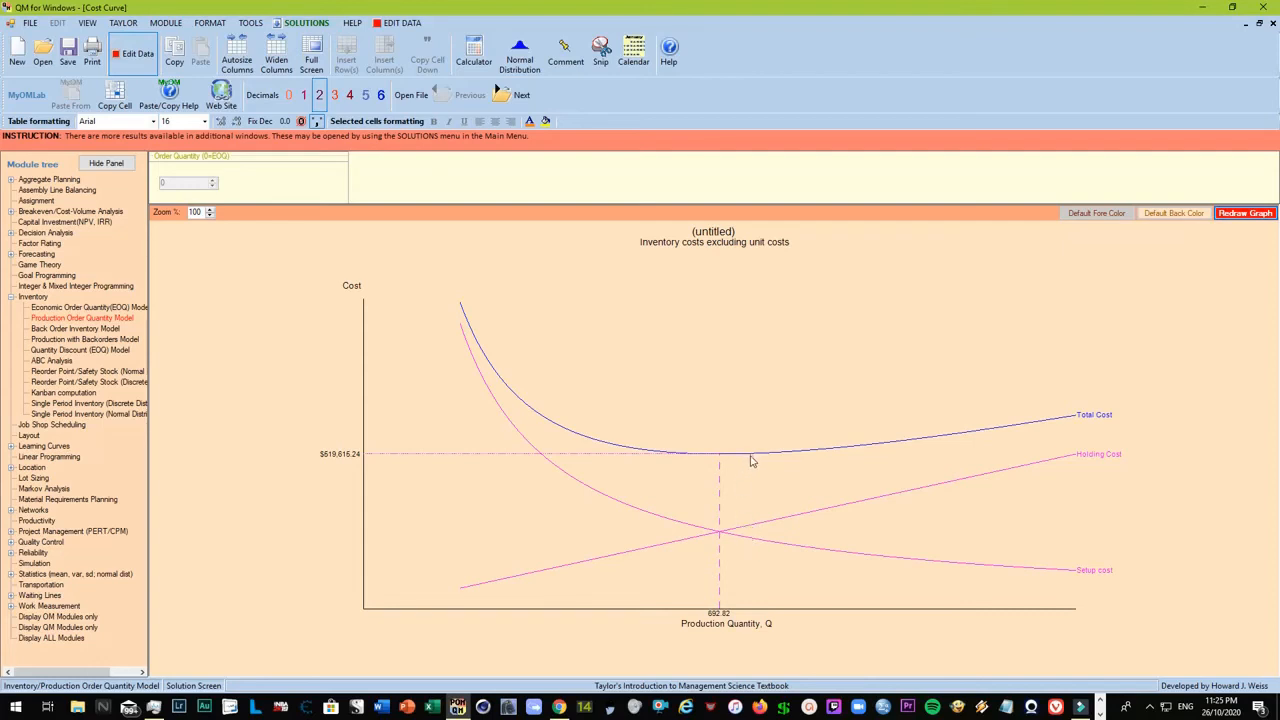
pyautogui.moveTo(696, 538)
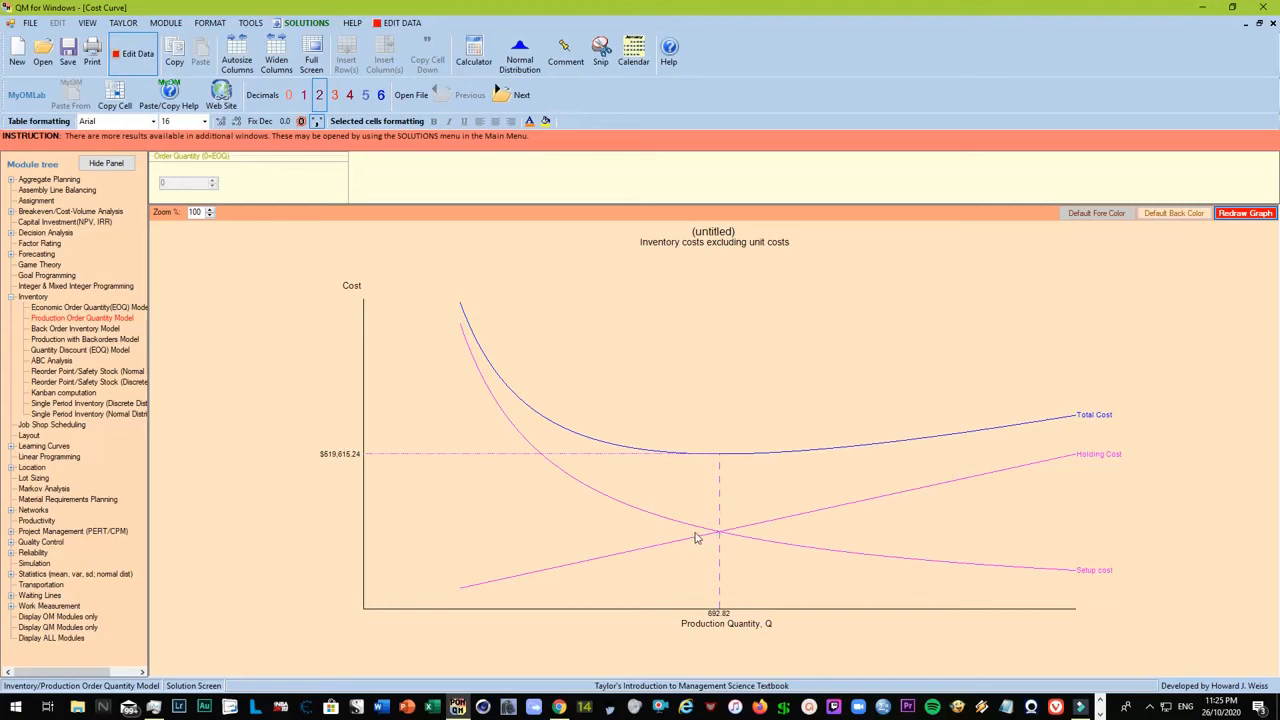
pyautogui.moveTo(710, 470)
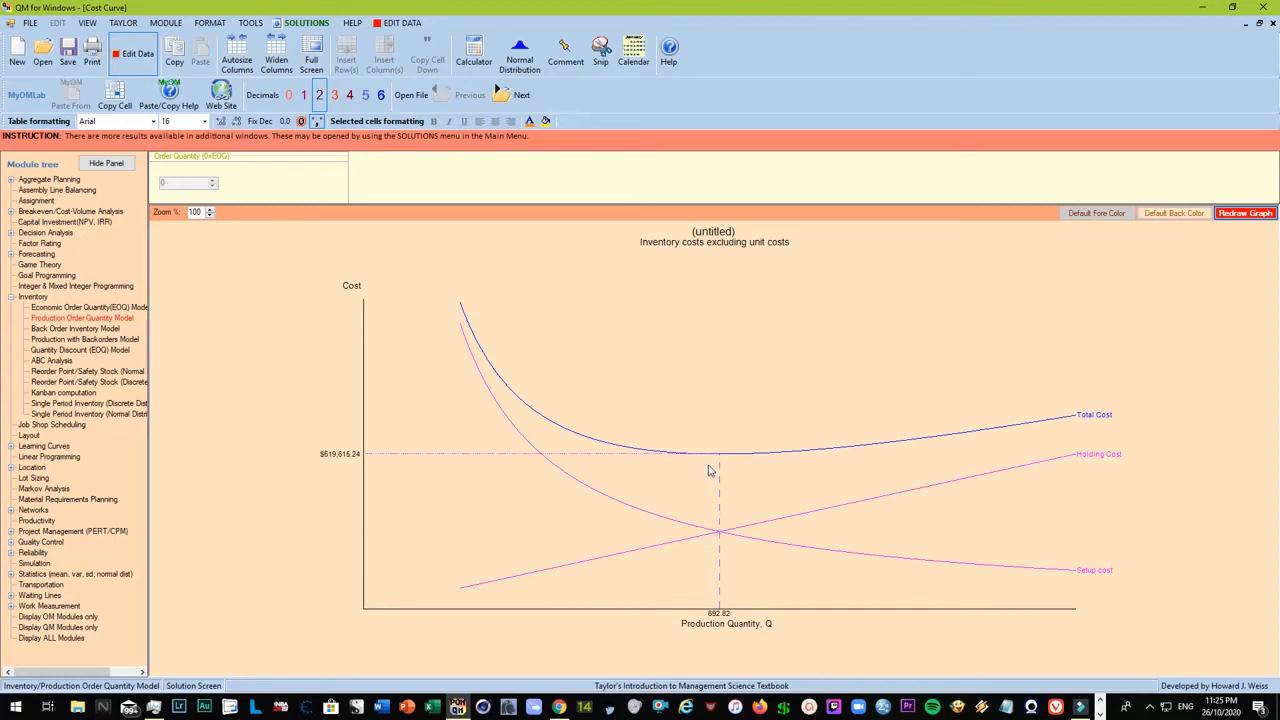
pyautogui.moveTo(716, 456)
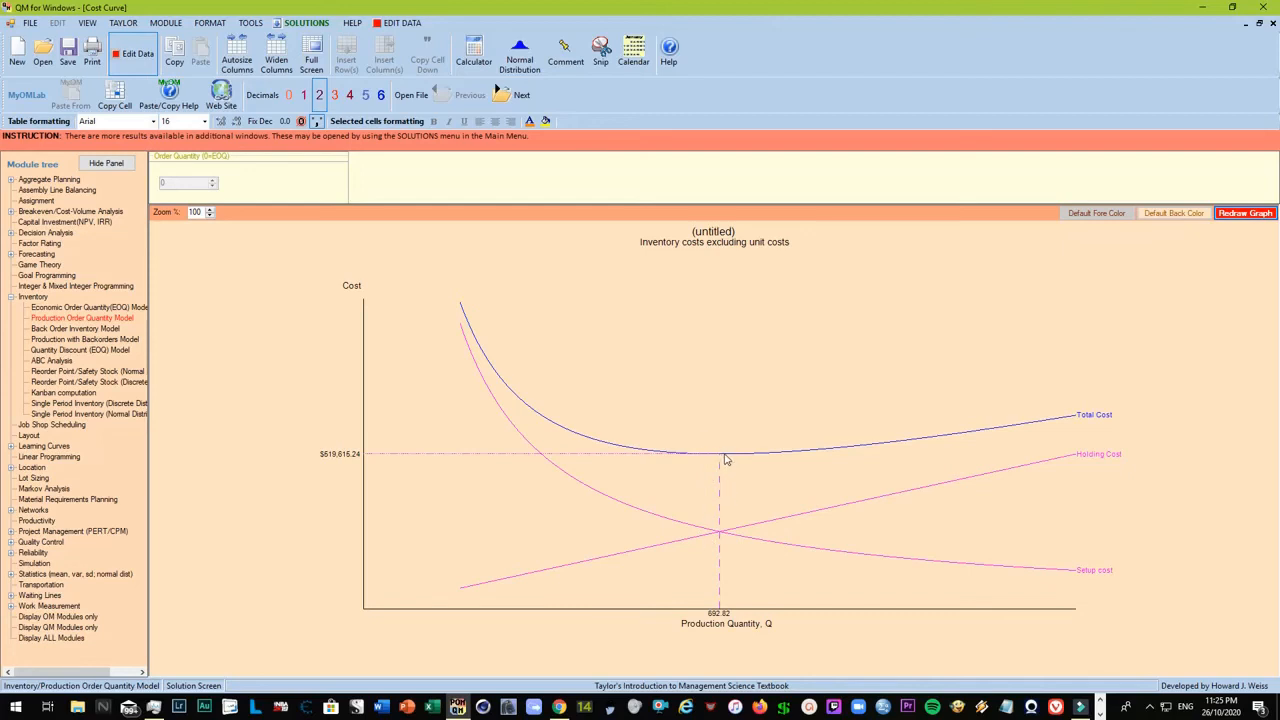
pyautogui.moveTo(732, 624)
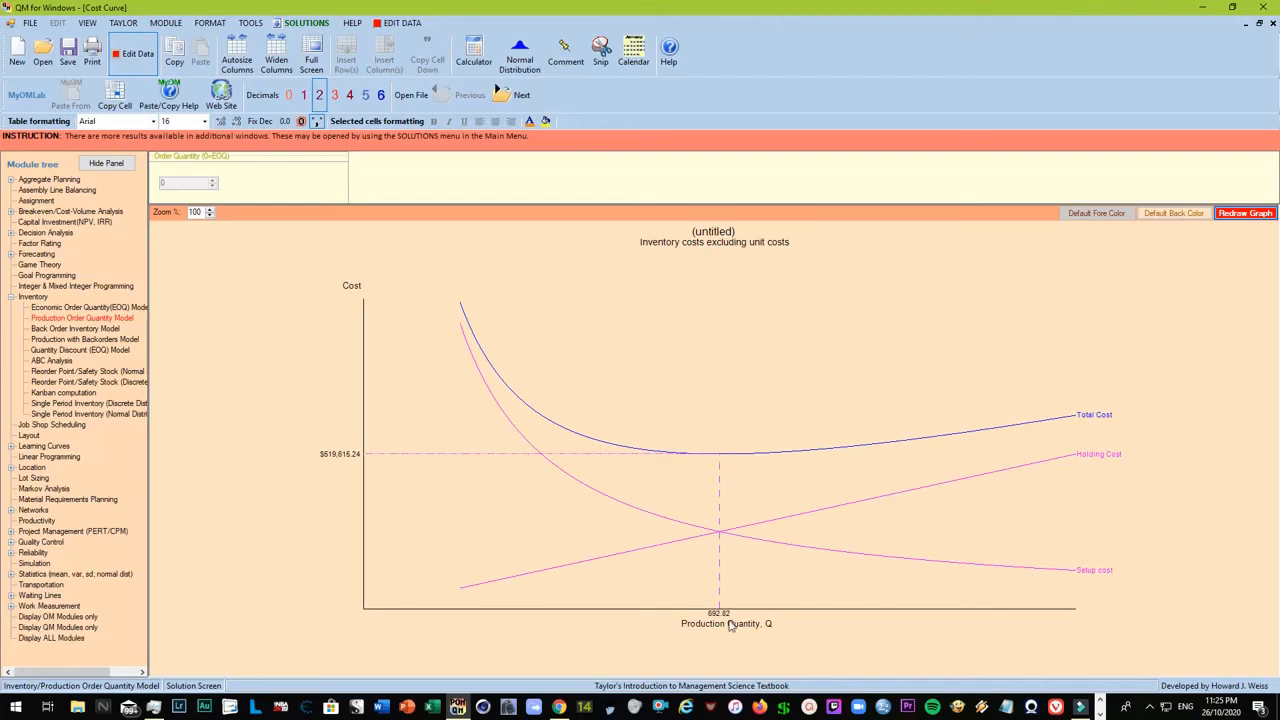
pyautogui.moveTo(728, 628)
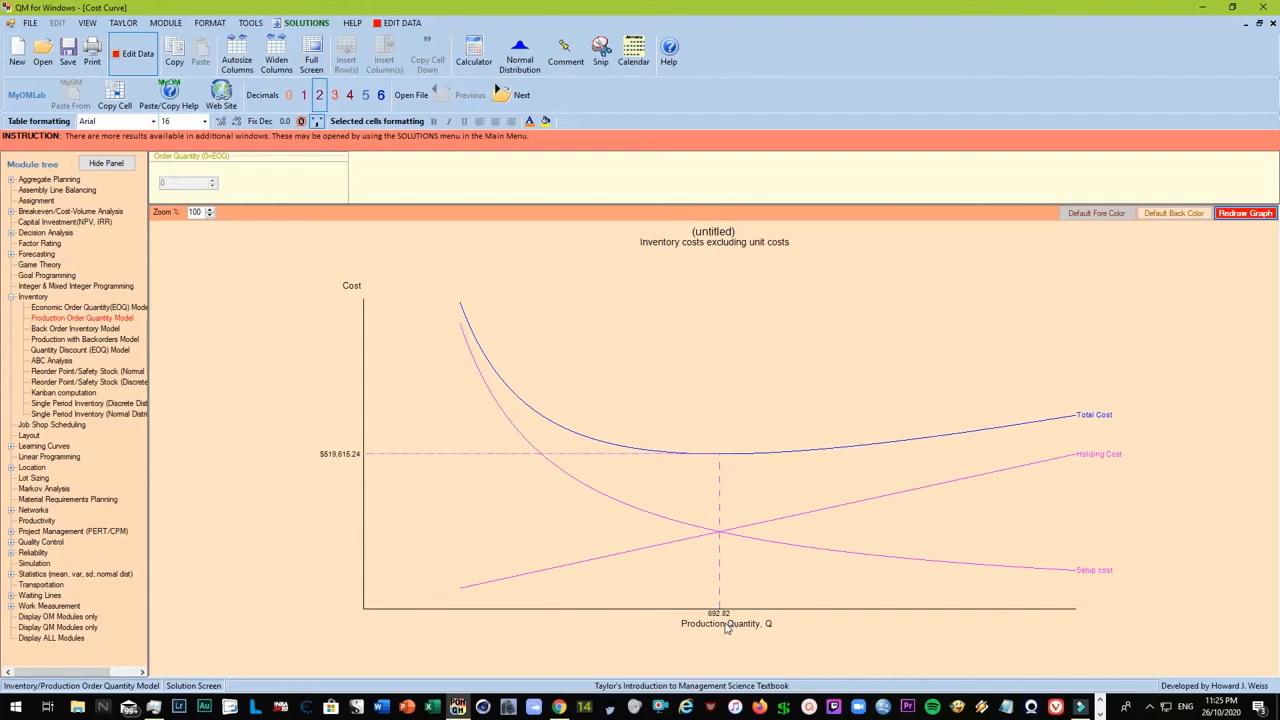
pyautogui.moveTo(730, 458)
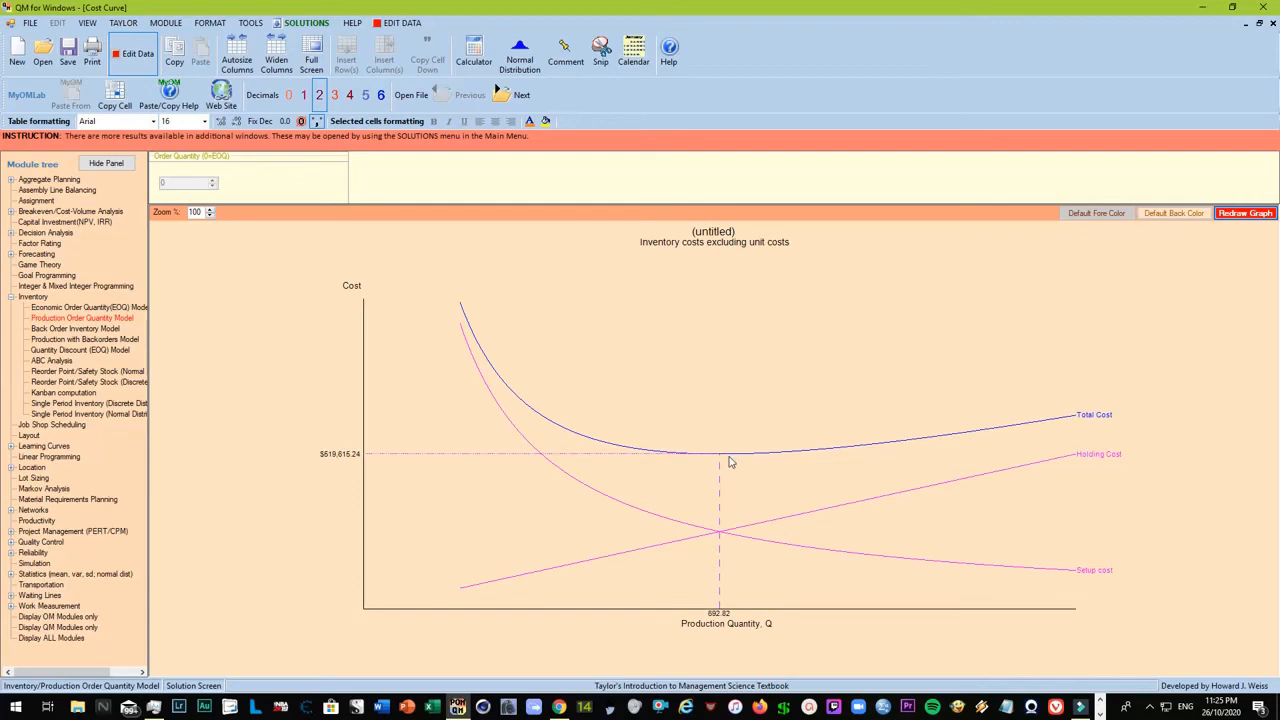
pyautogui.moveTo(724, 456)
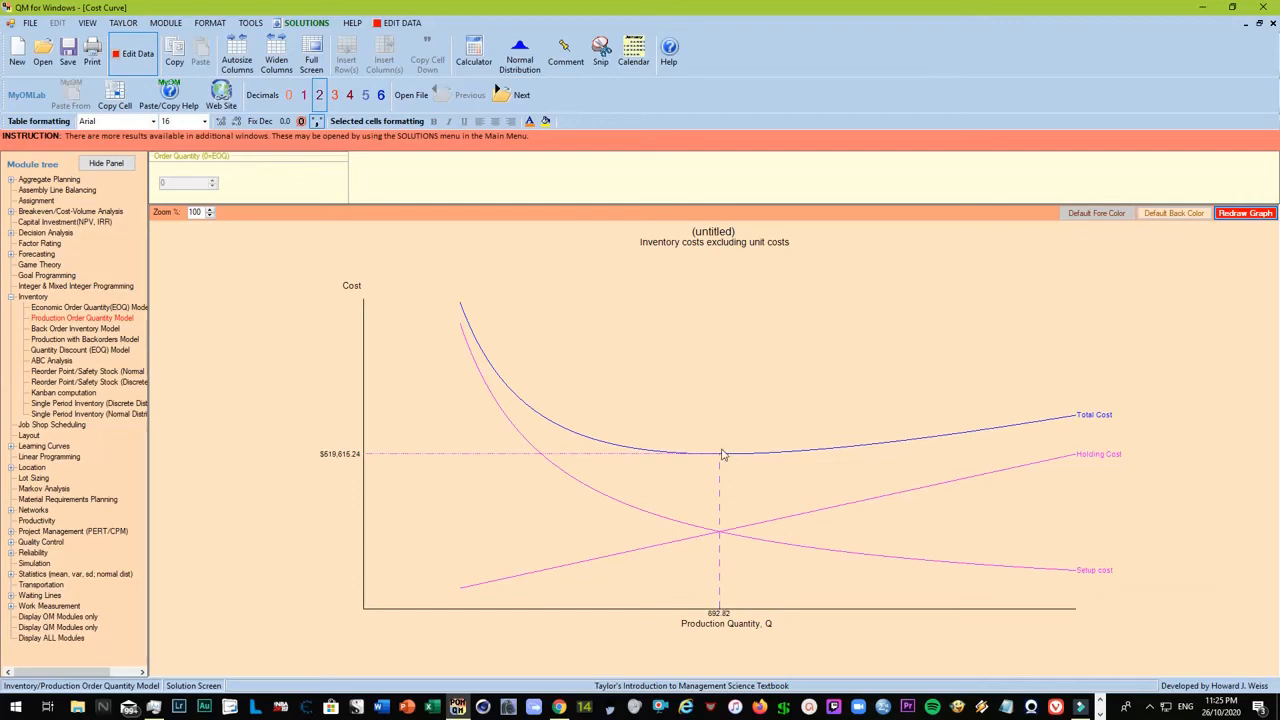
pyautogui.moveTo(724, 532)
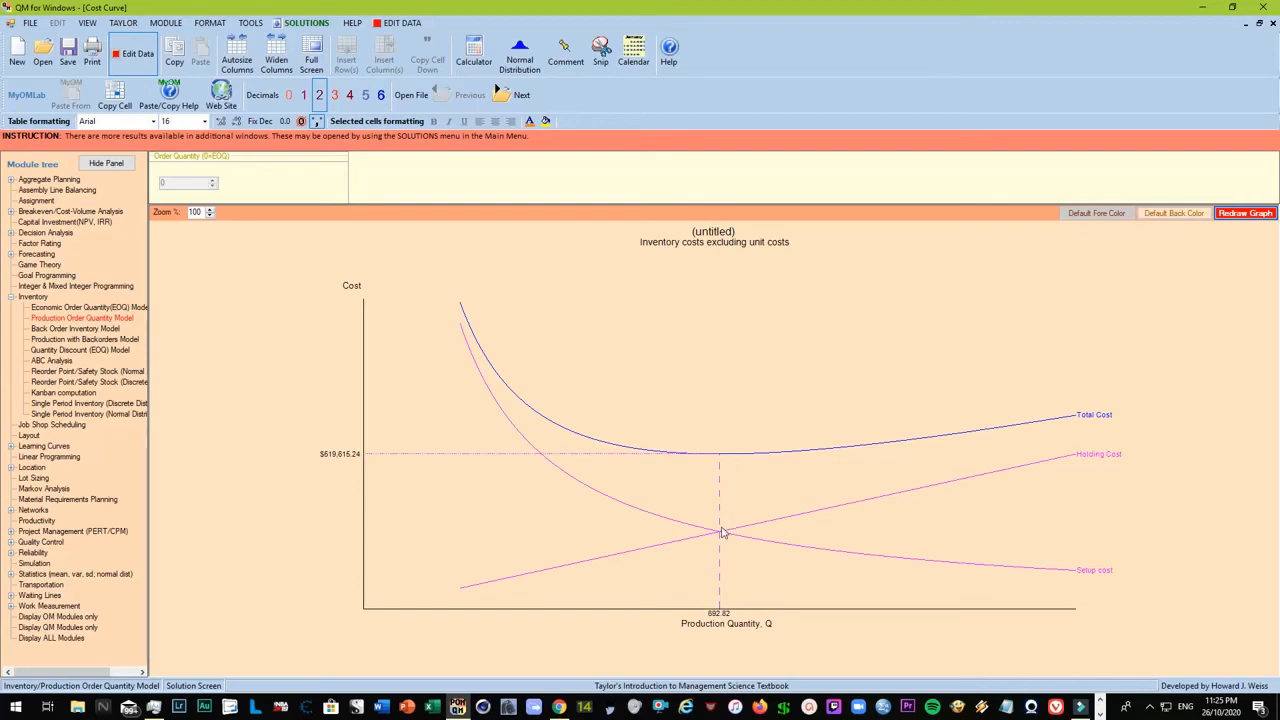
pyautogui.moveTo(732, 532)
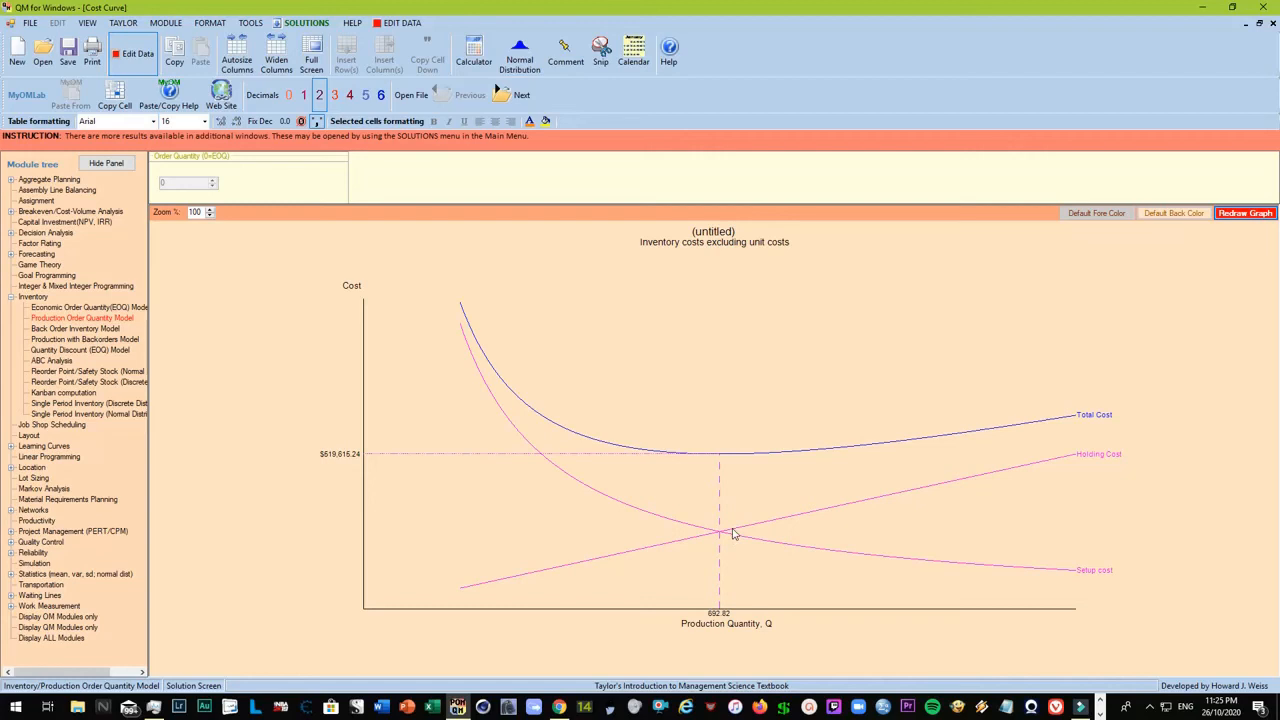
pyautogui.moveTo(724, 540)
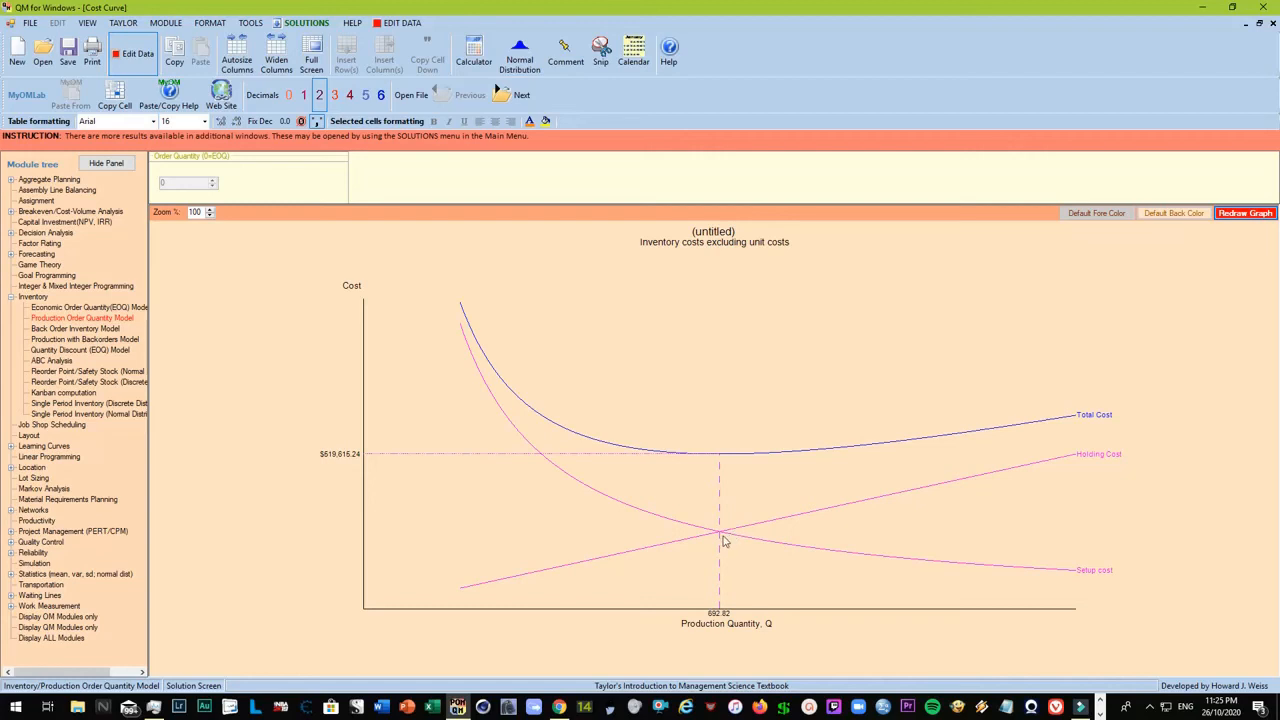
pyautogui.moveTo(320, 486)
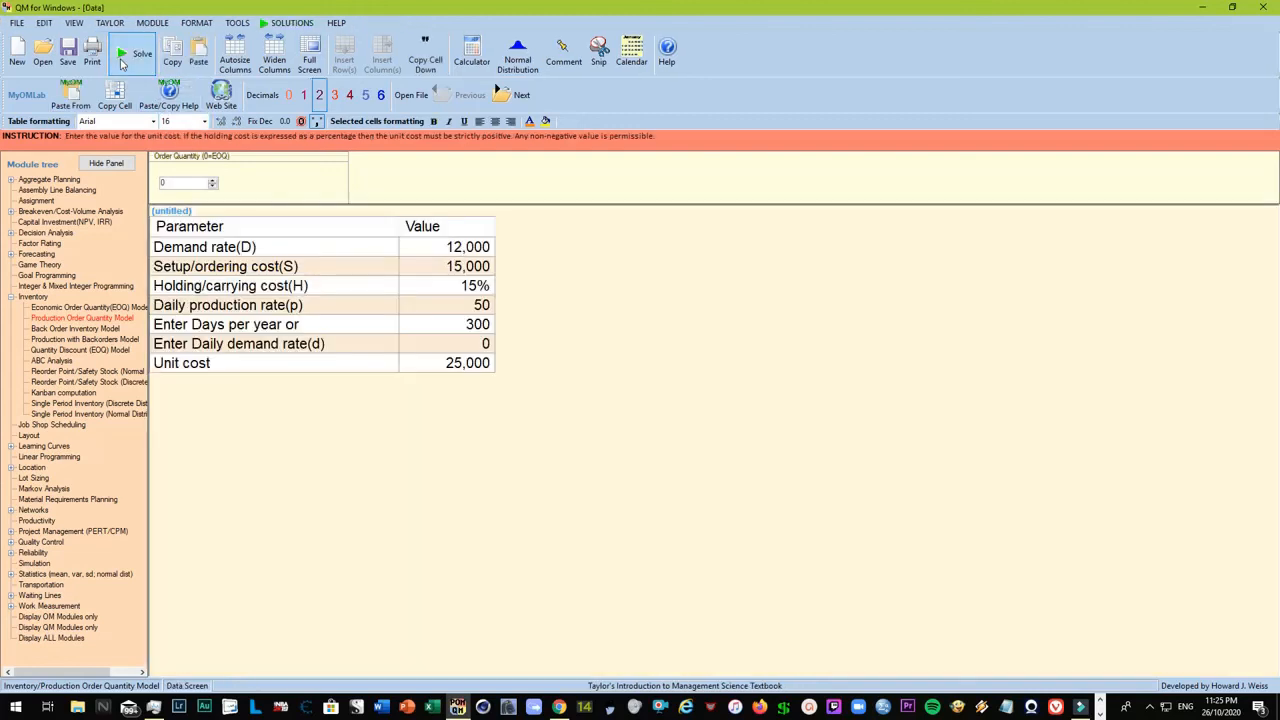
pyautogui.moveTo(336, 430)
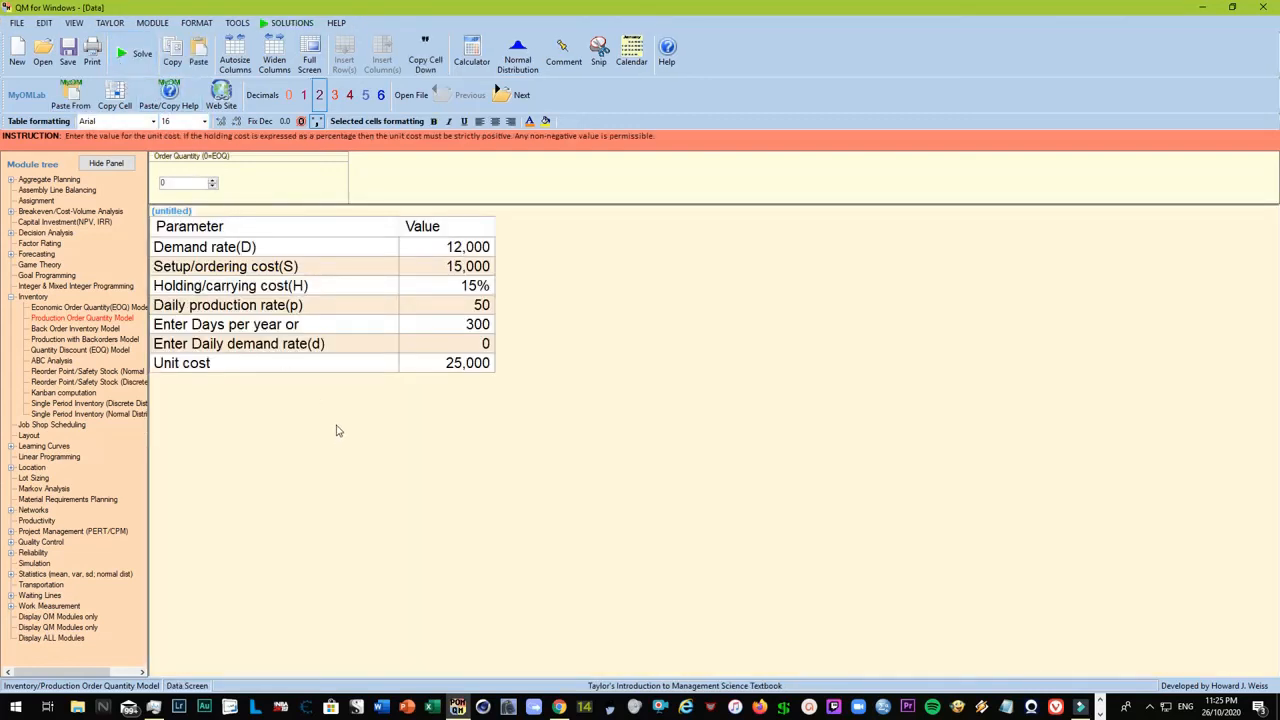
pyautogui.moveTo(310, 400)
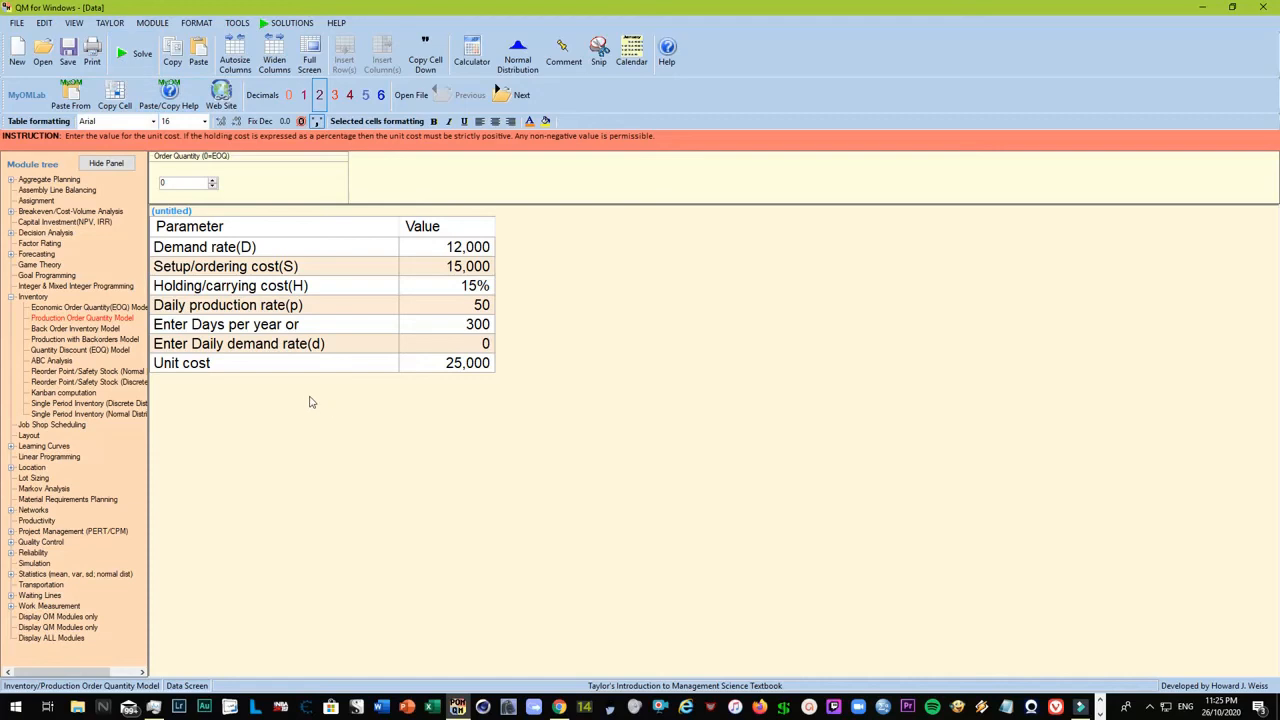
pyautogui.moveTo(324, 268)
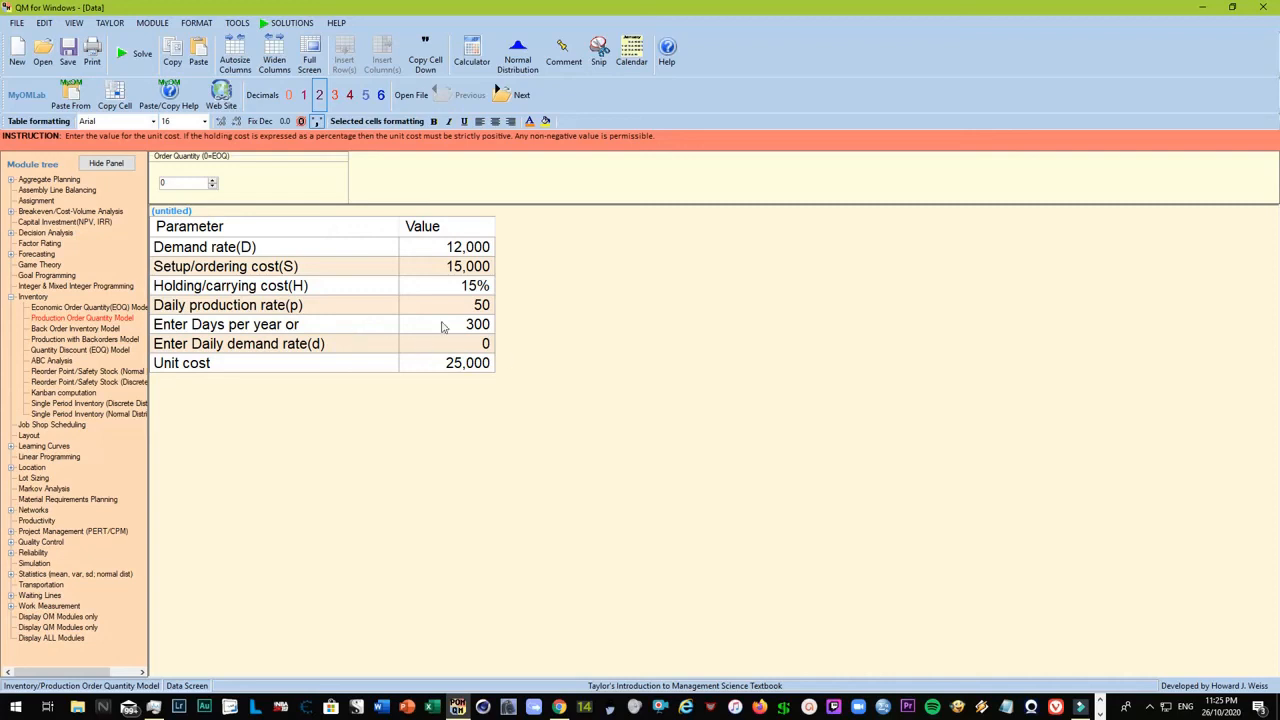
pyautogui.click(448, 284)
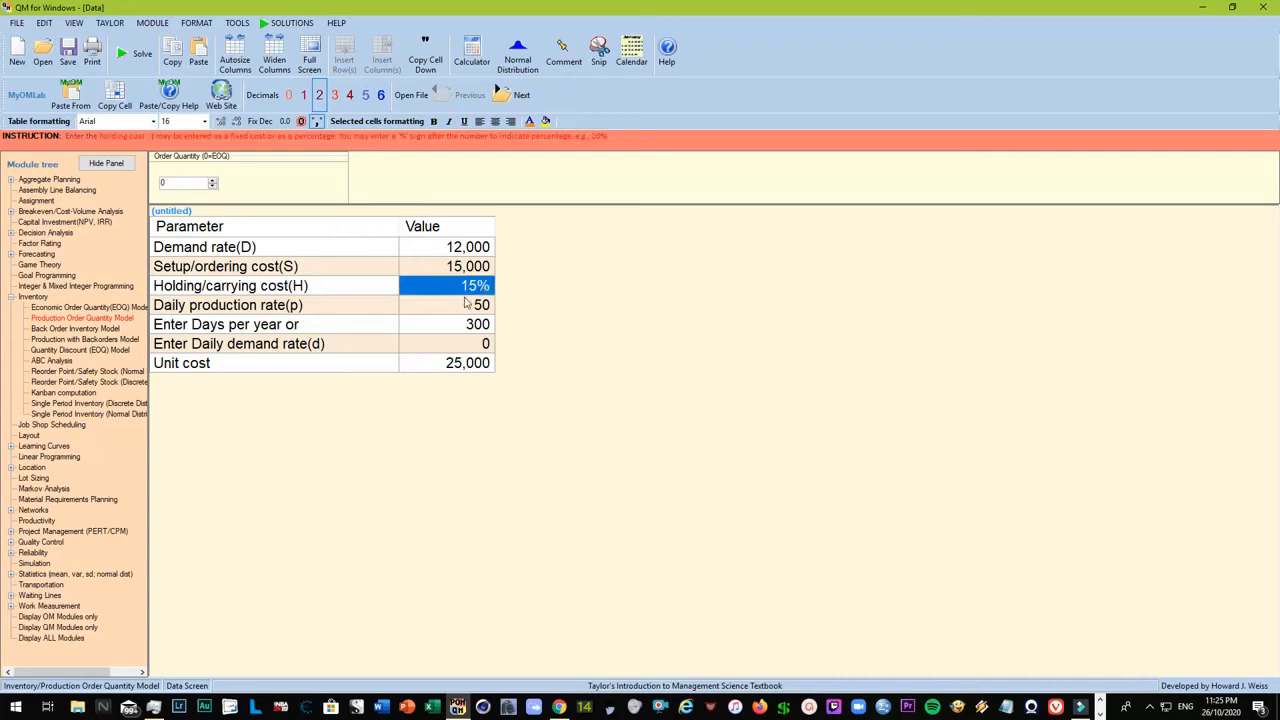
pyautogui.click(468, 246)
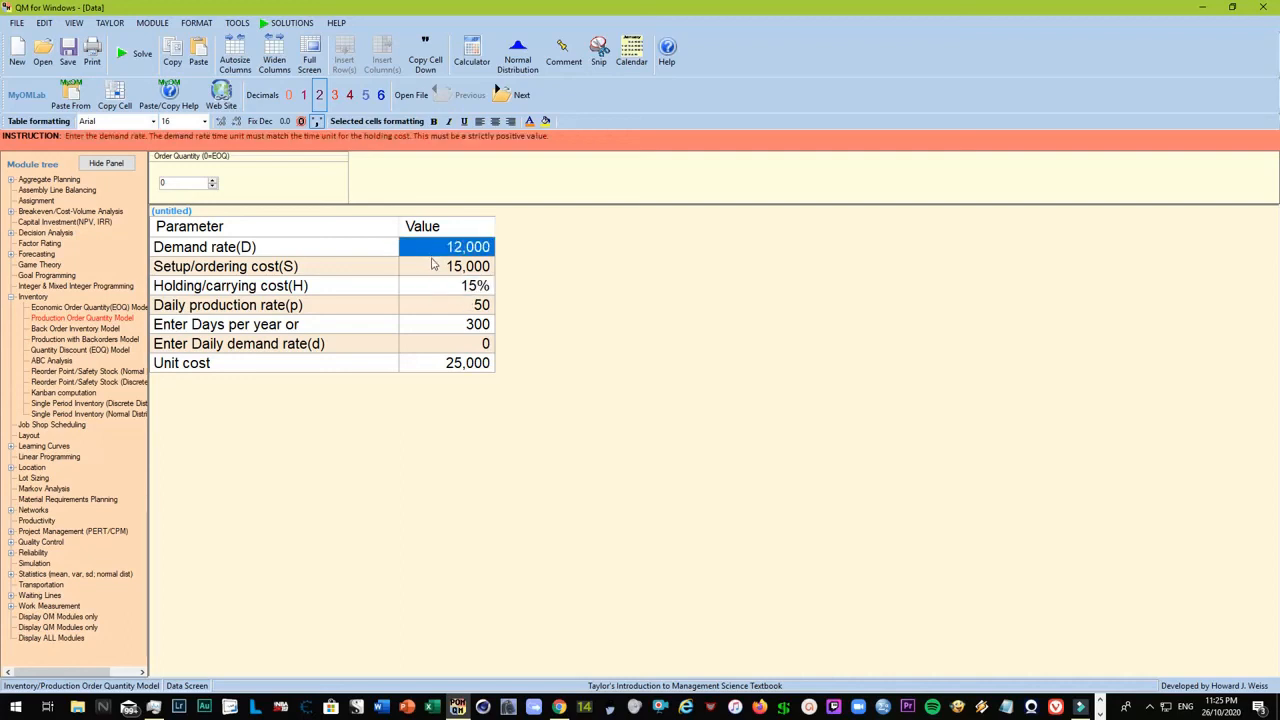
pyautogui.click(468, 266)
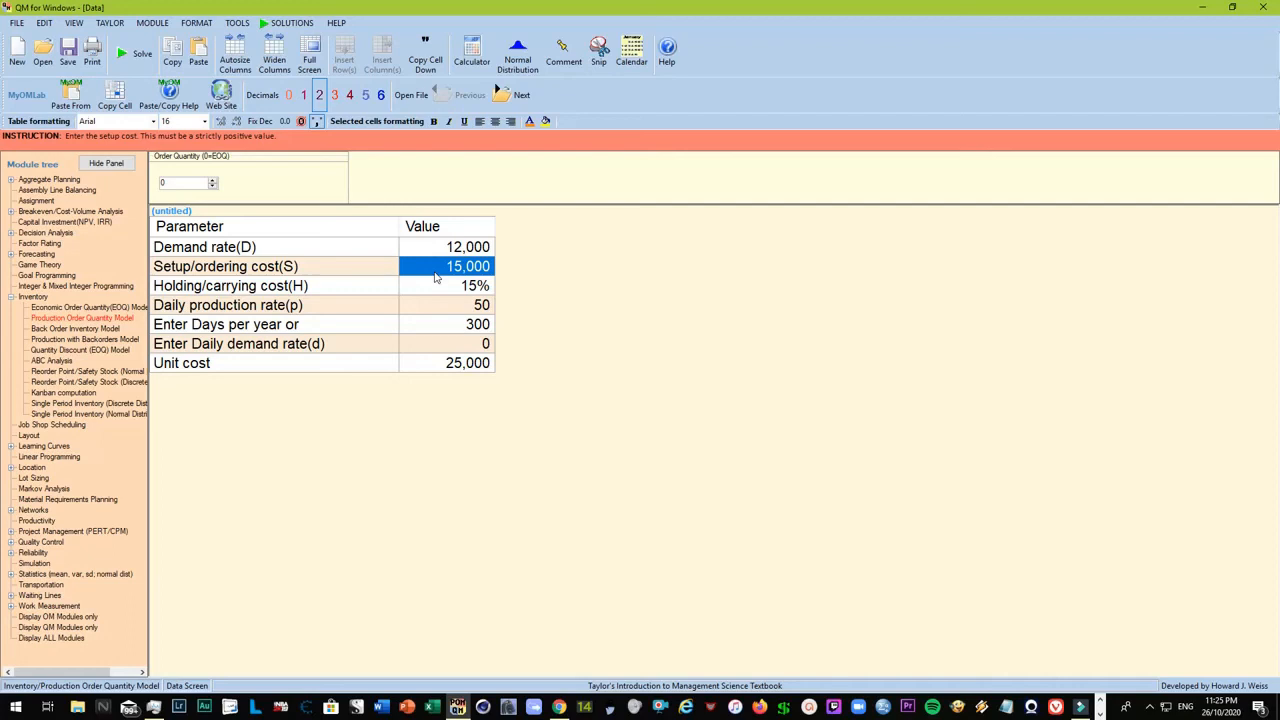
pyautogui.moveTo(388, 444)
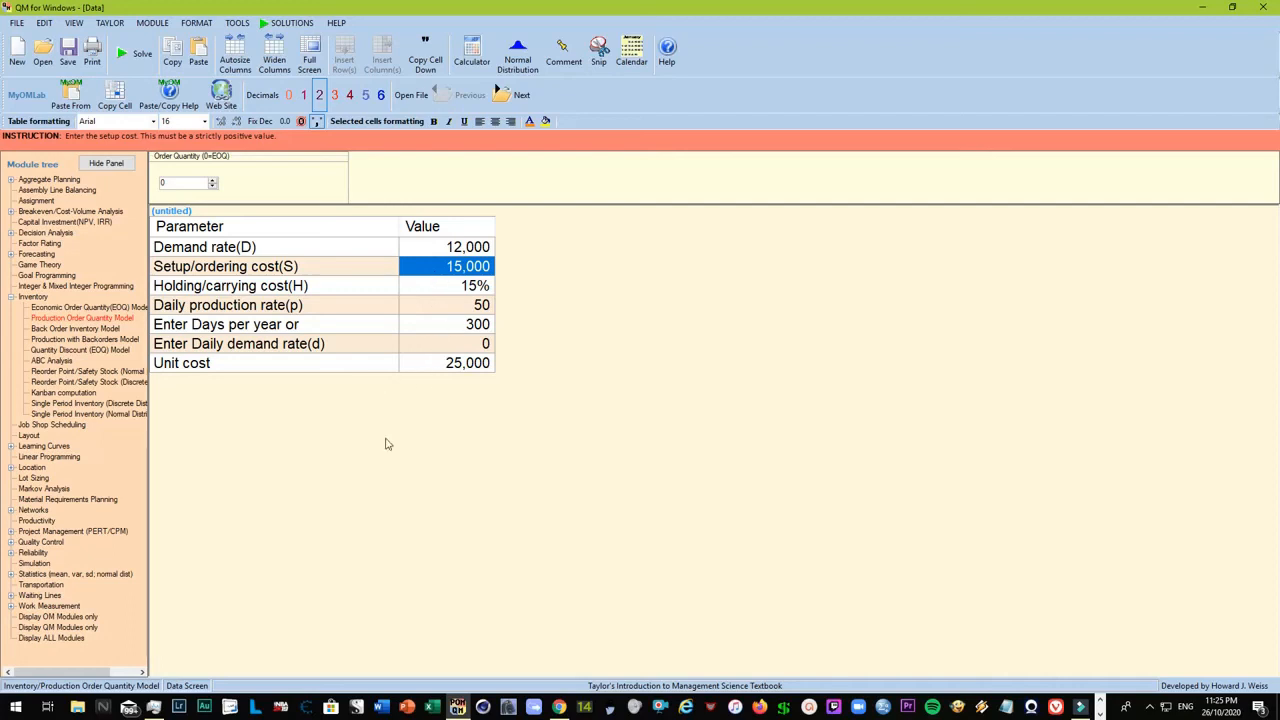
pyautogui.moveTo(378, 278)
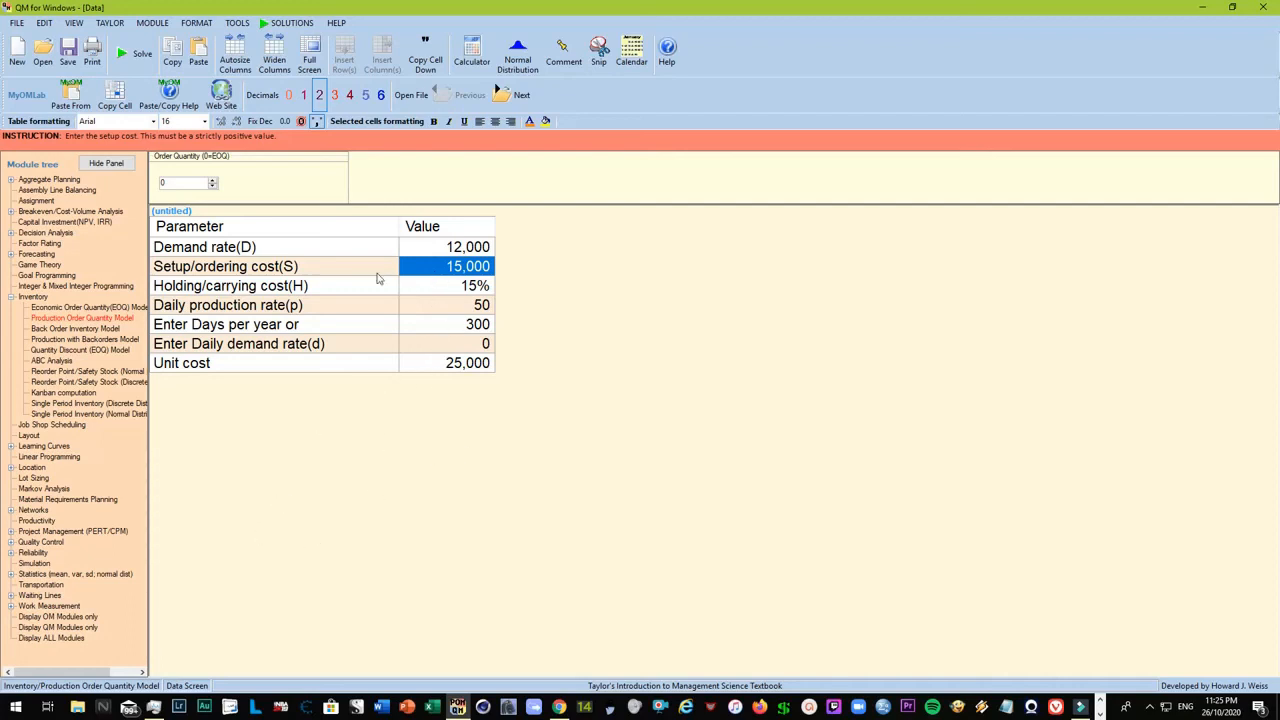
pyautogui.click(448, 248)
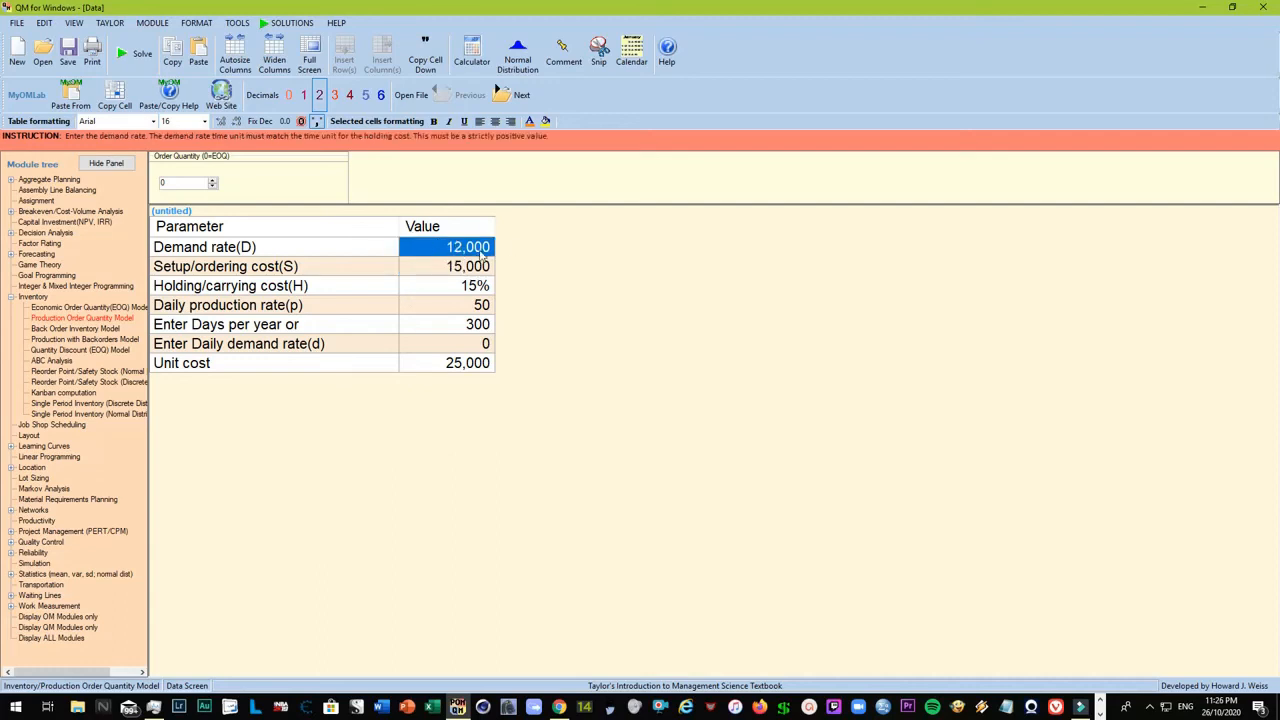
pyautogui.moveTo(456, 272)
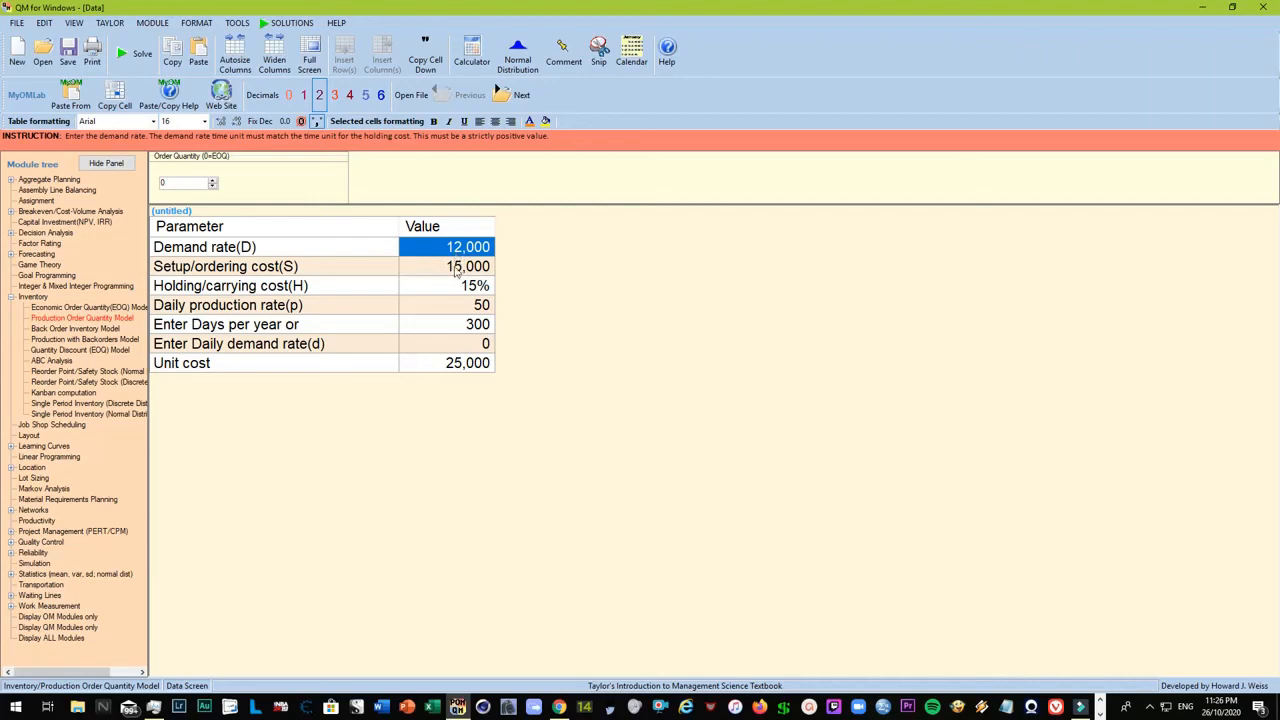
pyautogui.moveTo(446, 278)
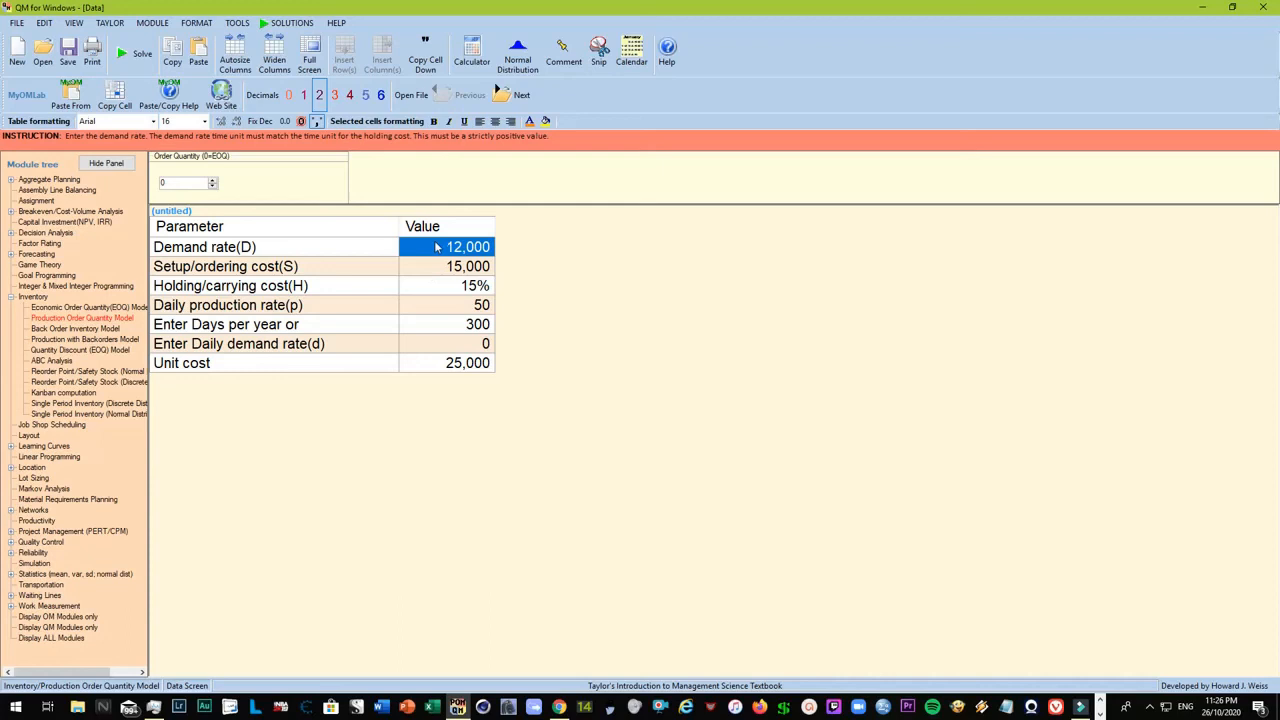
pyautogui.moveTo(508, 262)
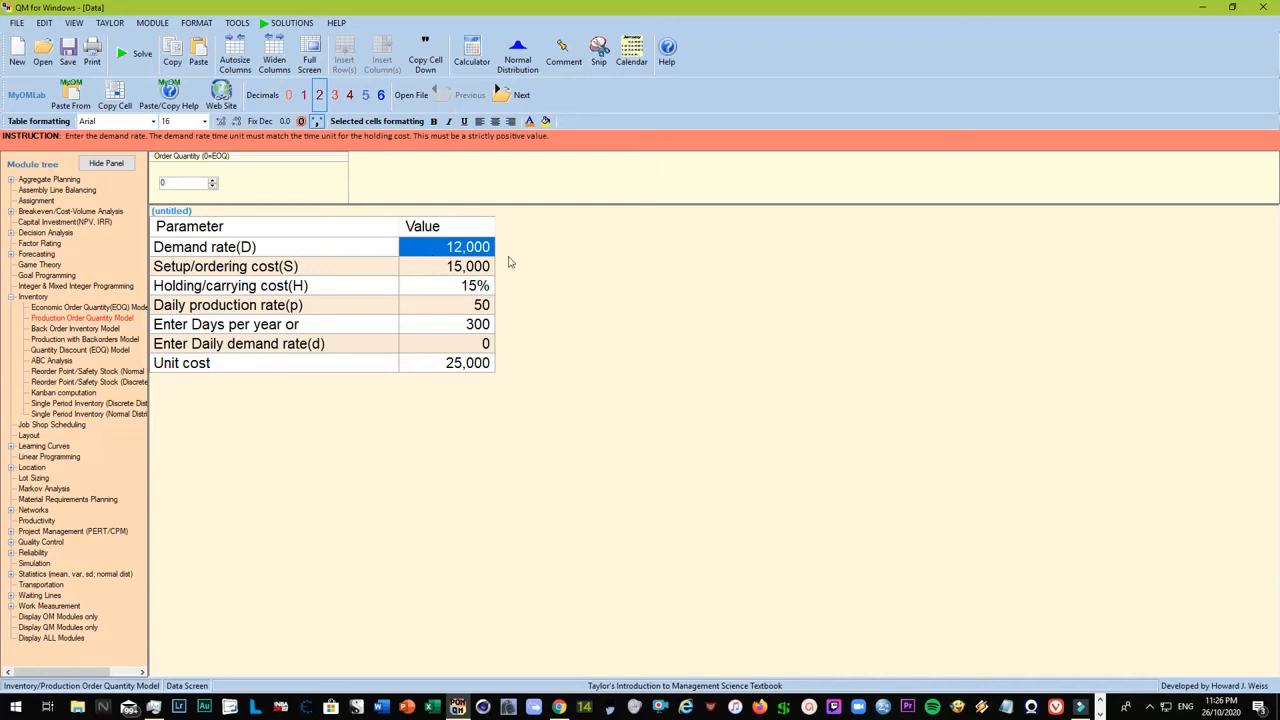
pyautogui.moveTo(504, 264)
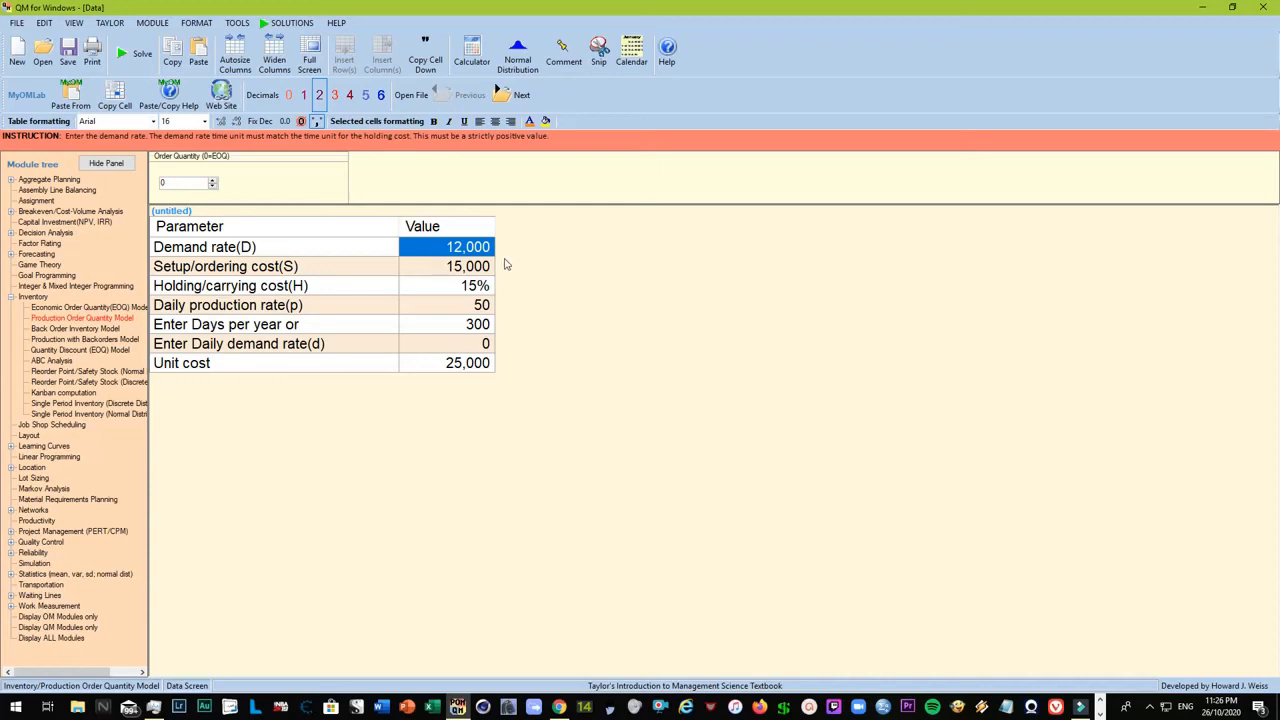
pyautogui.moveTo(488, 272)
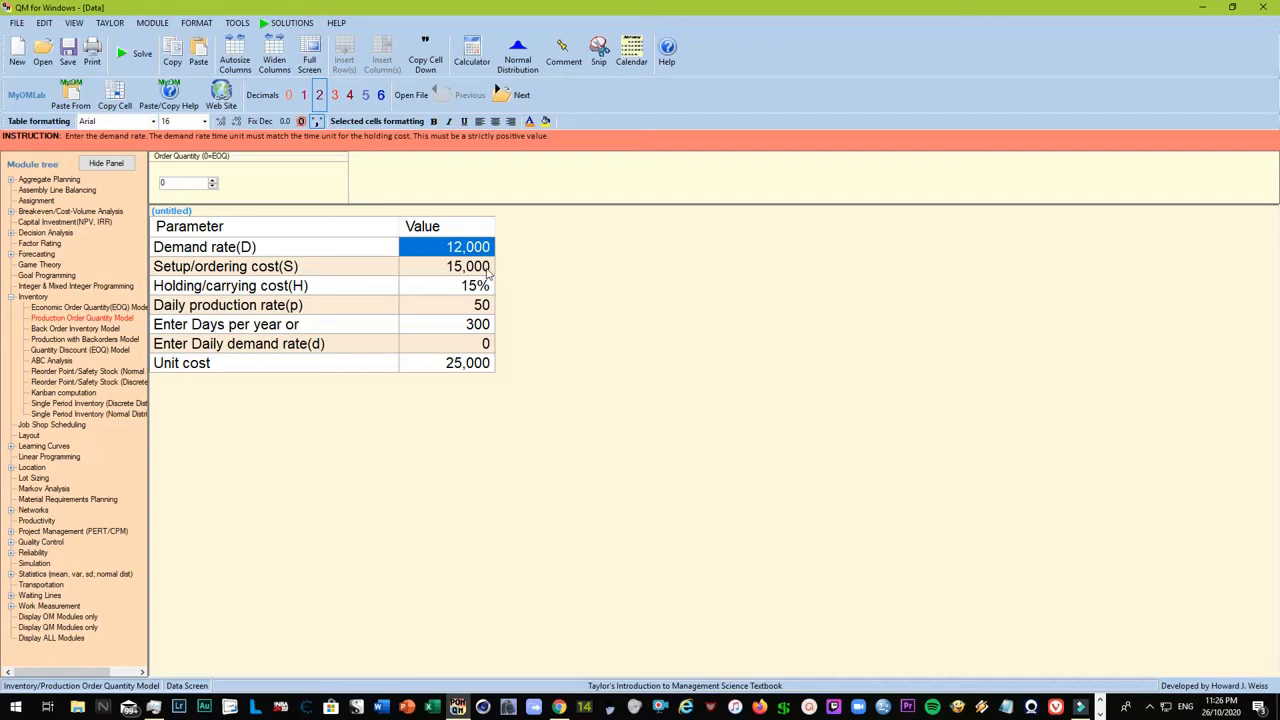
pyautogui.moveTo(444, 162)
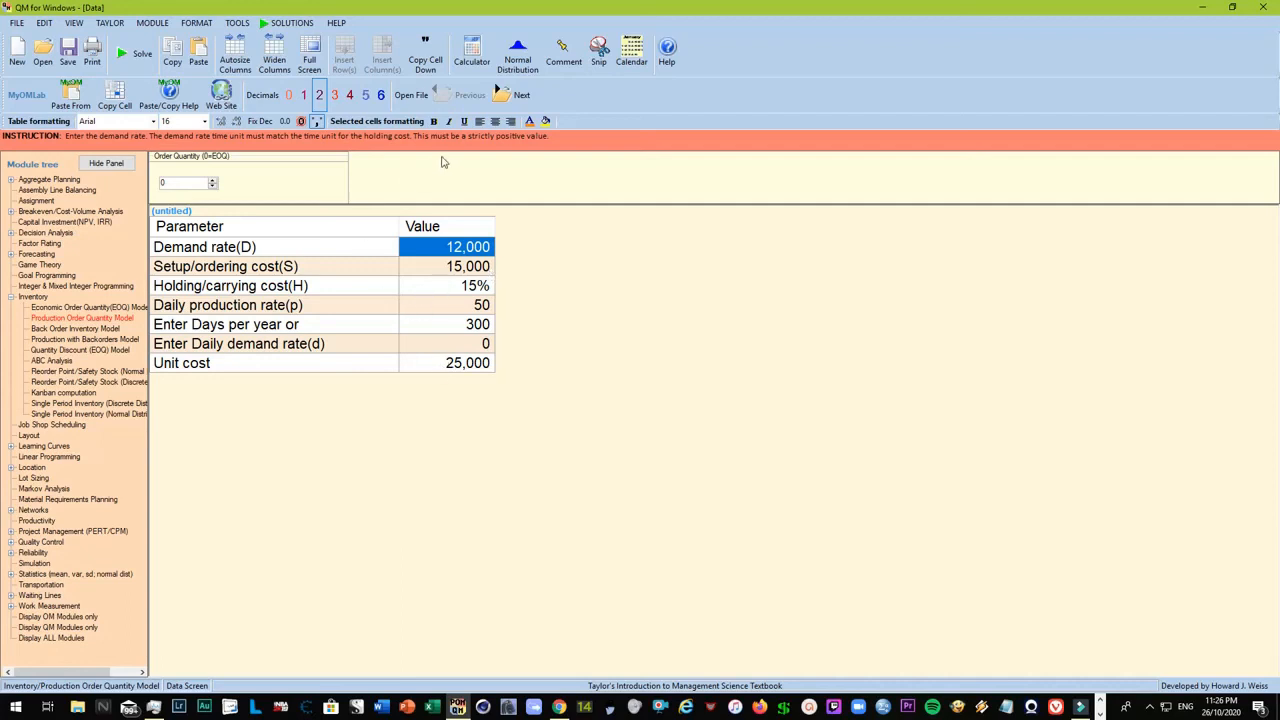
pyautogui.moveTo(436, 288)
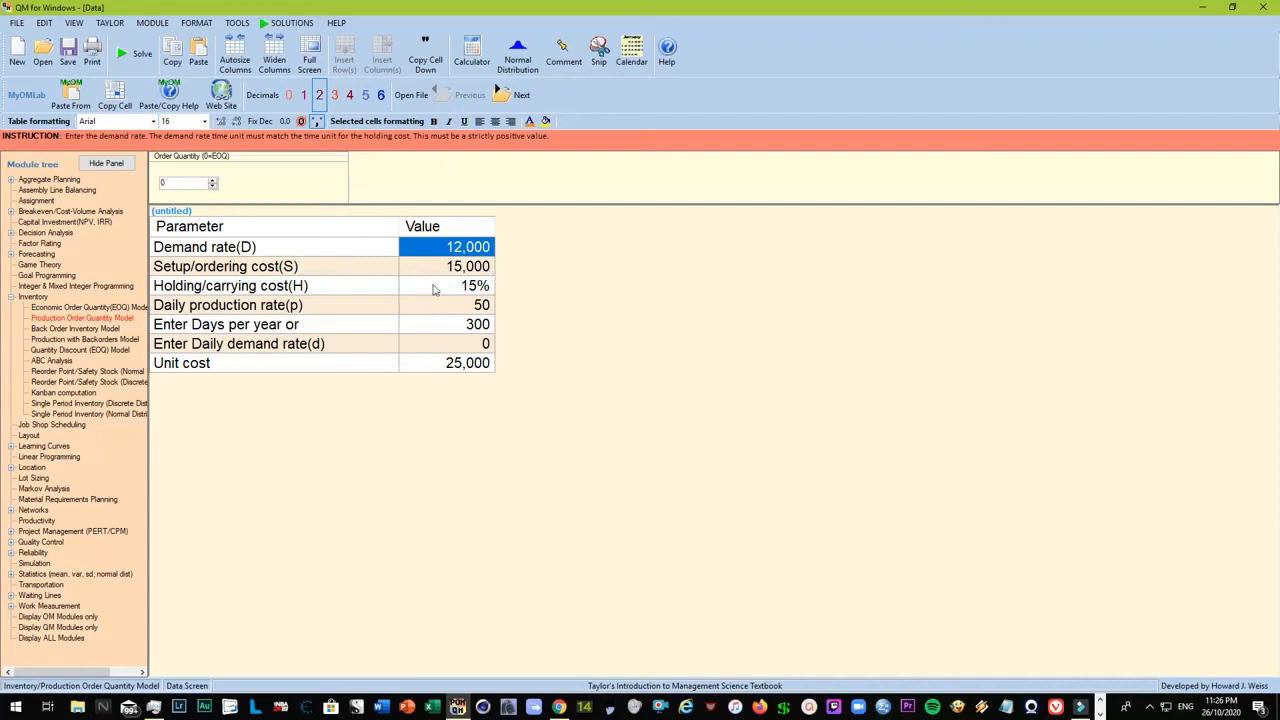
pyautogui.moveTo(416, 276)
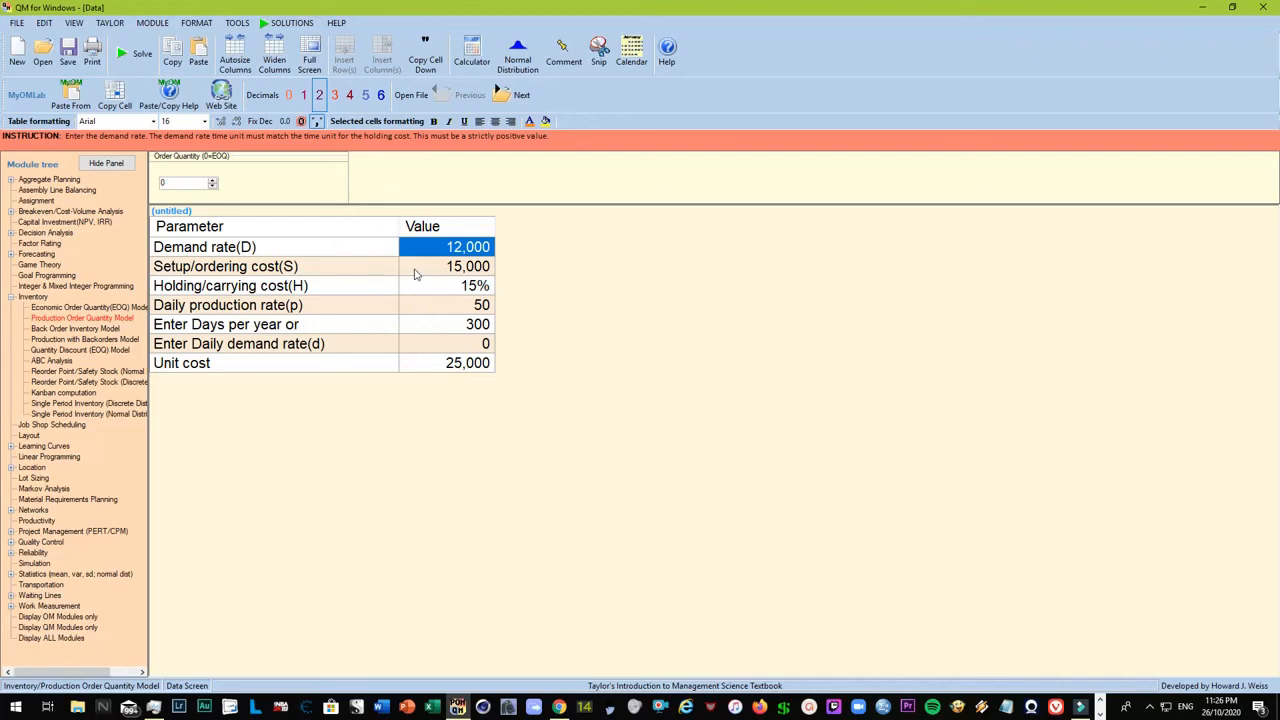